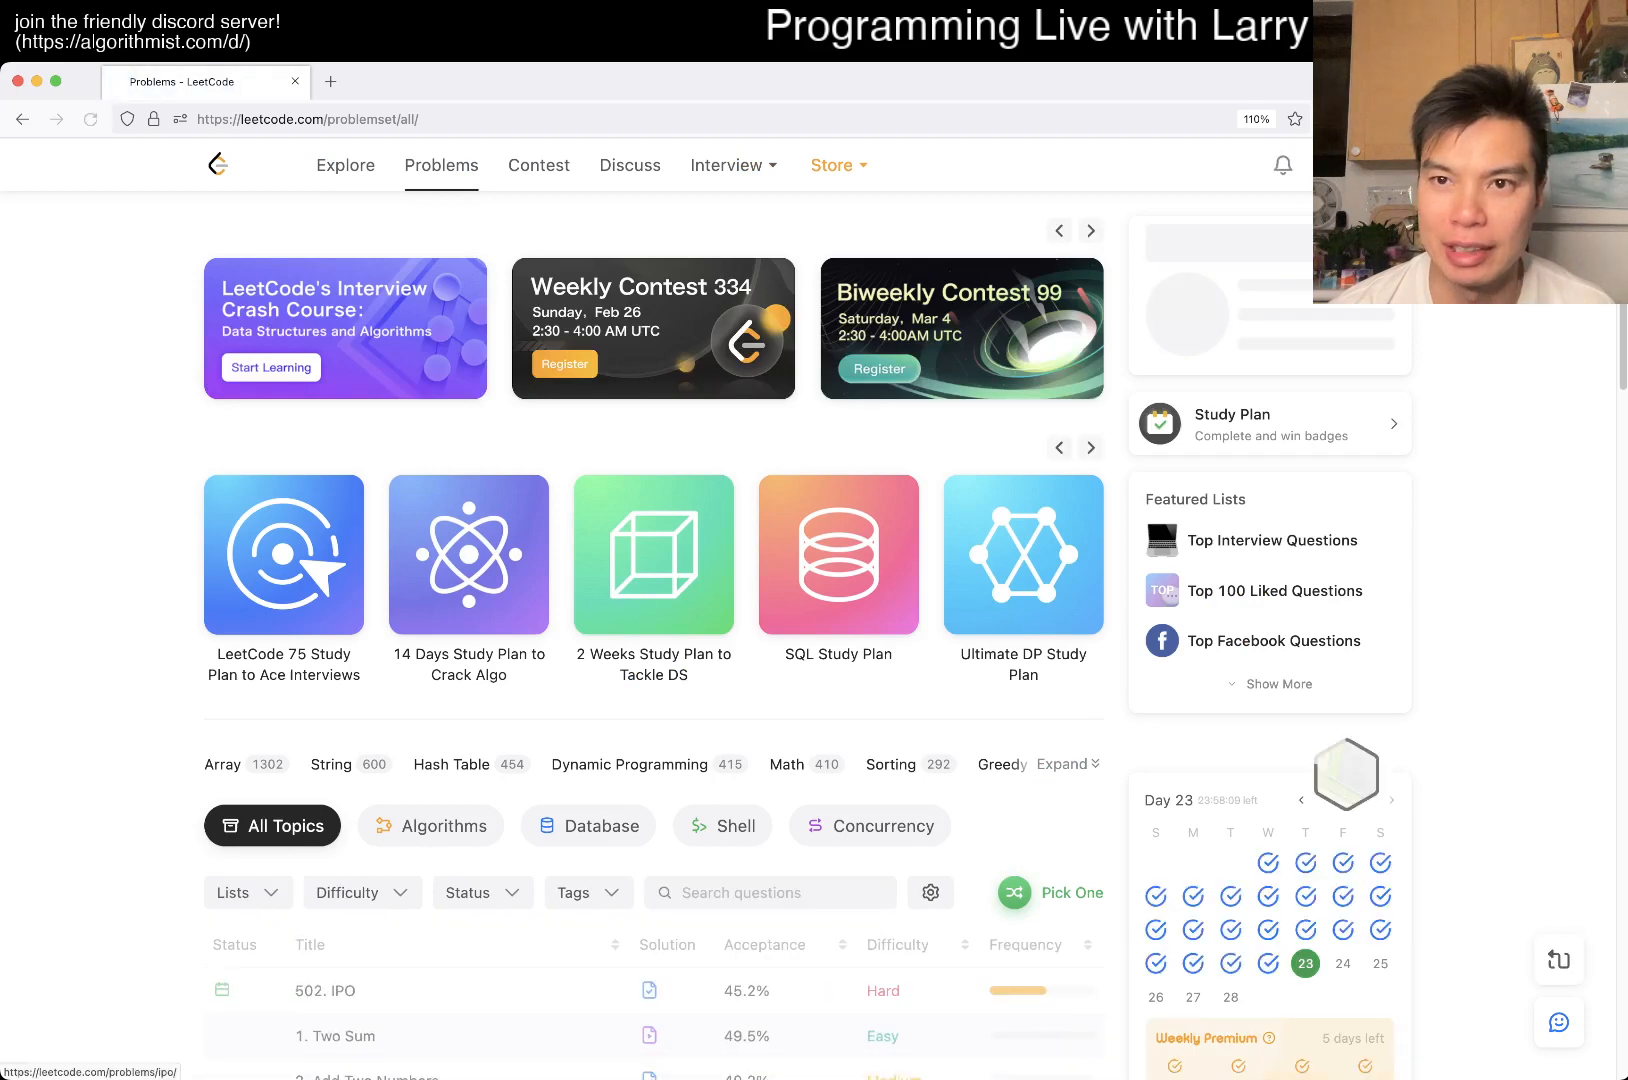
Open the 502. IPO problem from the problem list in a new tab
{"action": "left_click", "coordinate": [324, 990]}
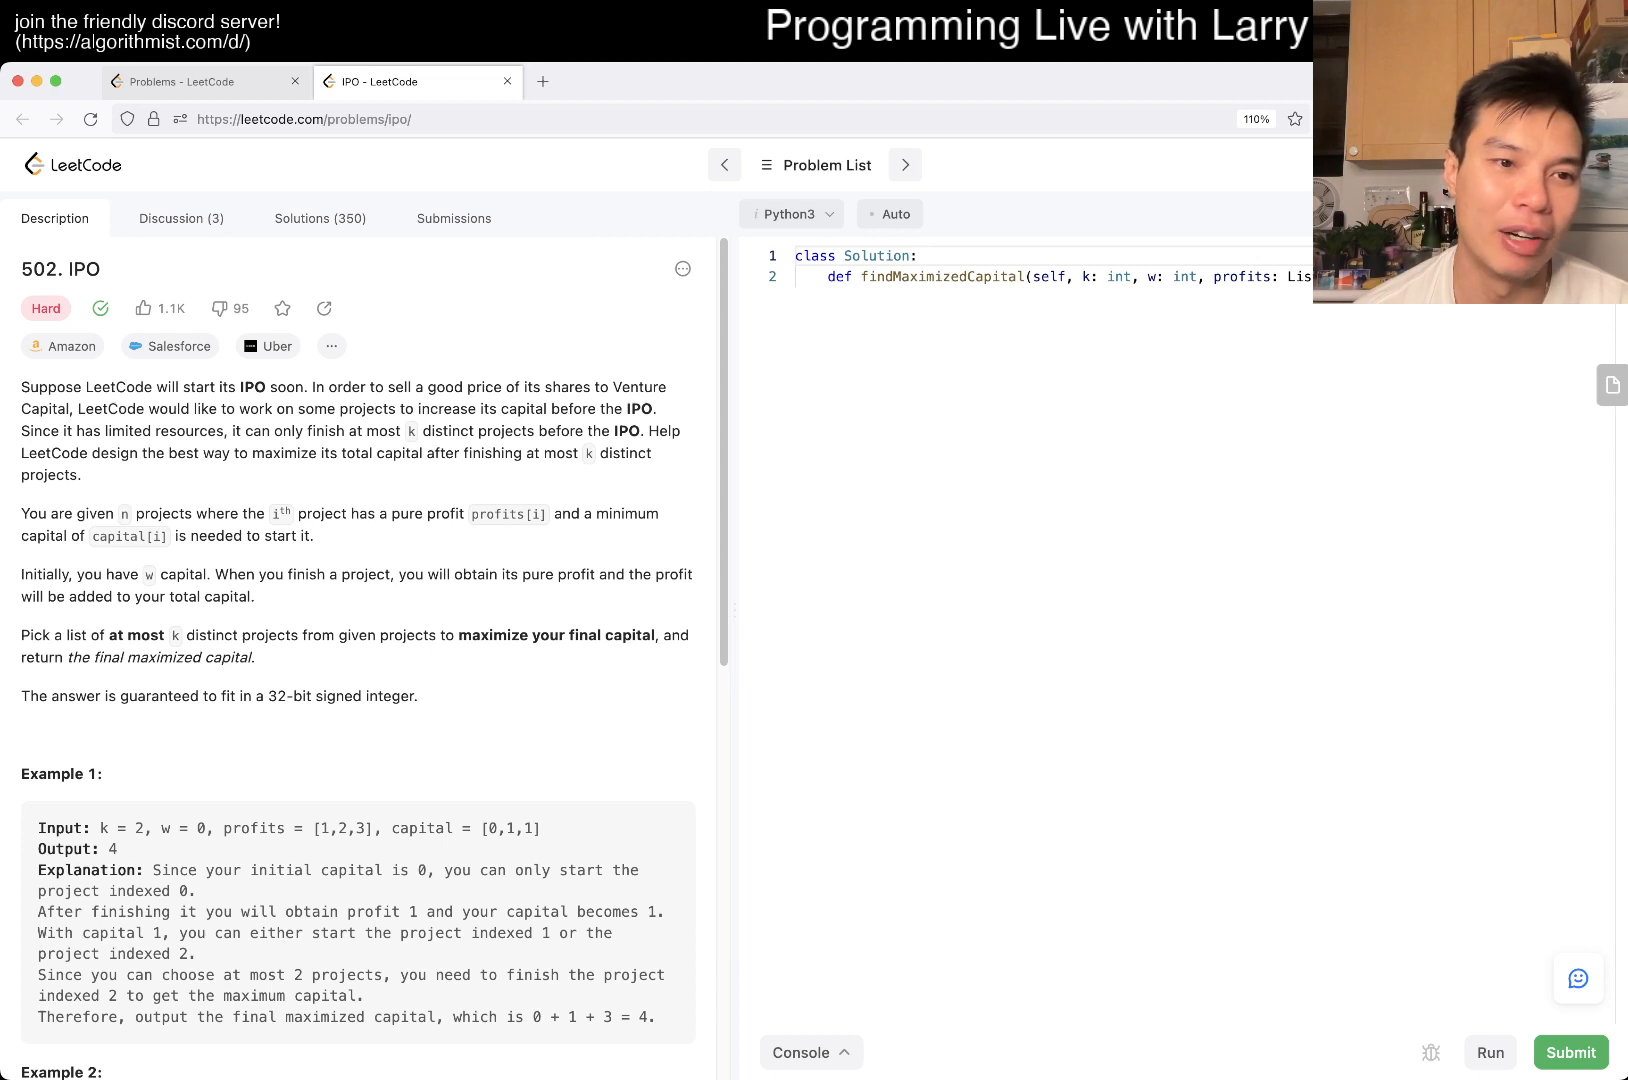
{"action": "double_click", "coordinate": [50, 386]}
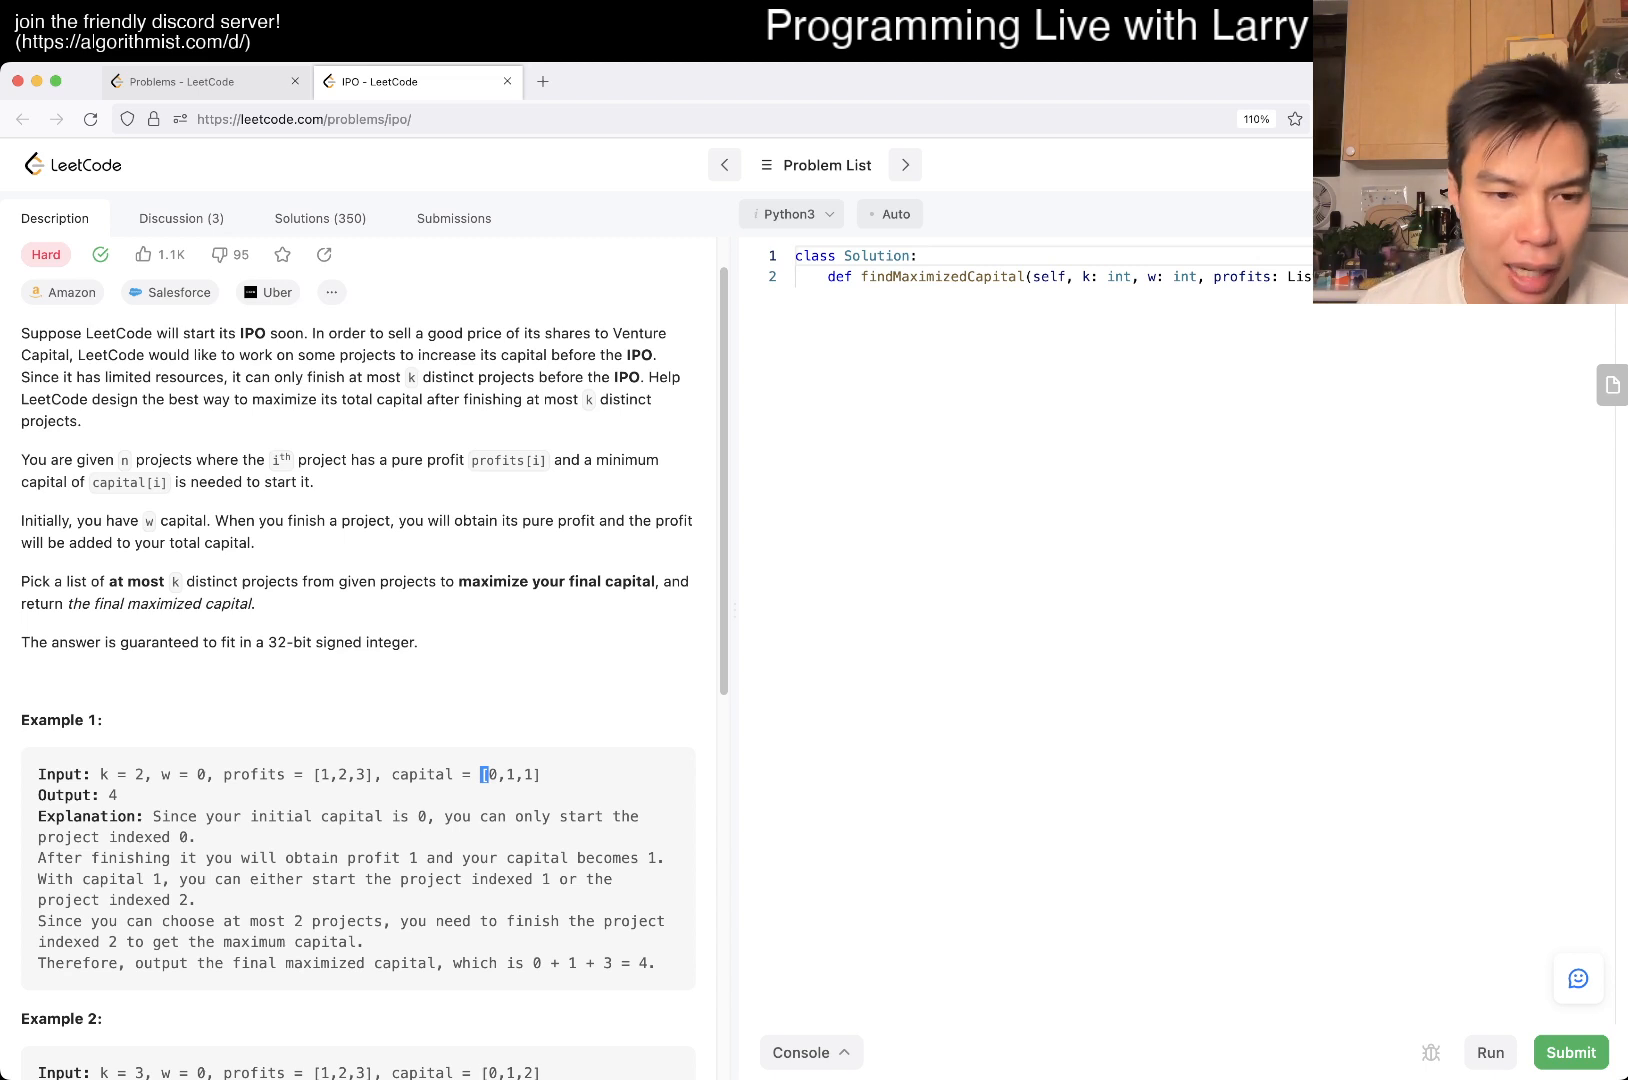
{"action": "scroll", "scroll_direction": "down", "scroll_amount": 3}
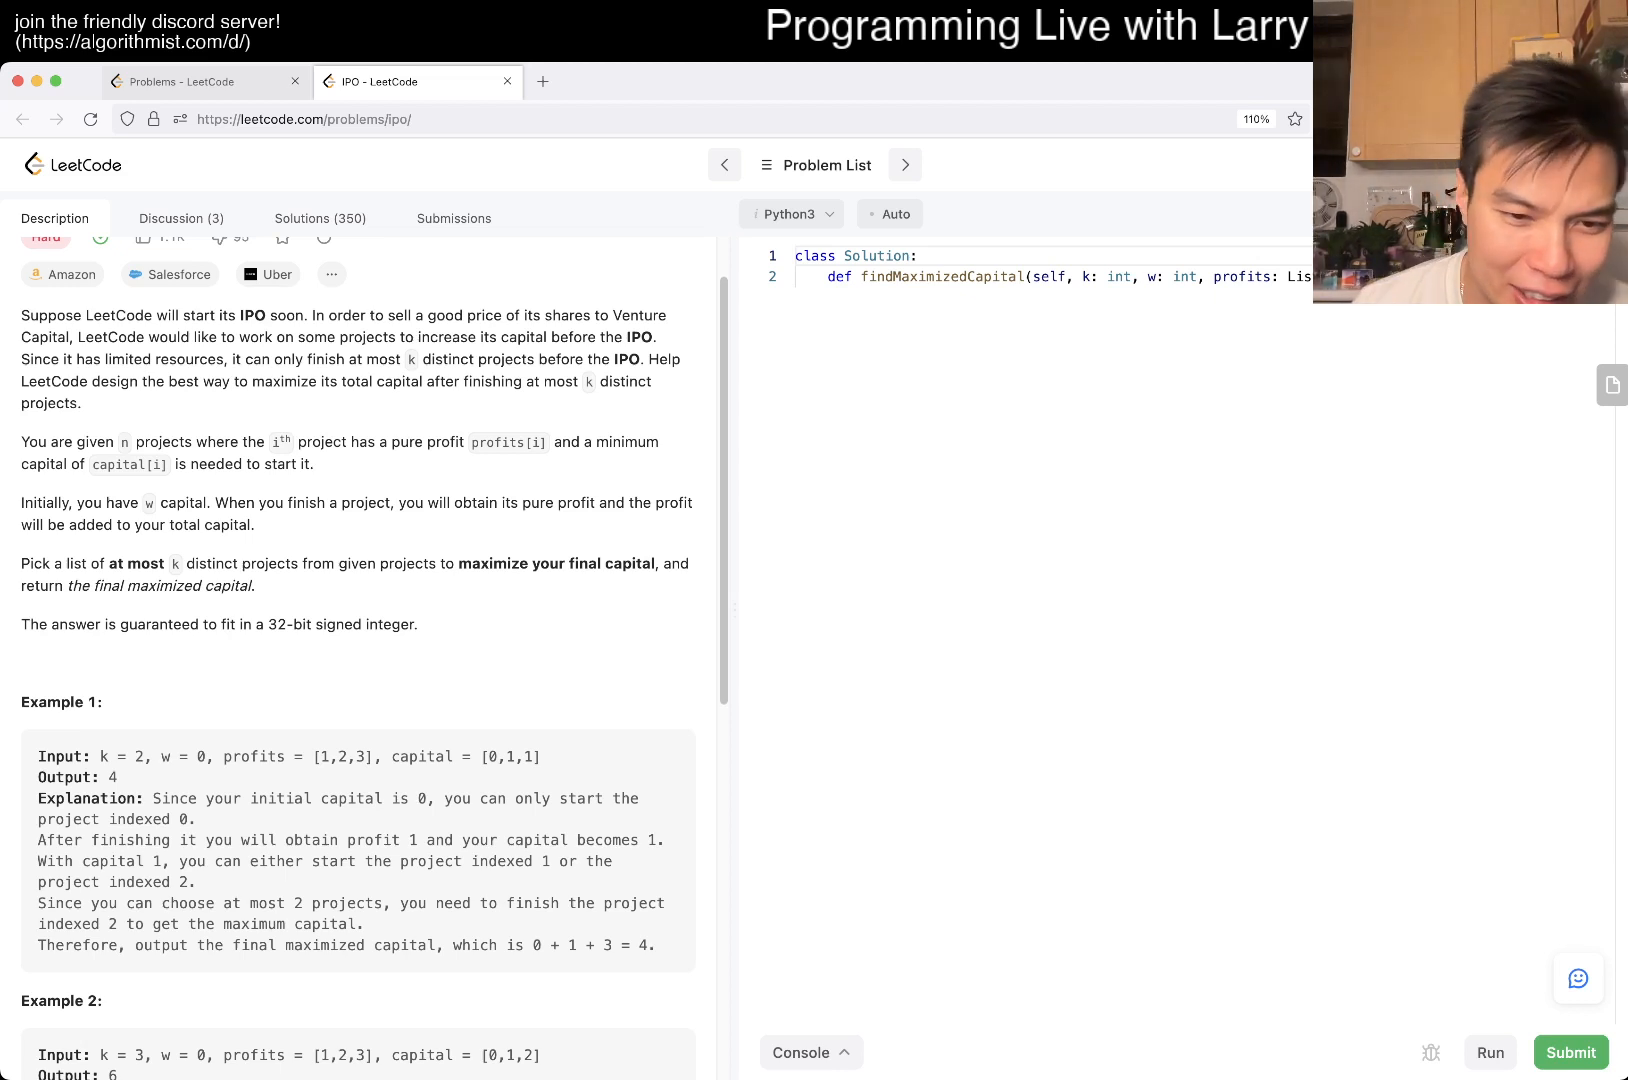
{"action": "scroll", "scroll_direction": "down", "scroll_amount": 3}
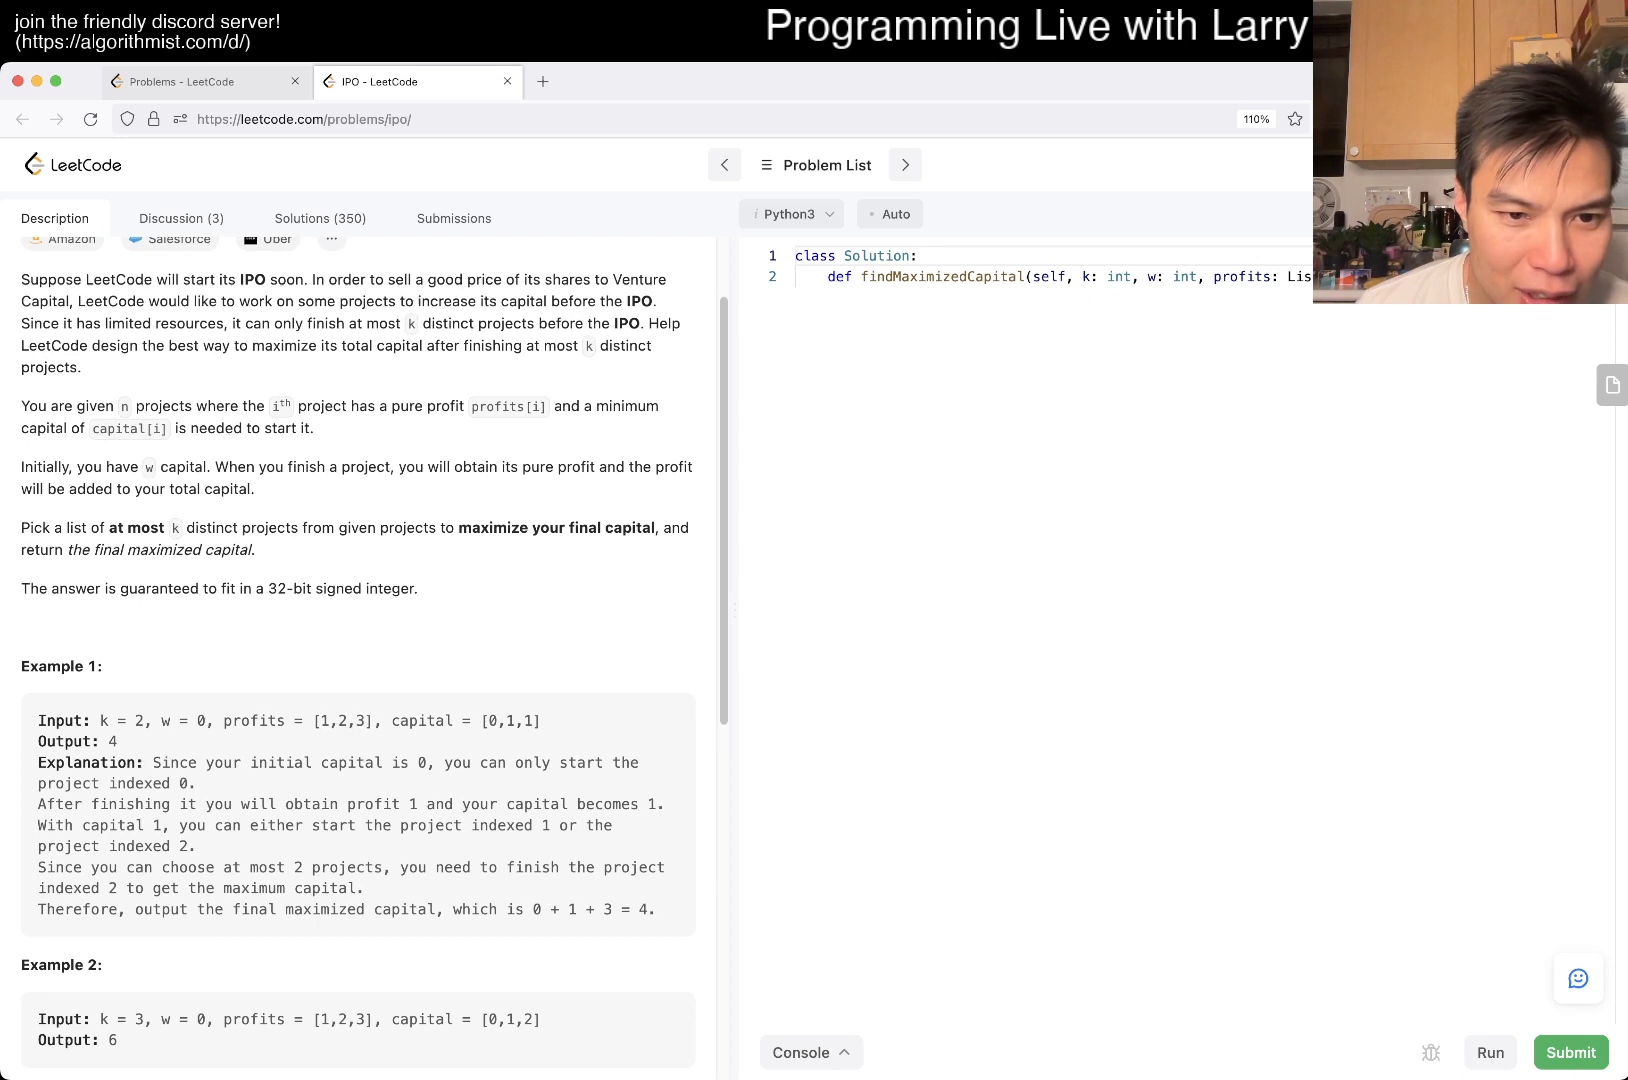
{"action": "double_click", "coordinate": [320, 720]}
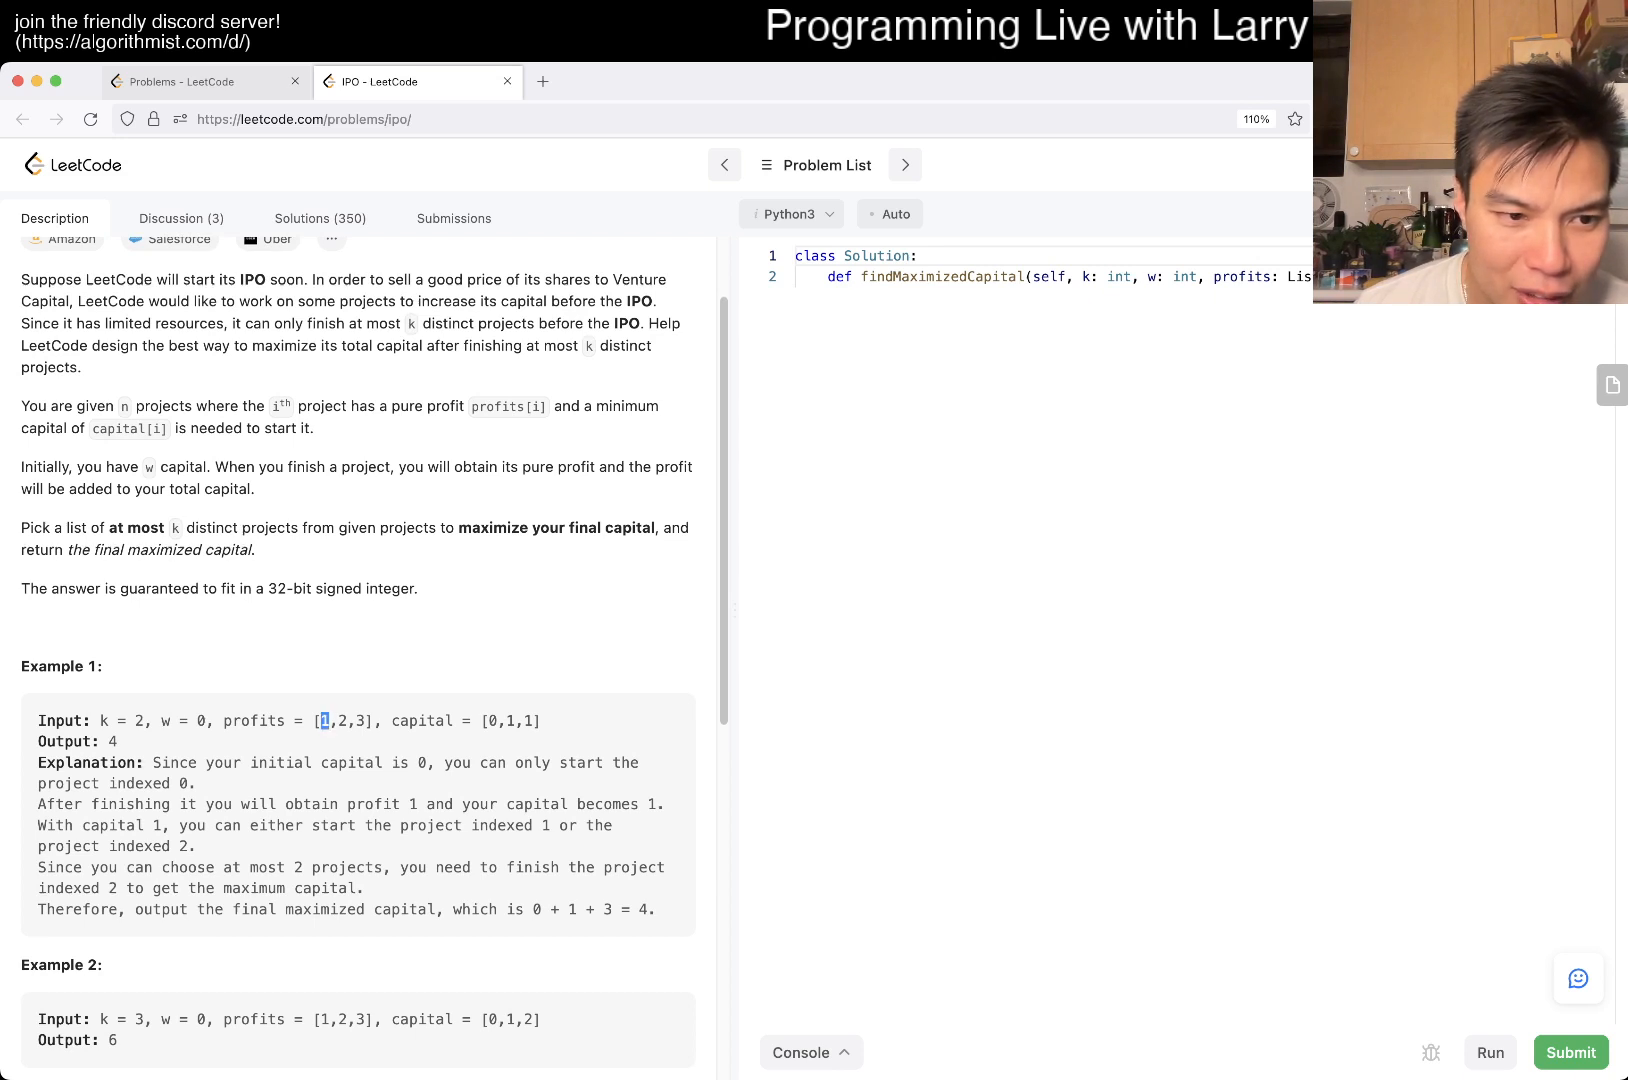
{"action": "left_click_drag", "start_coordinate": [514, 804], "coordinate": [532, 824]}
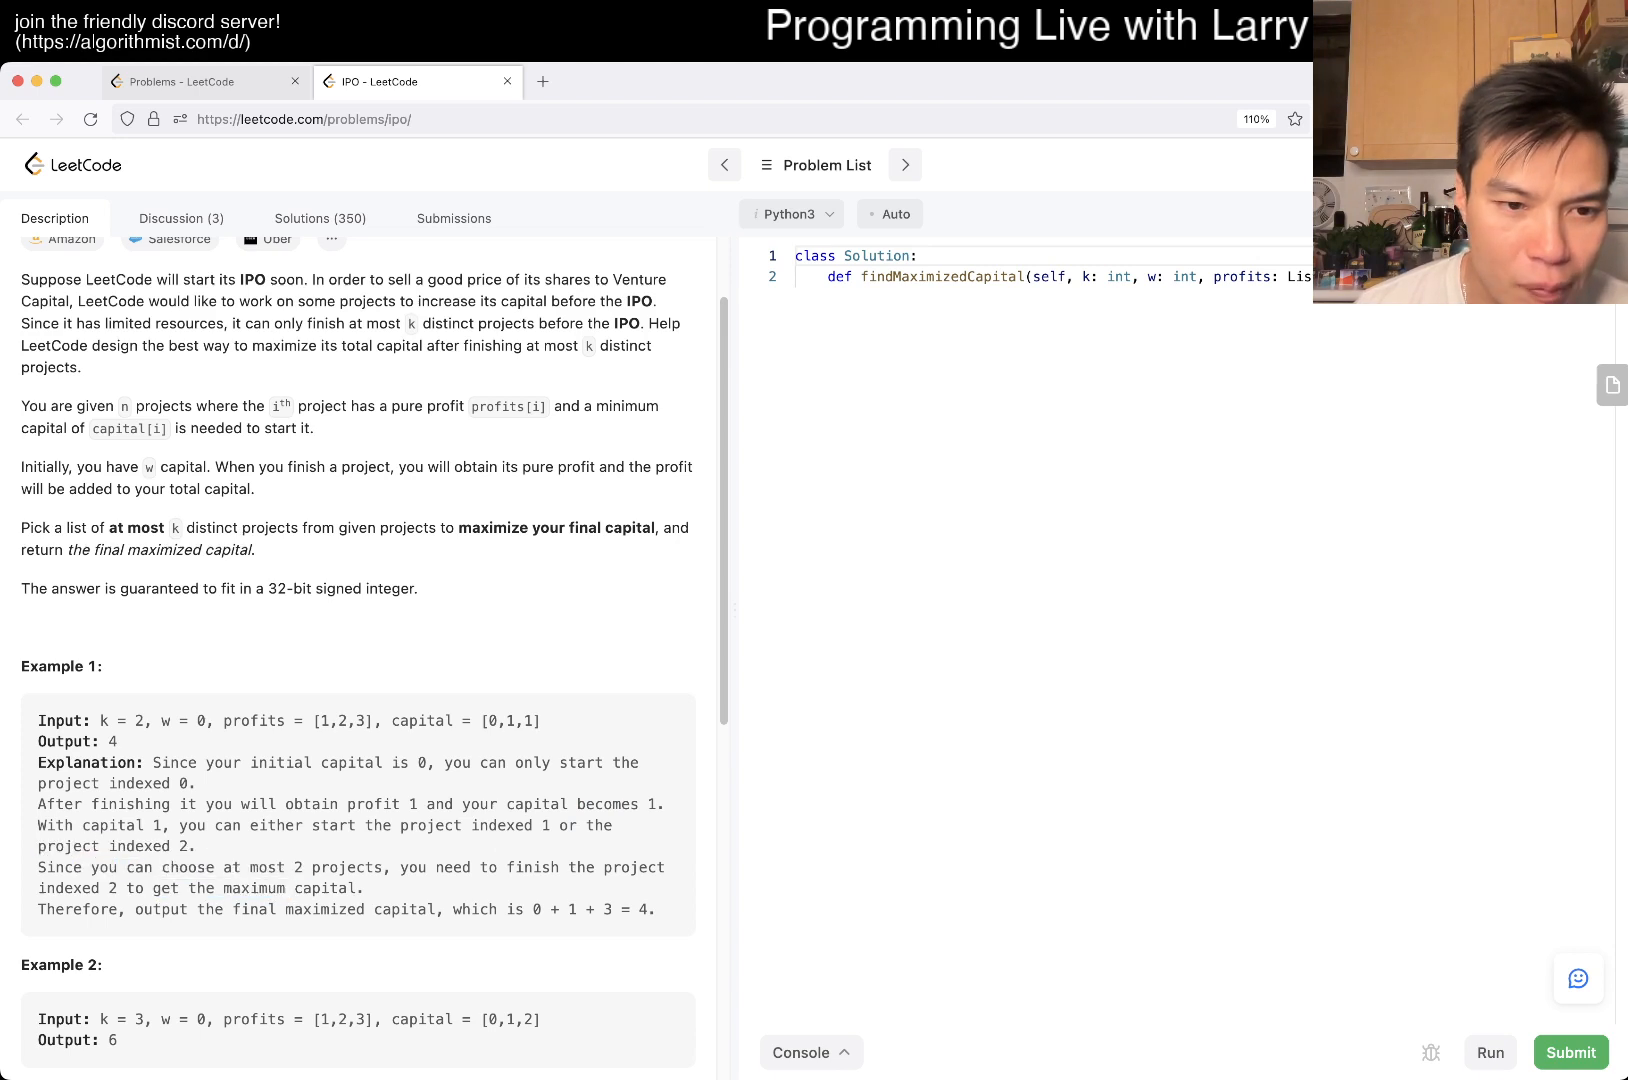
{"action": "double_click", "coordinate": [510, 720]}
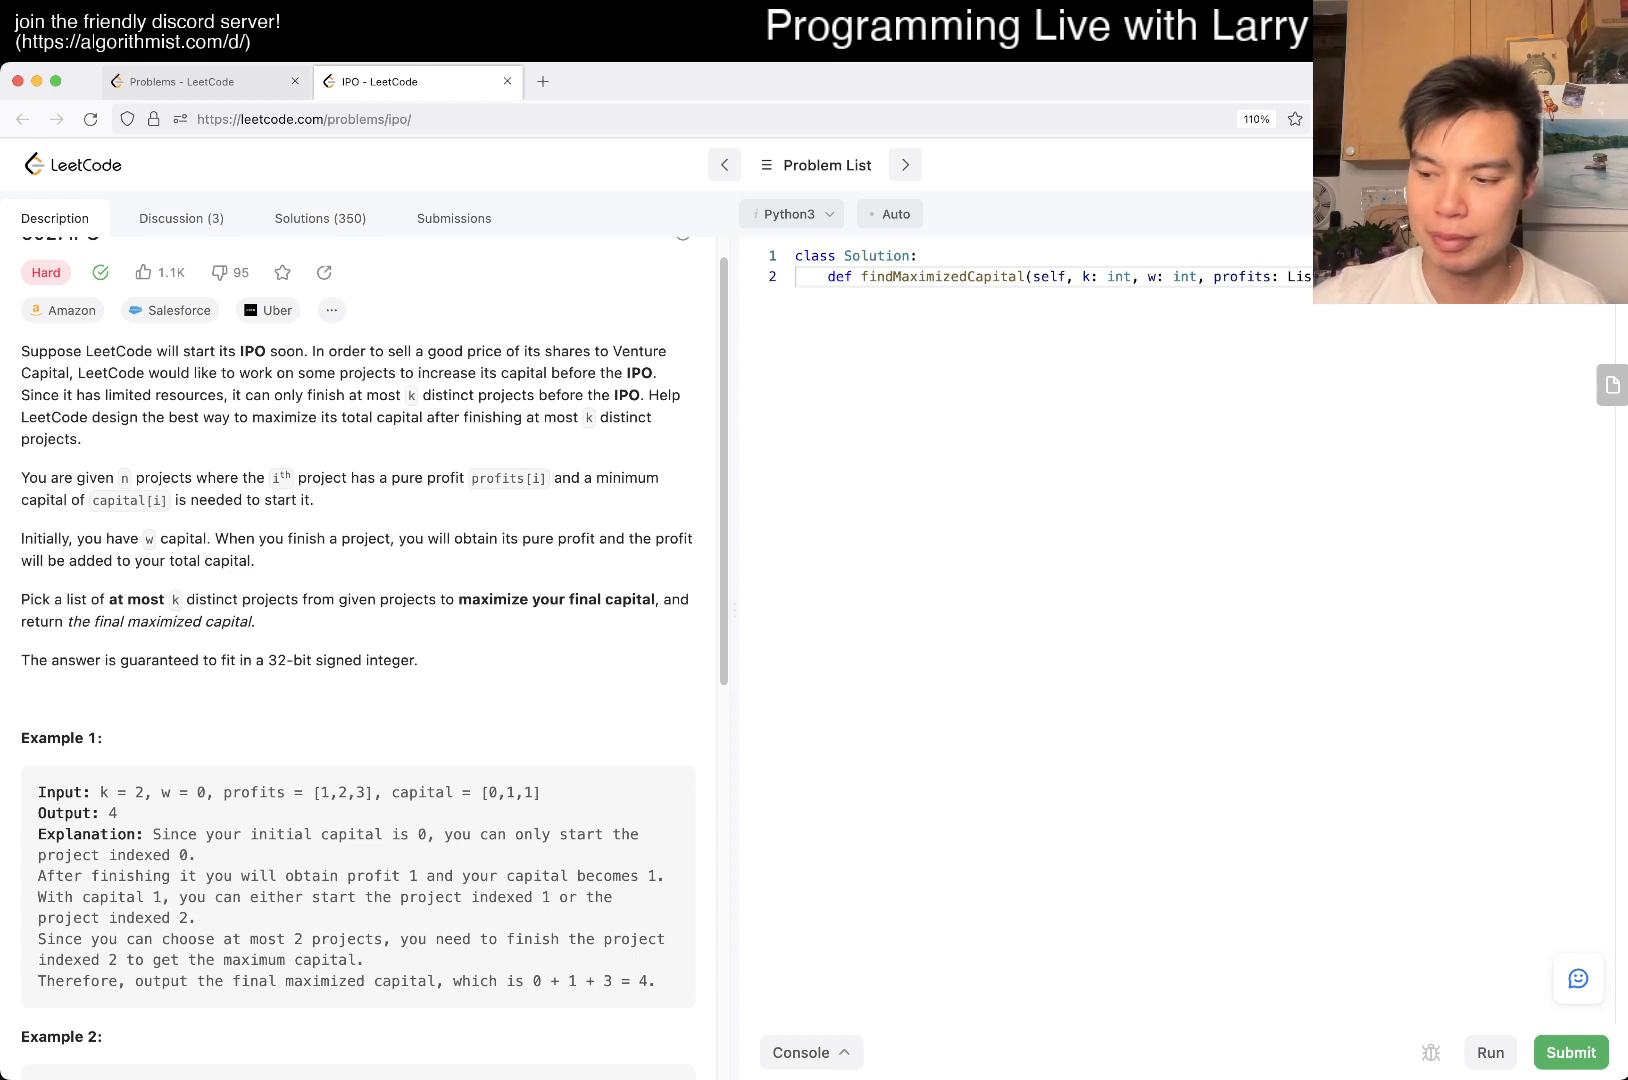
Write projects = list(zip(profits, capital)) on a new line in the solution method
{"action": "key", "text": "enter"}
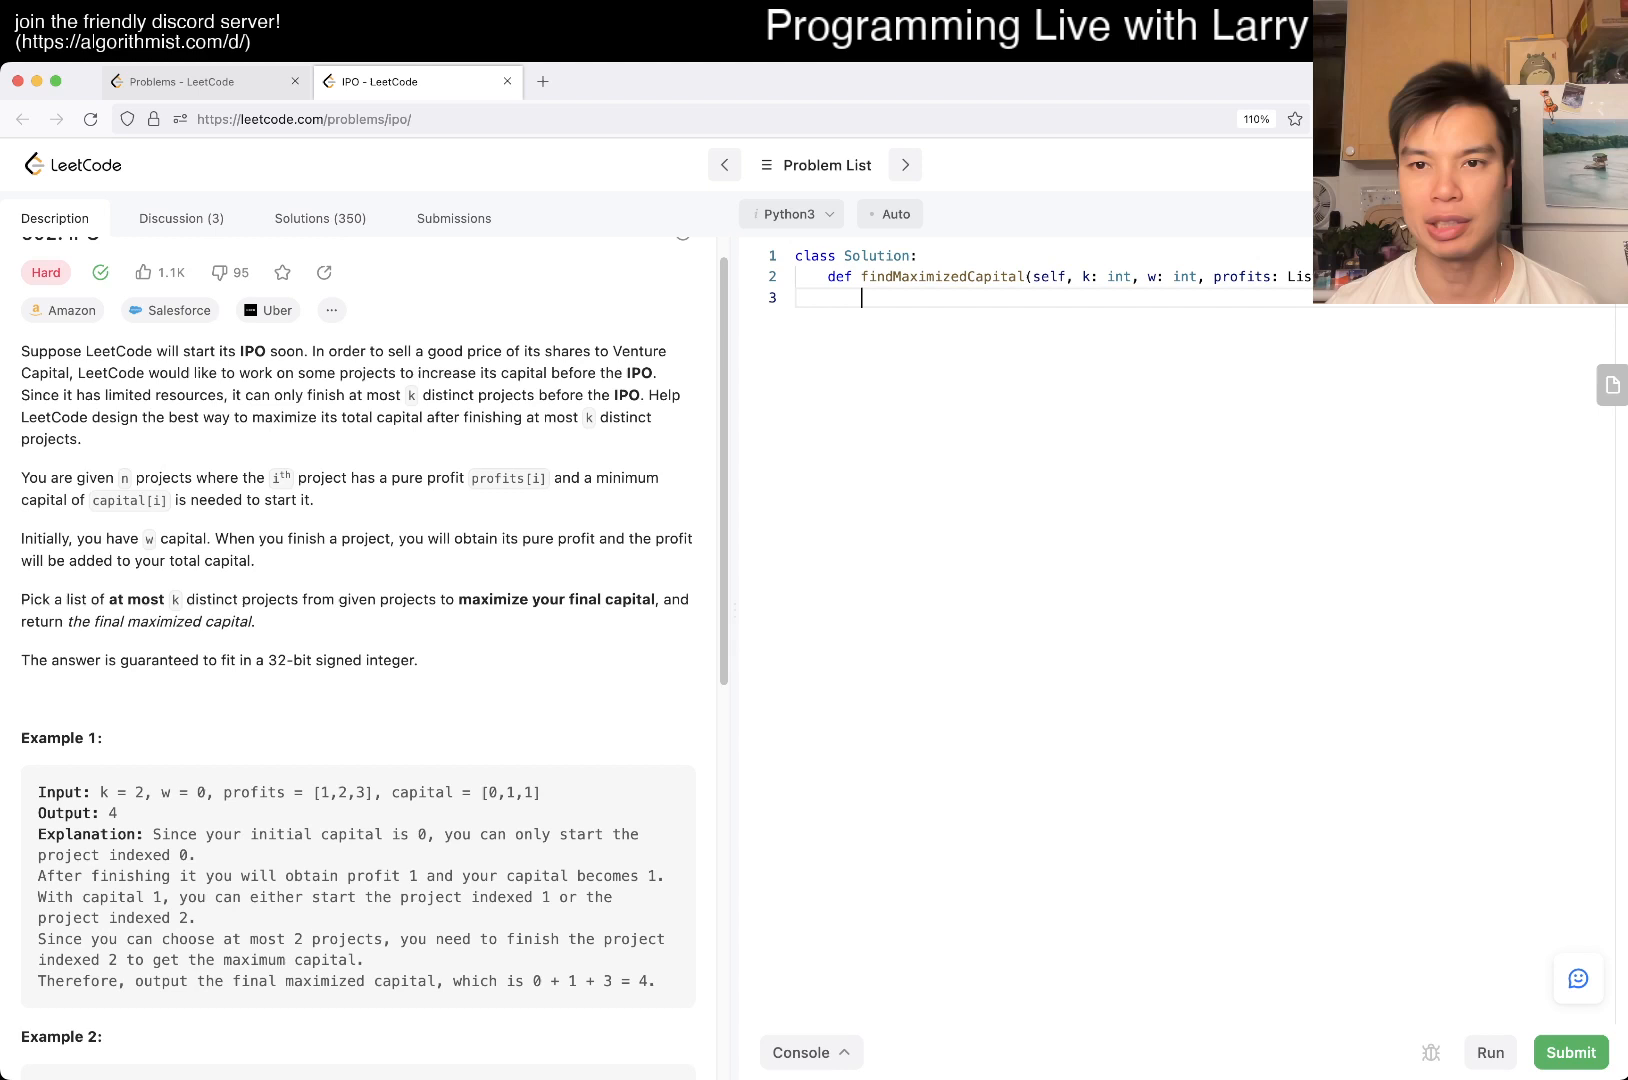
{"action": "type", "text": "projects = []"}
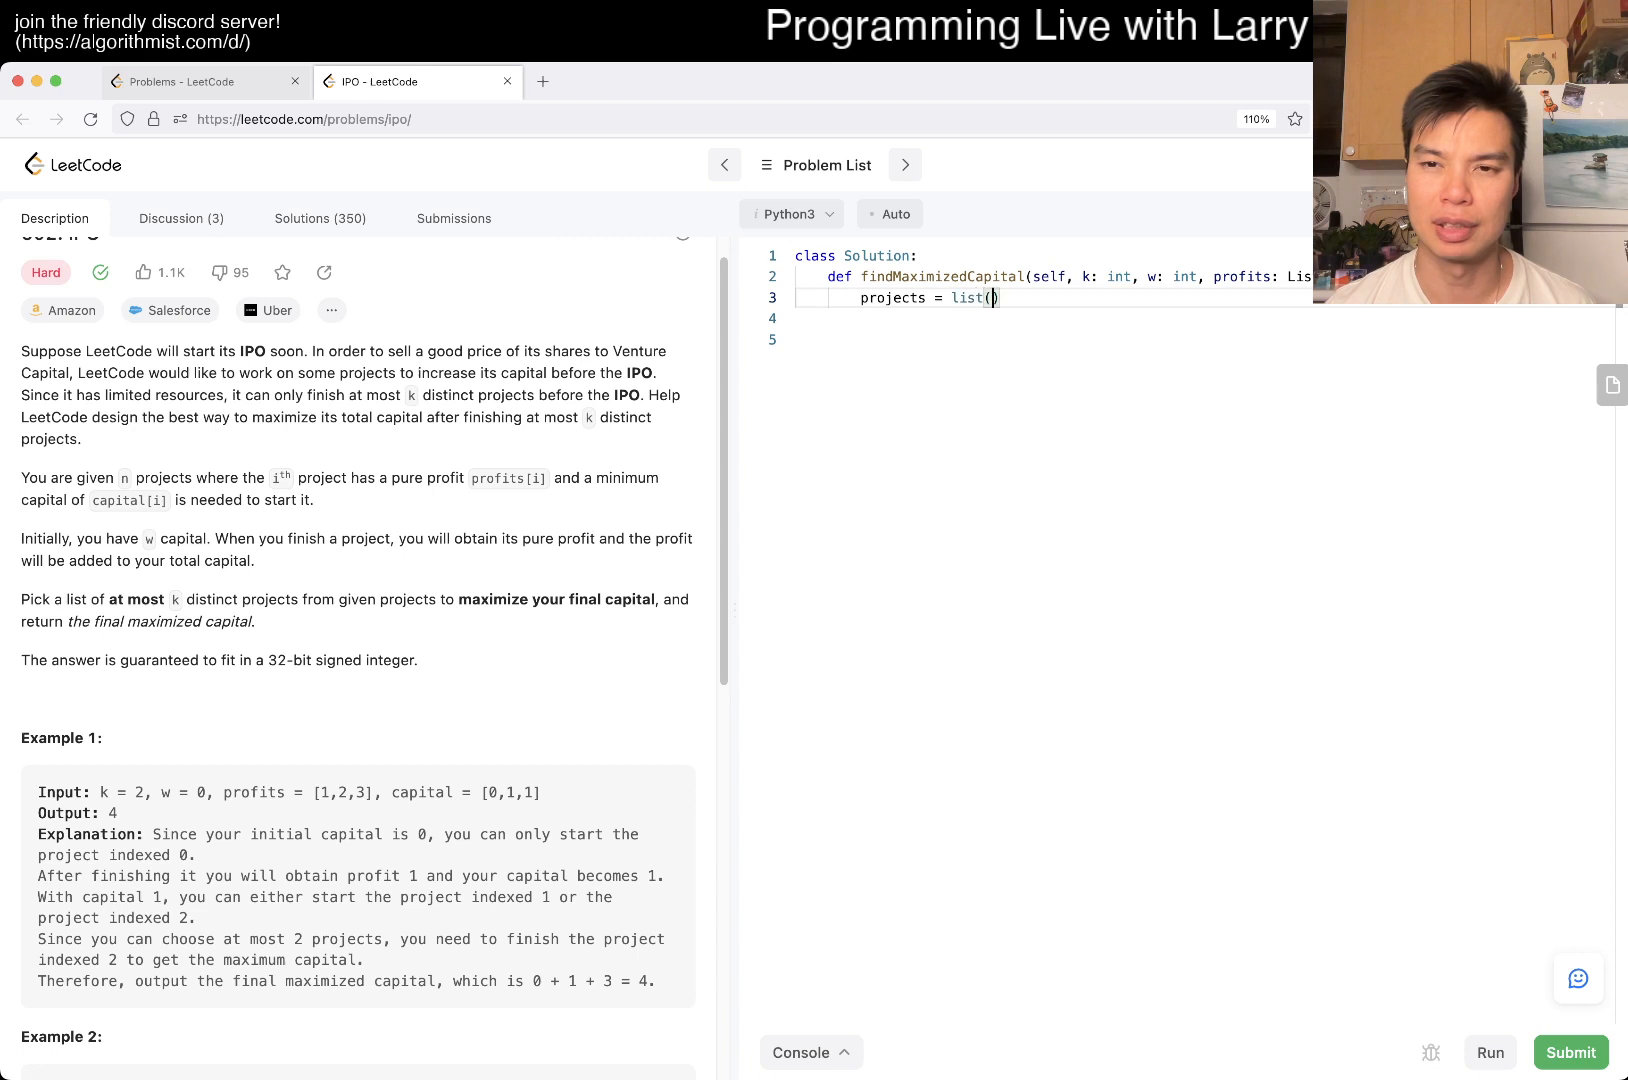
{"action": "type", "text": "zip(prof"}
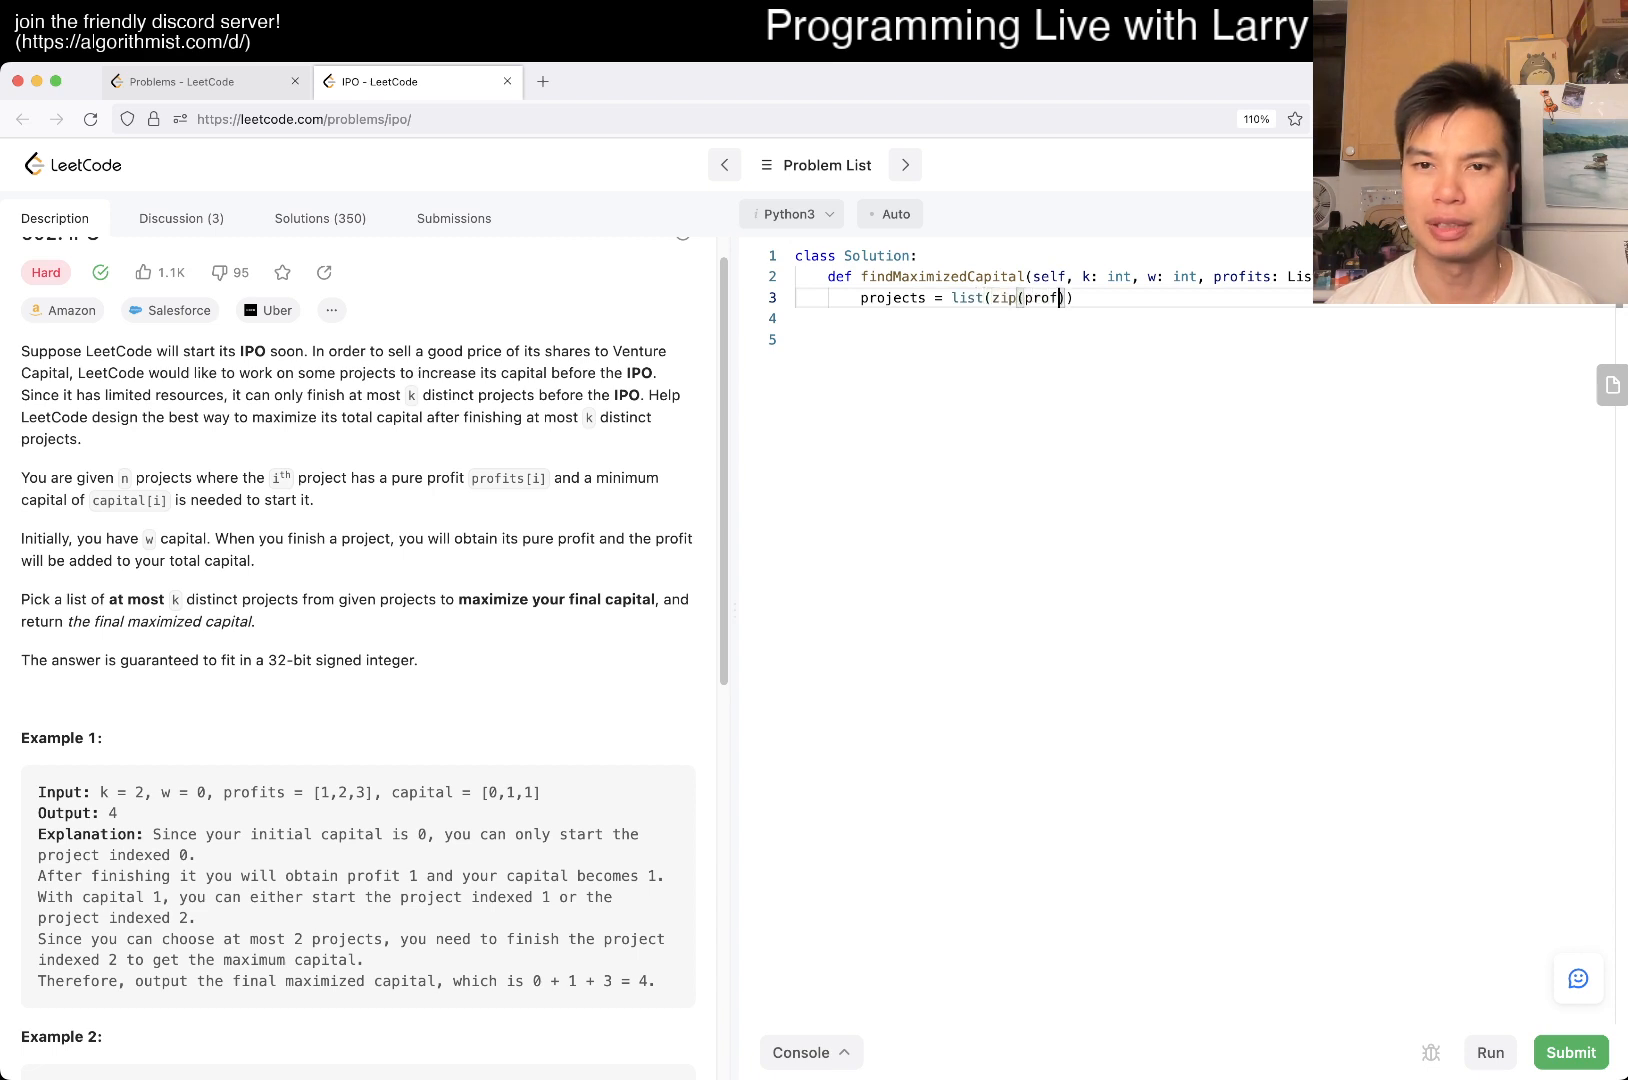
{"action": "type", "text": "its, capital))"}
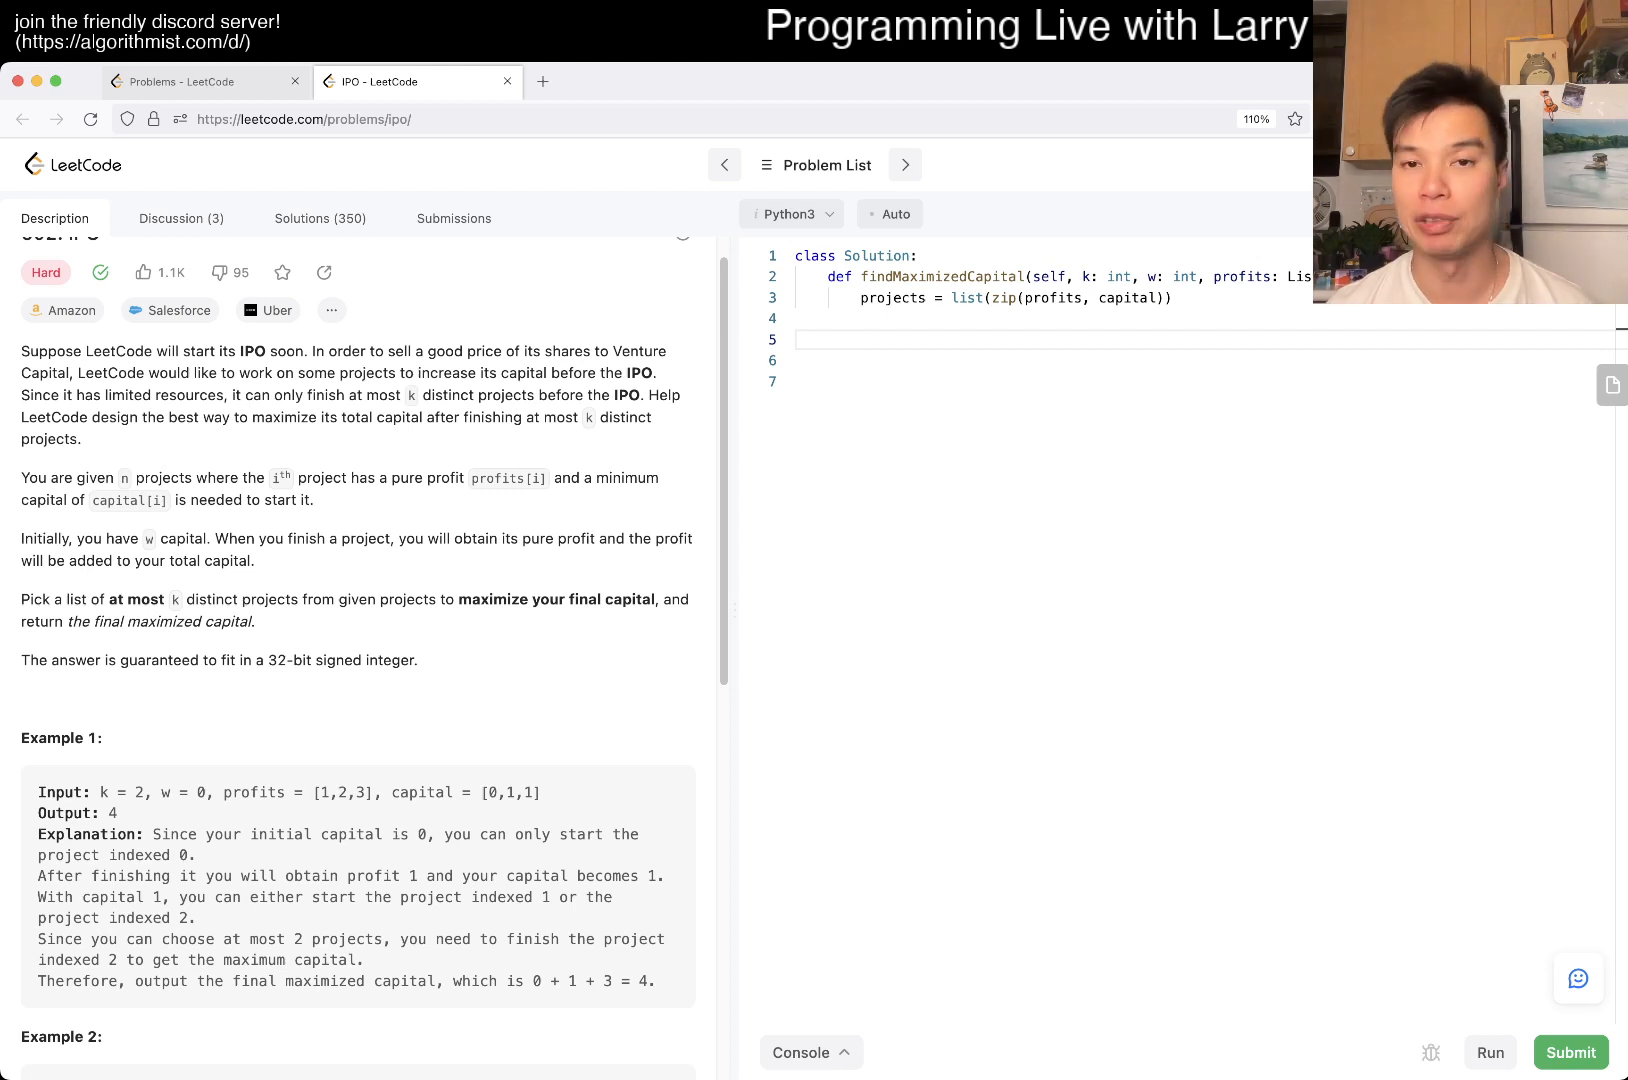
Add projects.sort(key=lambda p: p[1]) to sort by capital, leaving blank lines below
{"action": "type", "text": "projects"}
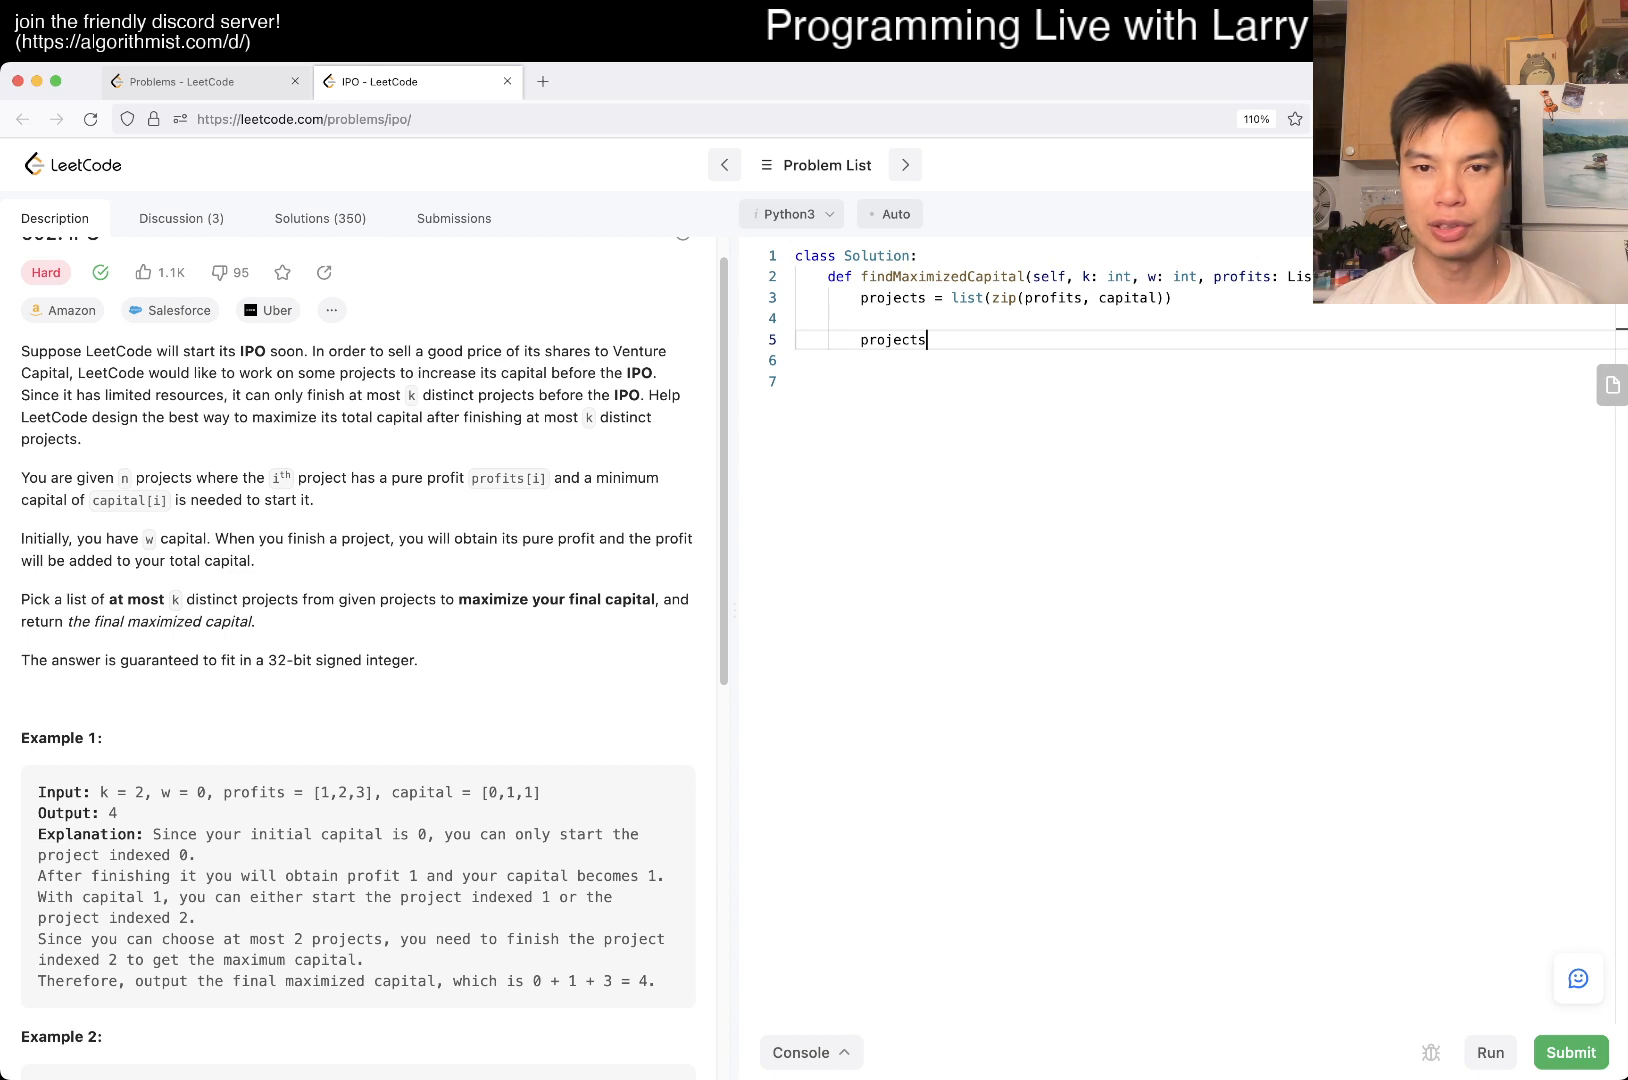
{"action": "type", "text": ".sort(key=l)"}
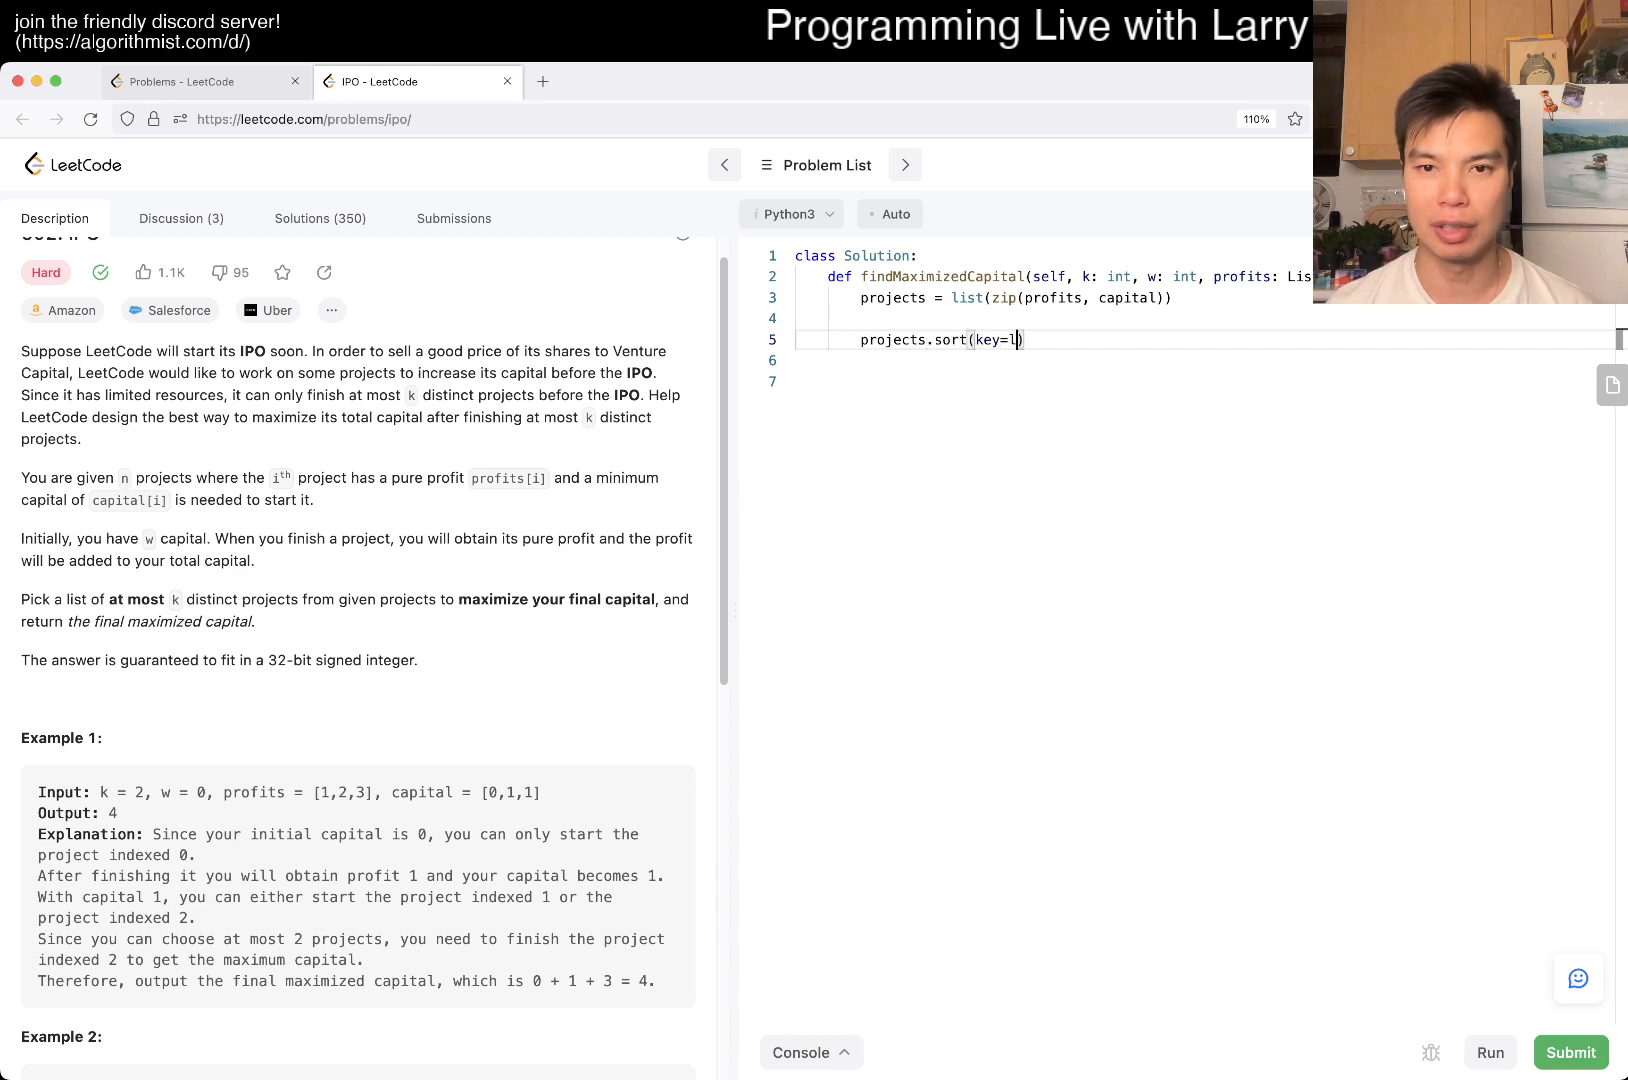
{"action": "type", "text": "ambda x: x"}
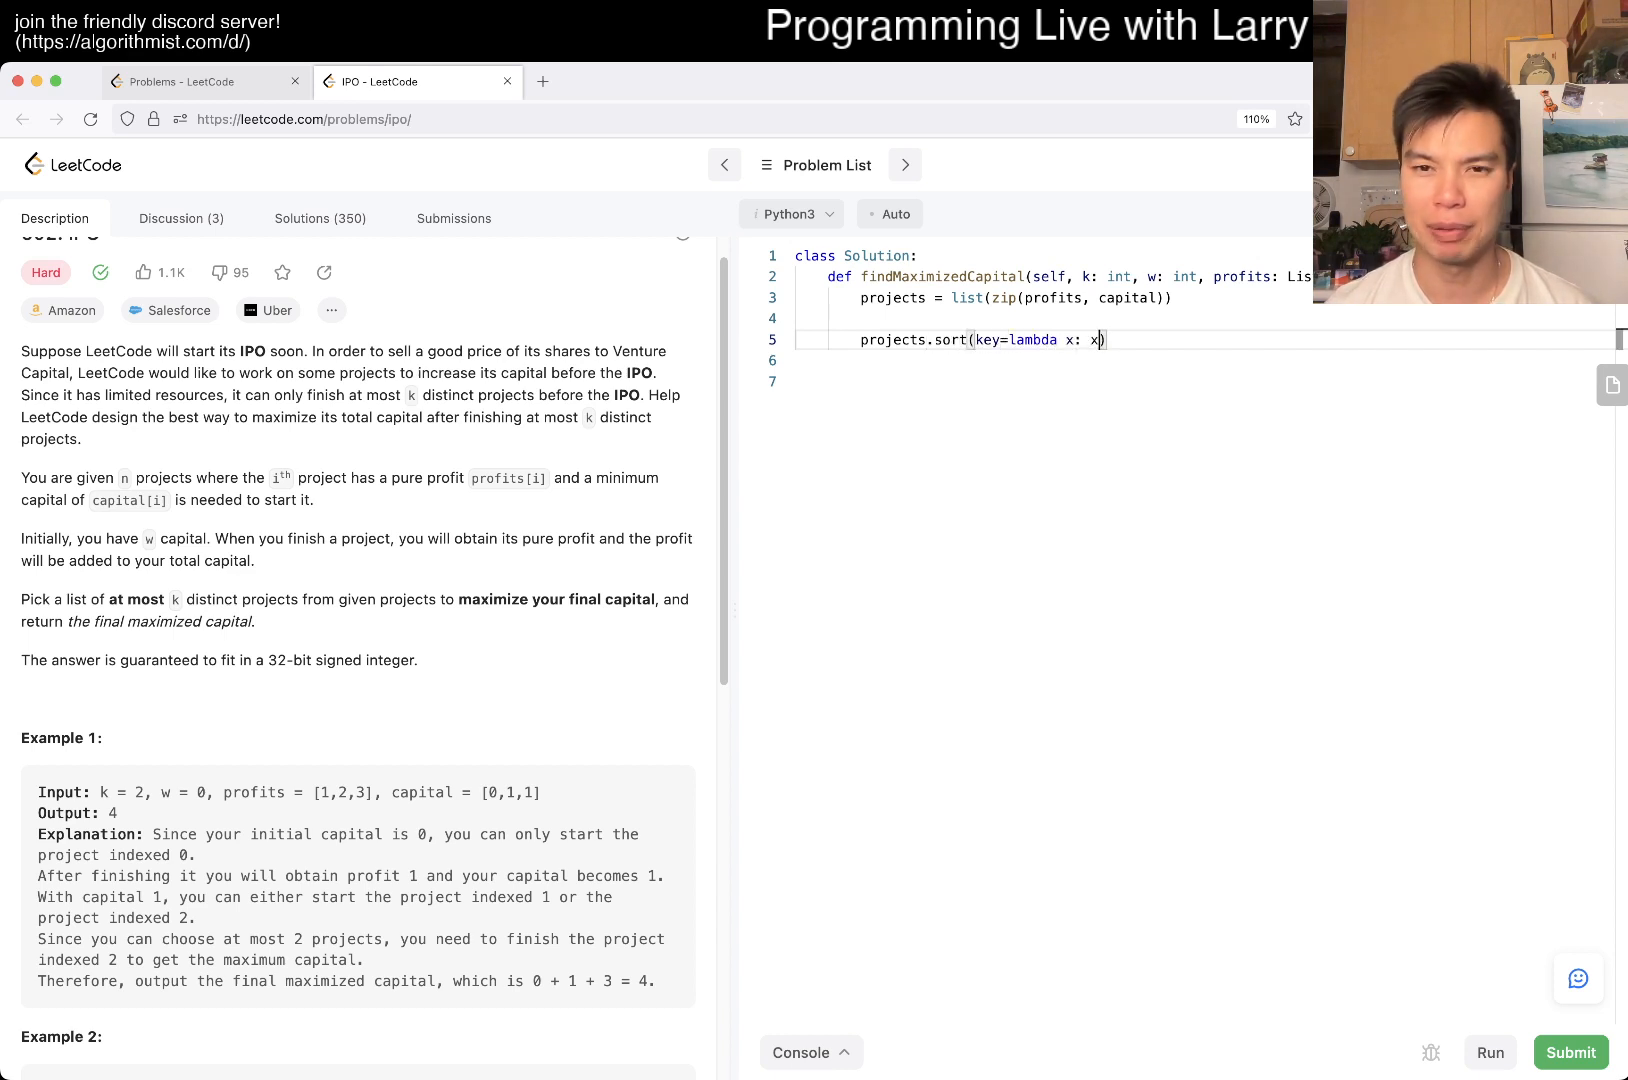
{"action": "type", "text": "["}
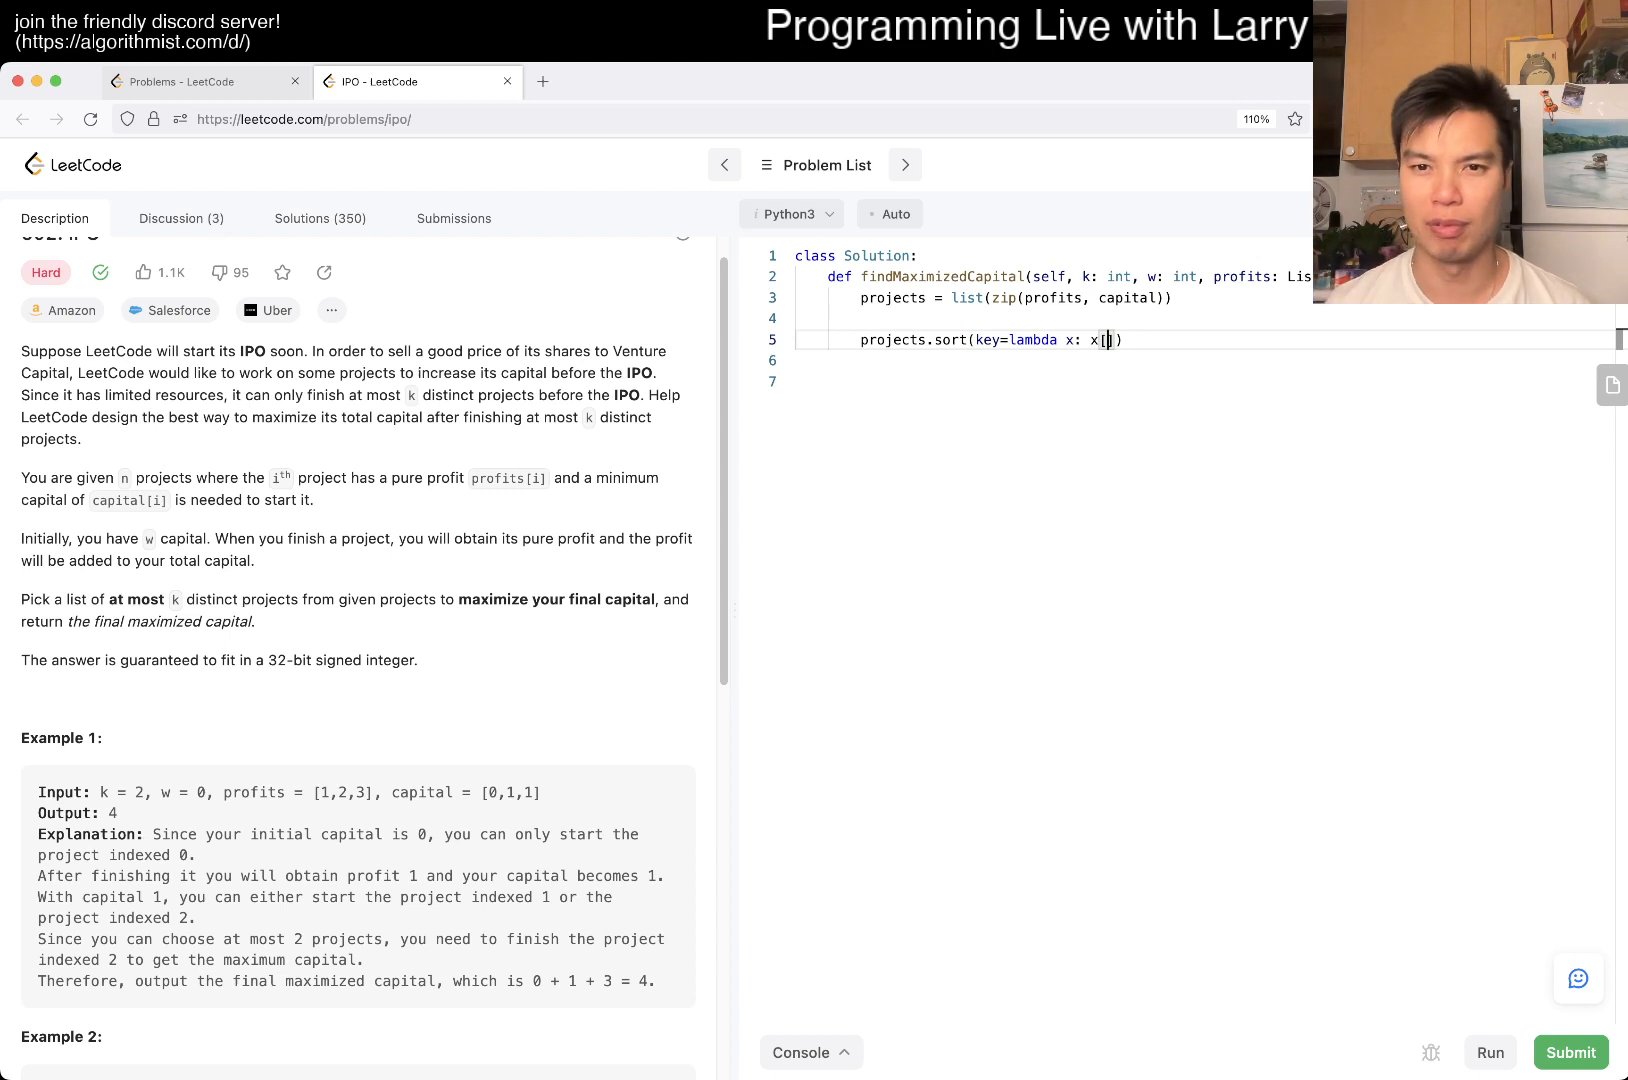
{"action": "type", "text": "1]"}
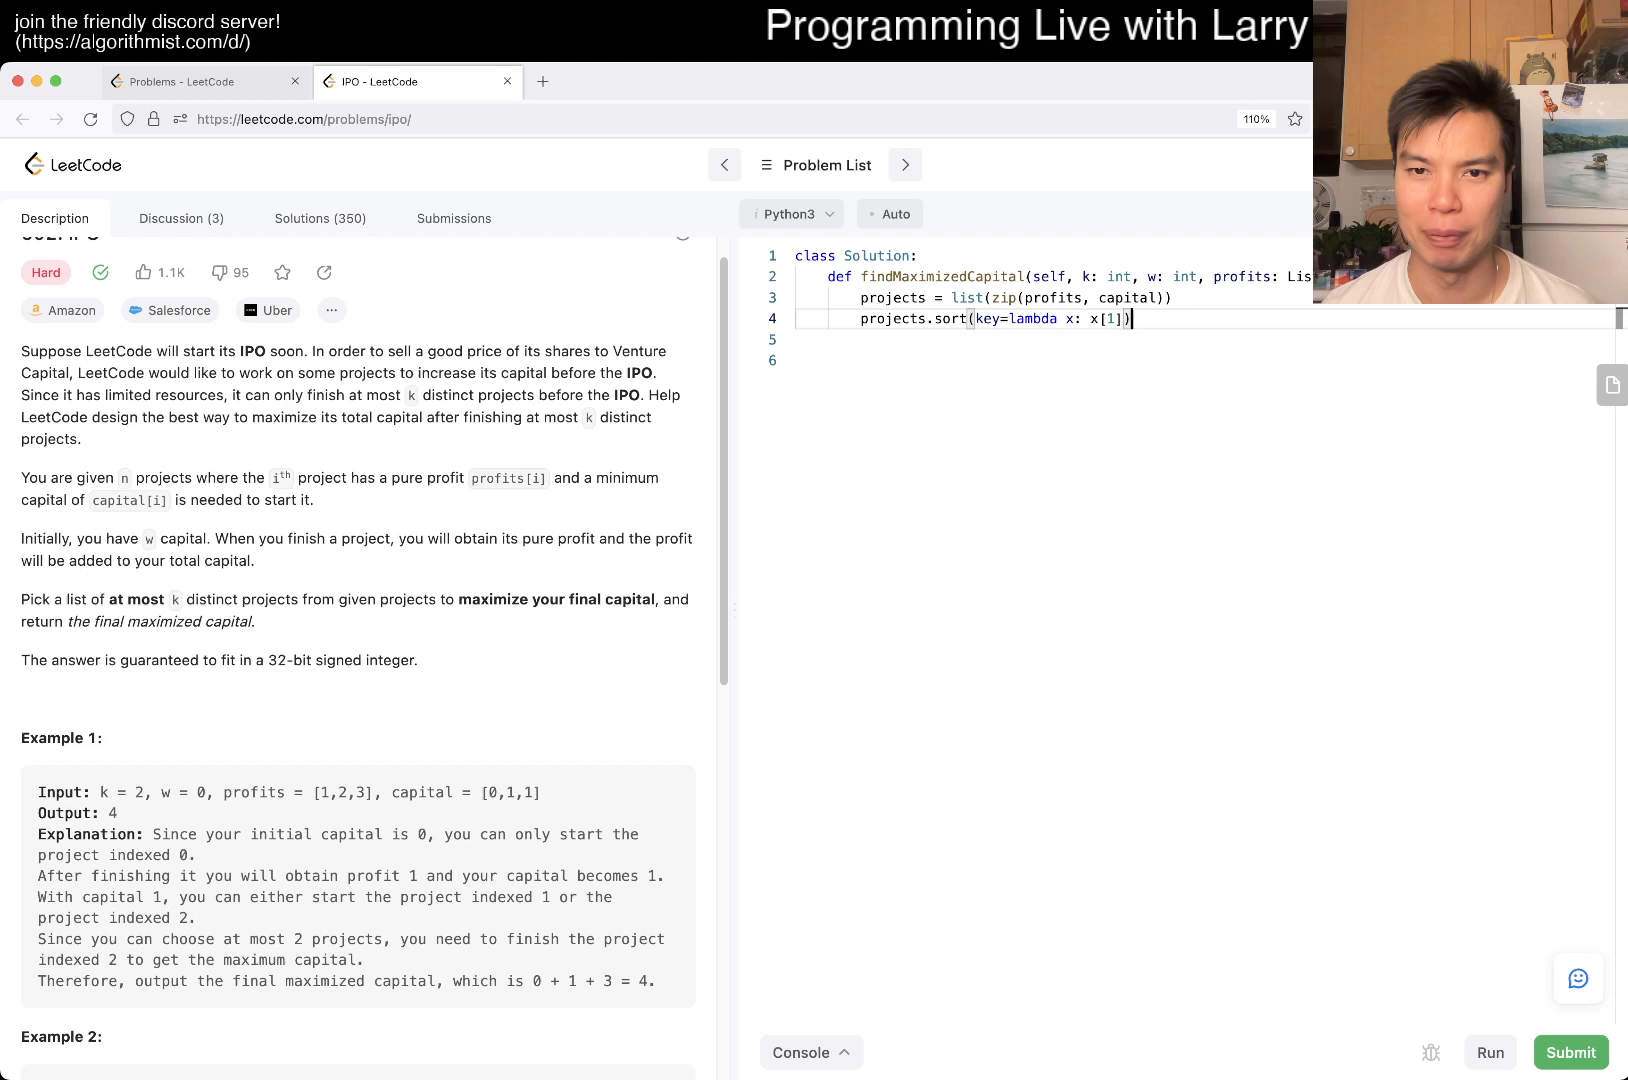
{"action": "type", "text": "p"}
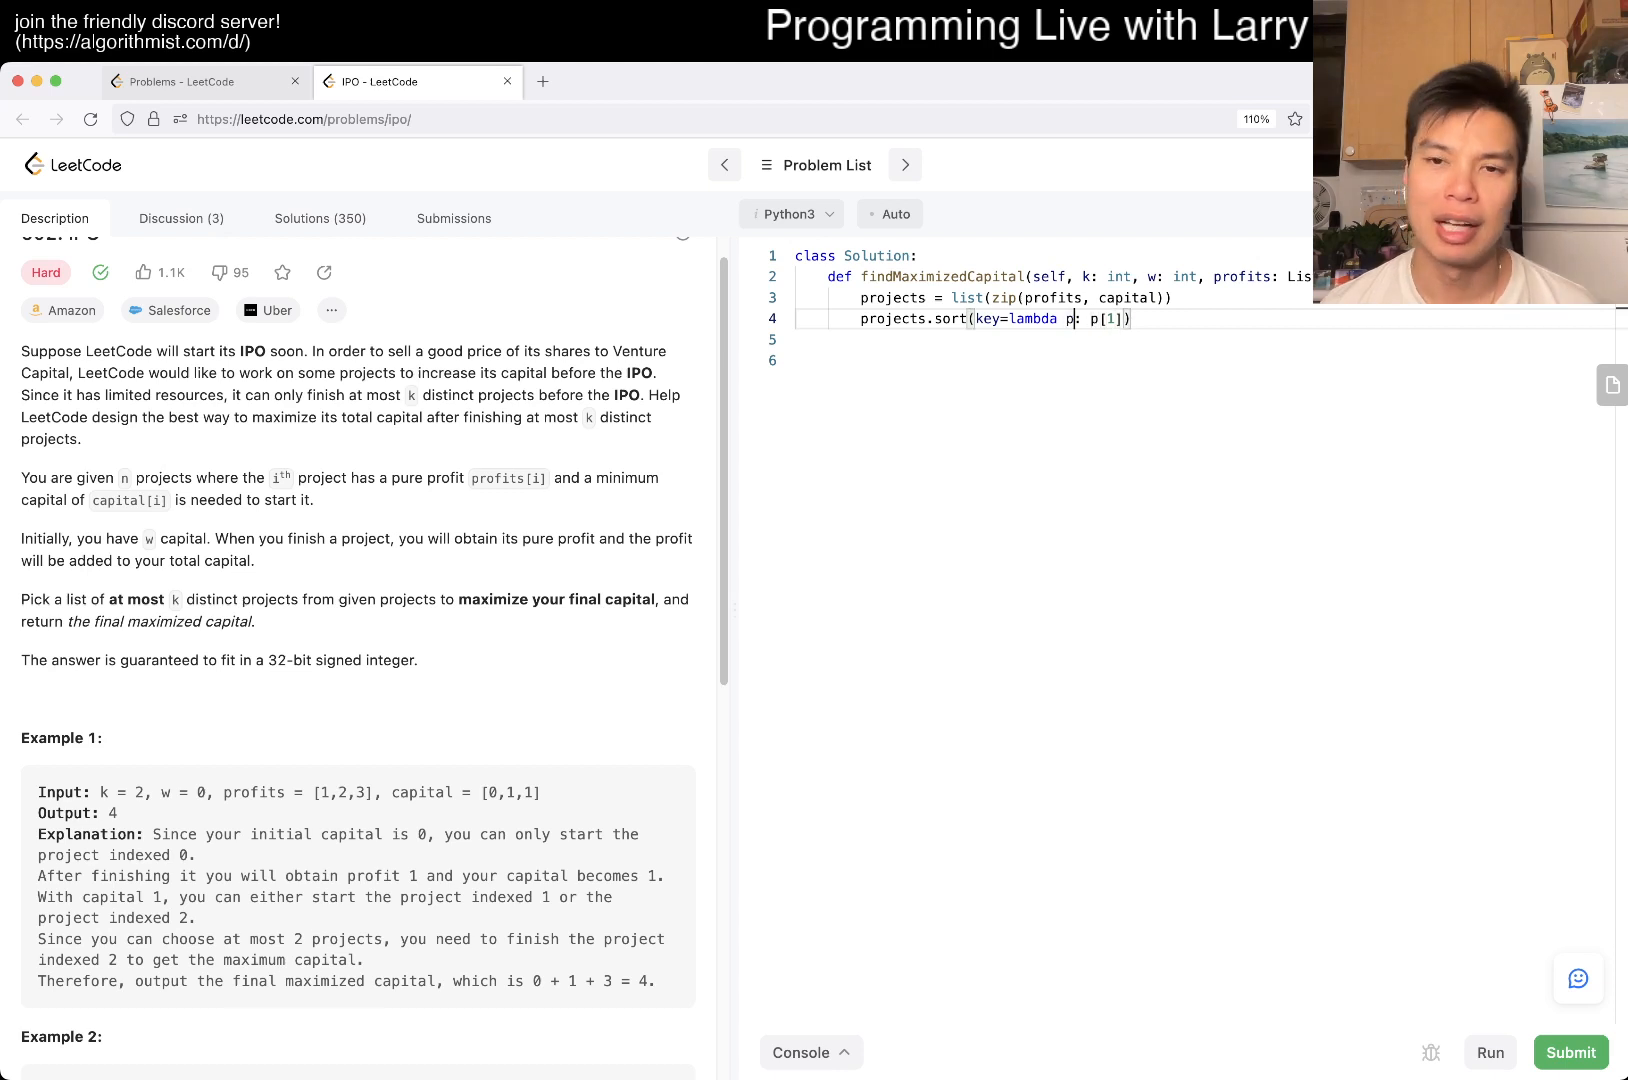
{"action": "key", "text": "enter"}
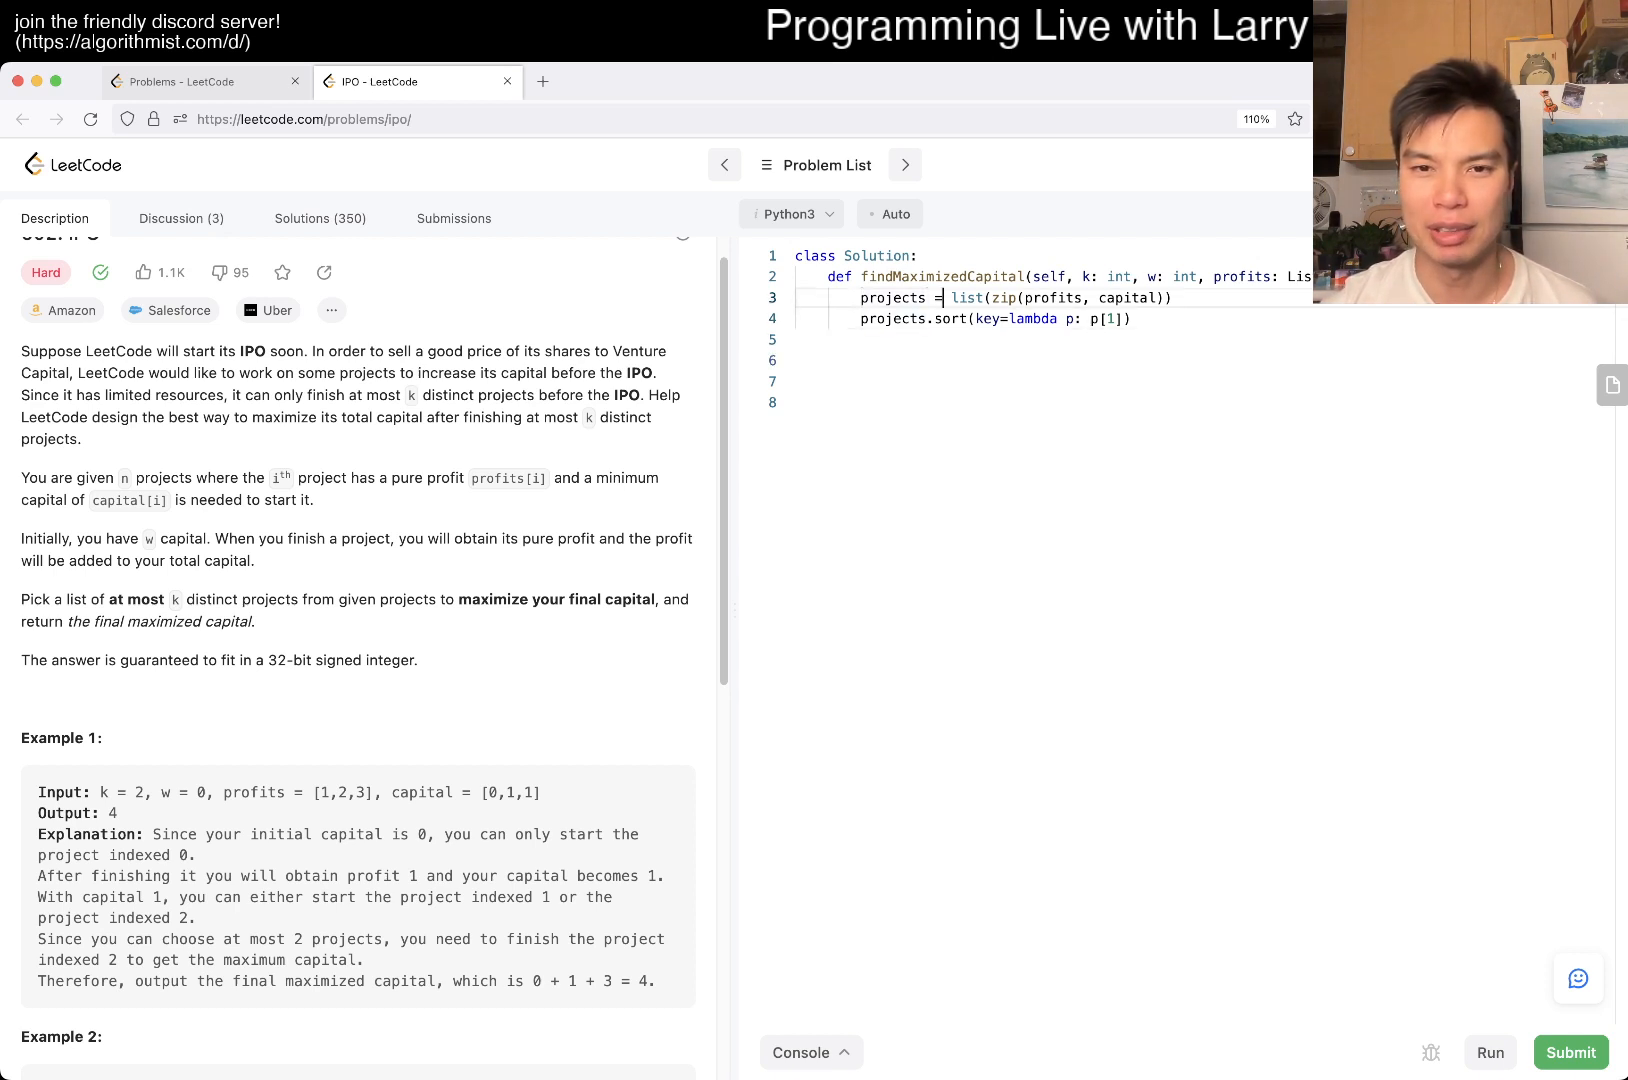
Build projects as collections.deque(sorted(zip(...), key=...)) and delete the separate sort line
{"action": "type", "text": "sorted("}
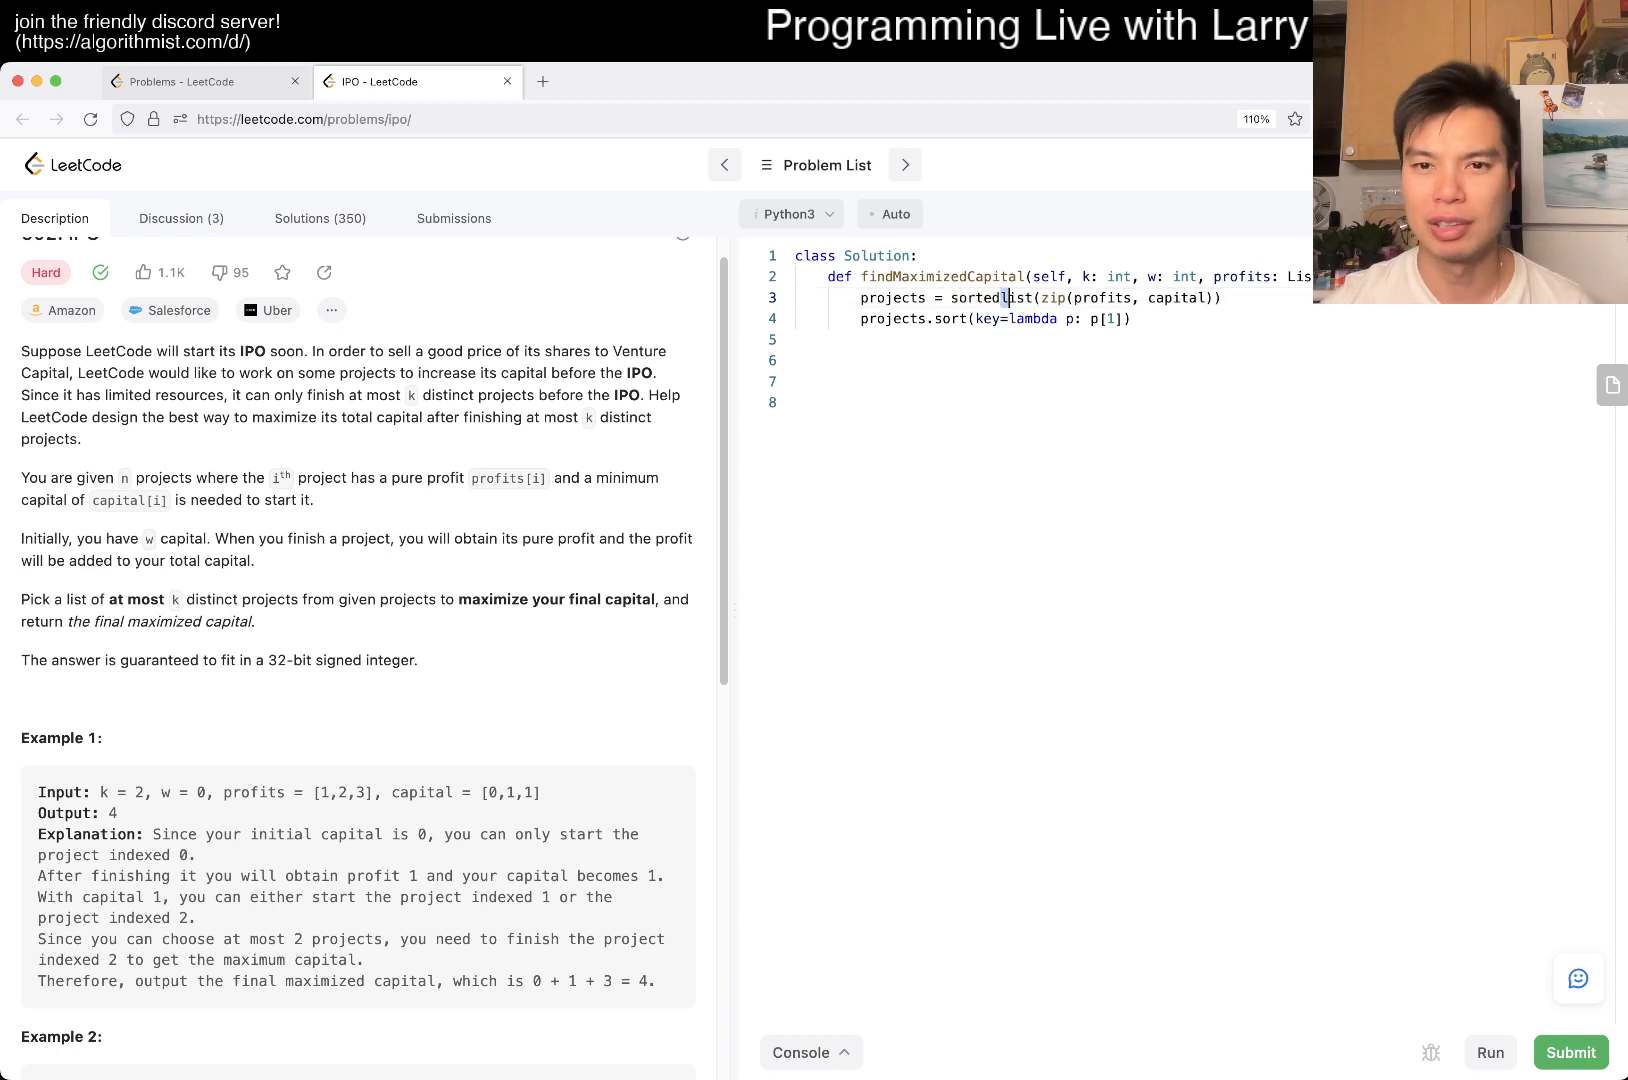
{"action": "type", "text": ", k"}
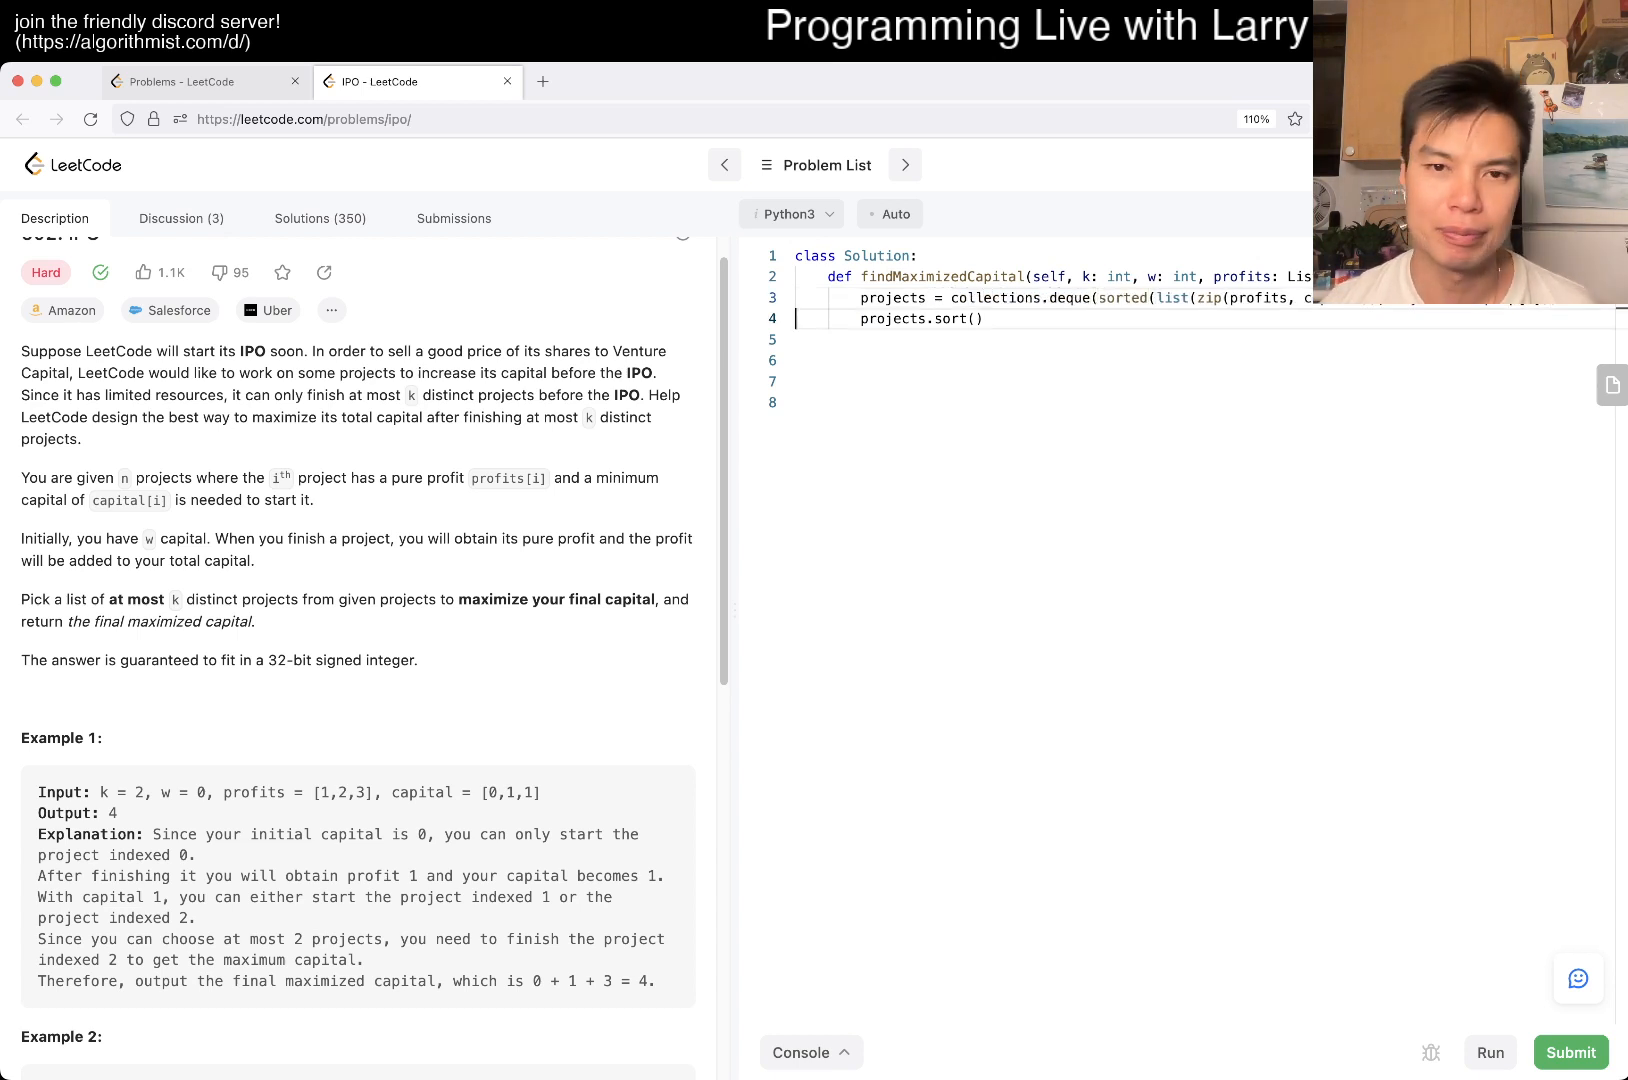
{"action": "key", "text": "Backspace"}
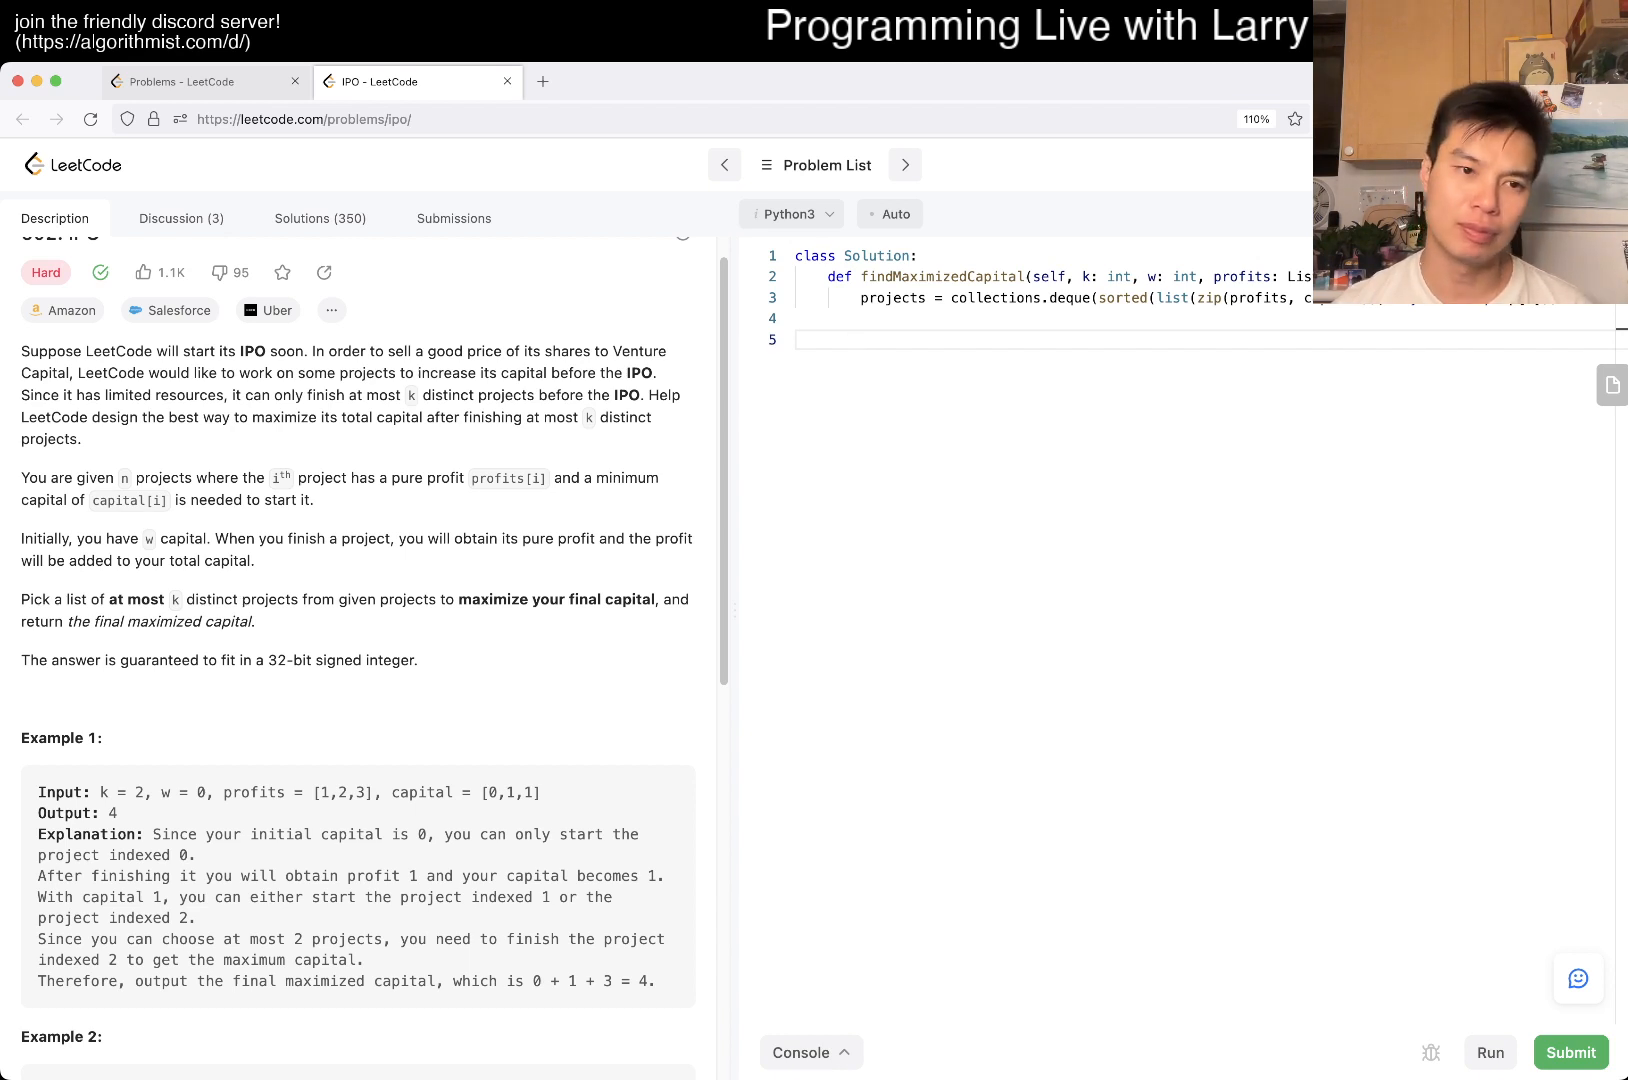
Add current = w and profitable = [], then erase a half-started while loop
{"action": "type", "text": "current"}
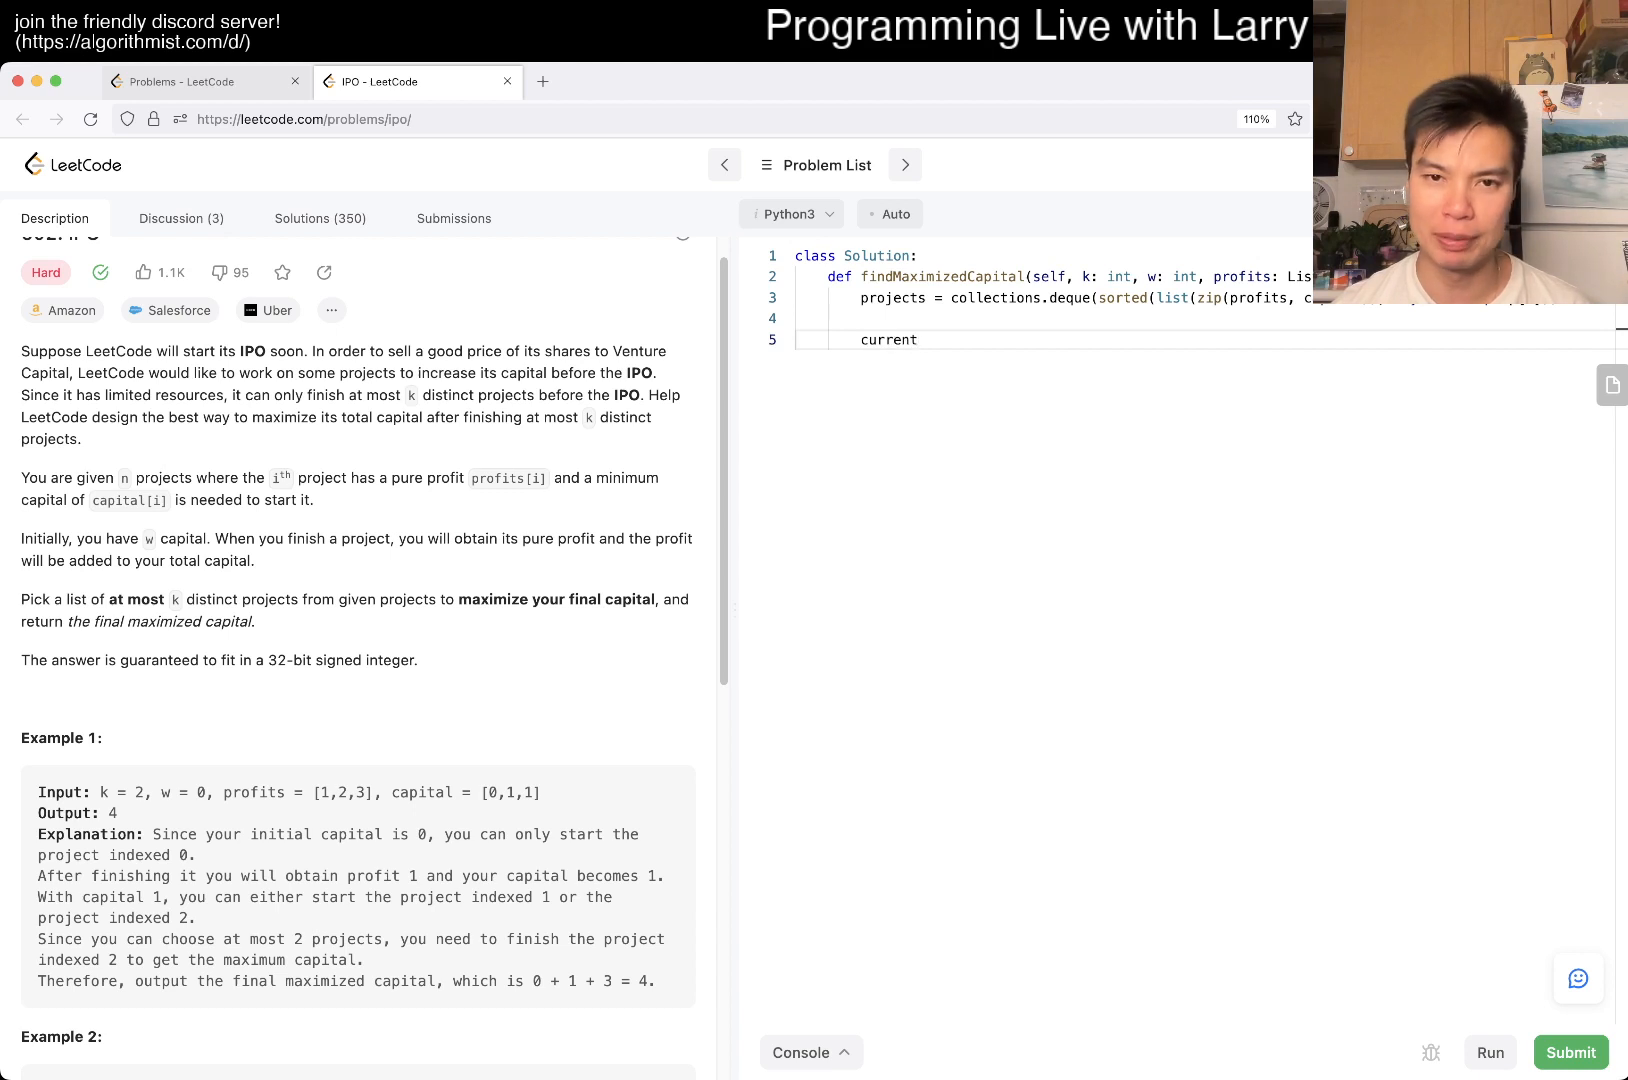
{"action": "type", "text": "= w"}
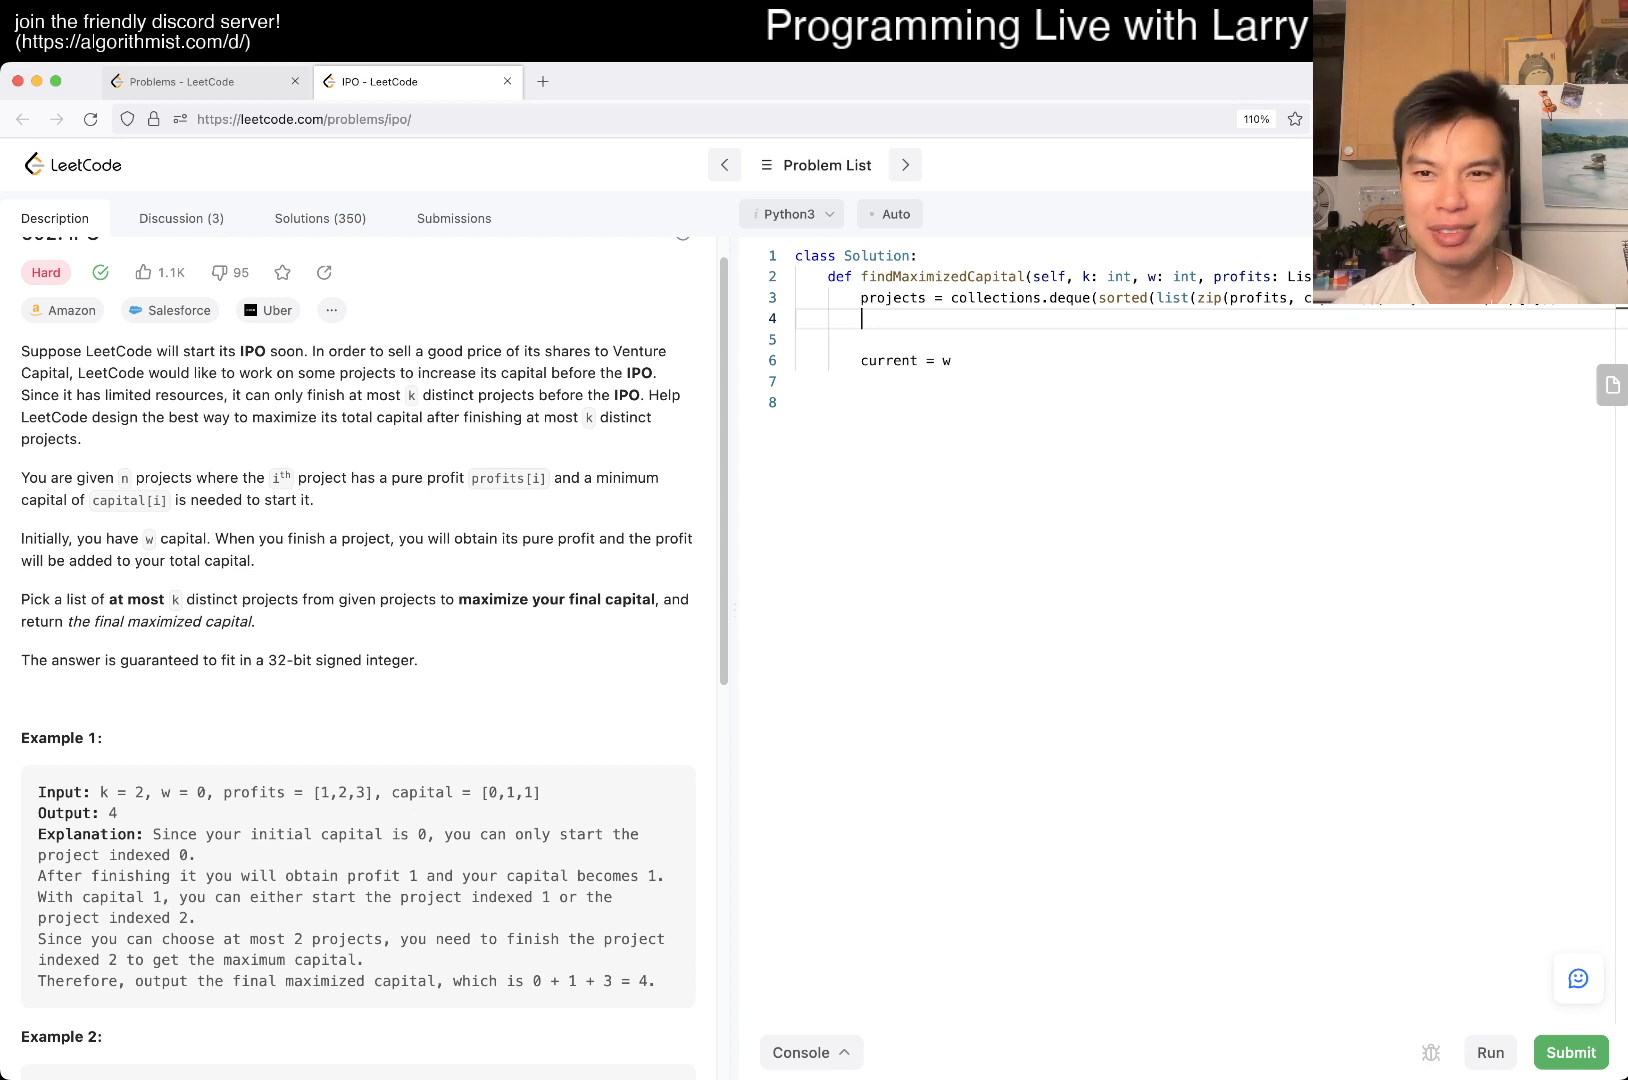
{"action": "type", "text": "profitable"}
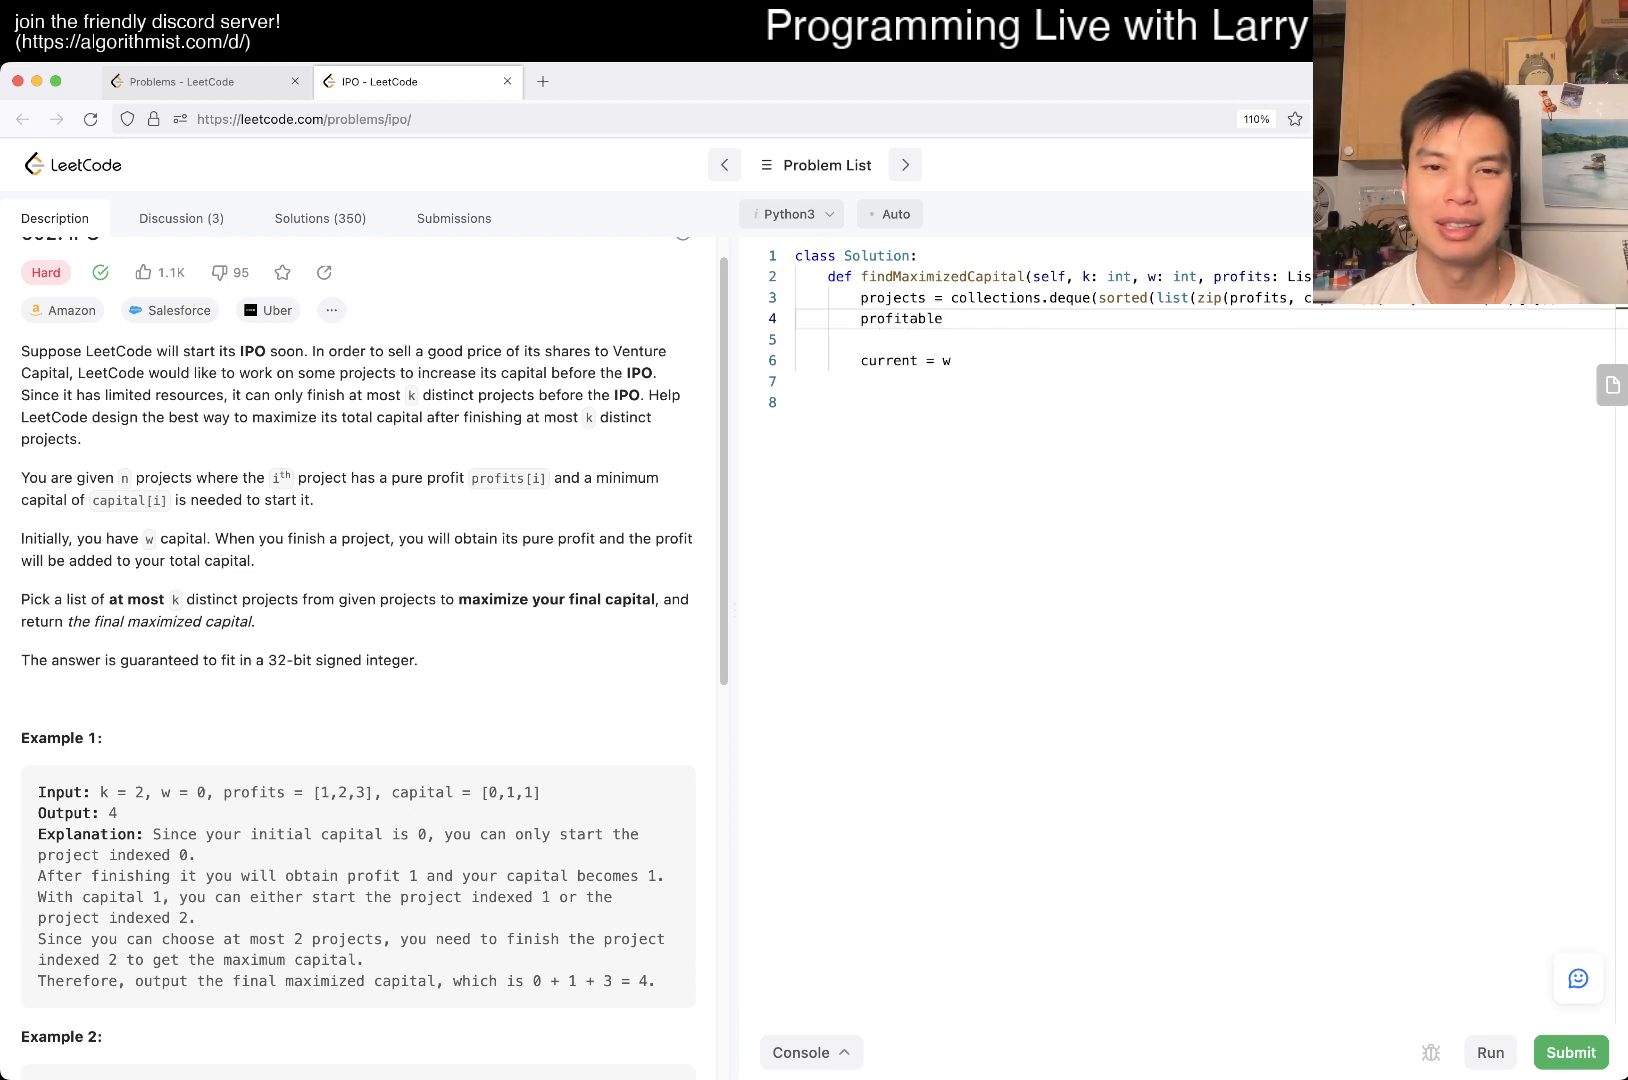
{"action": "type", "text": "= []"}
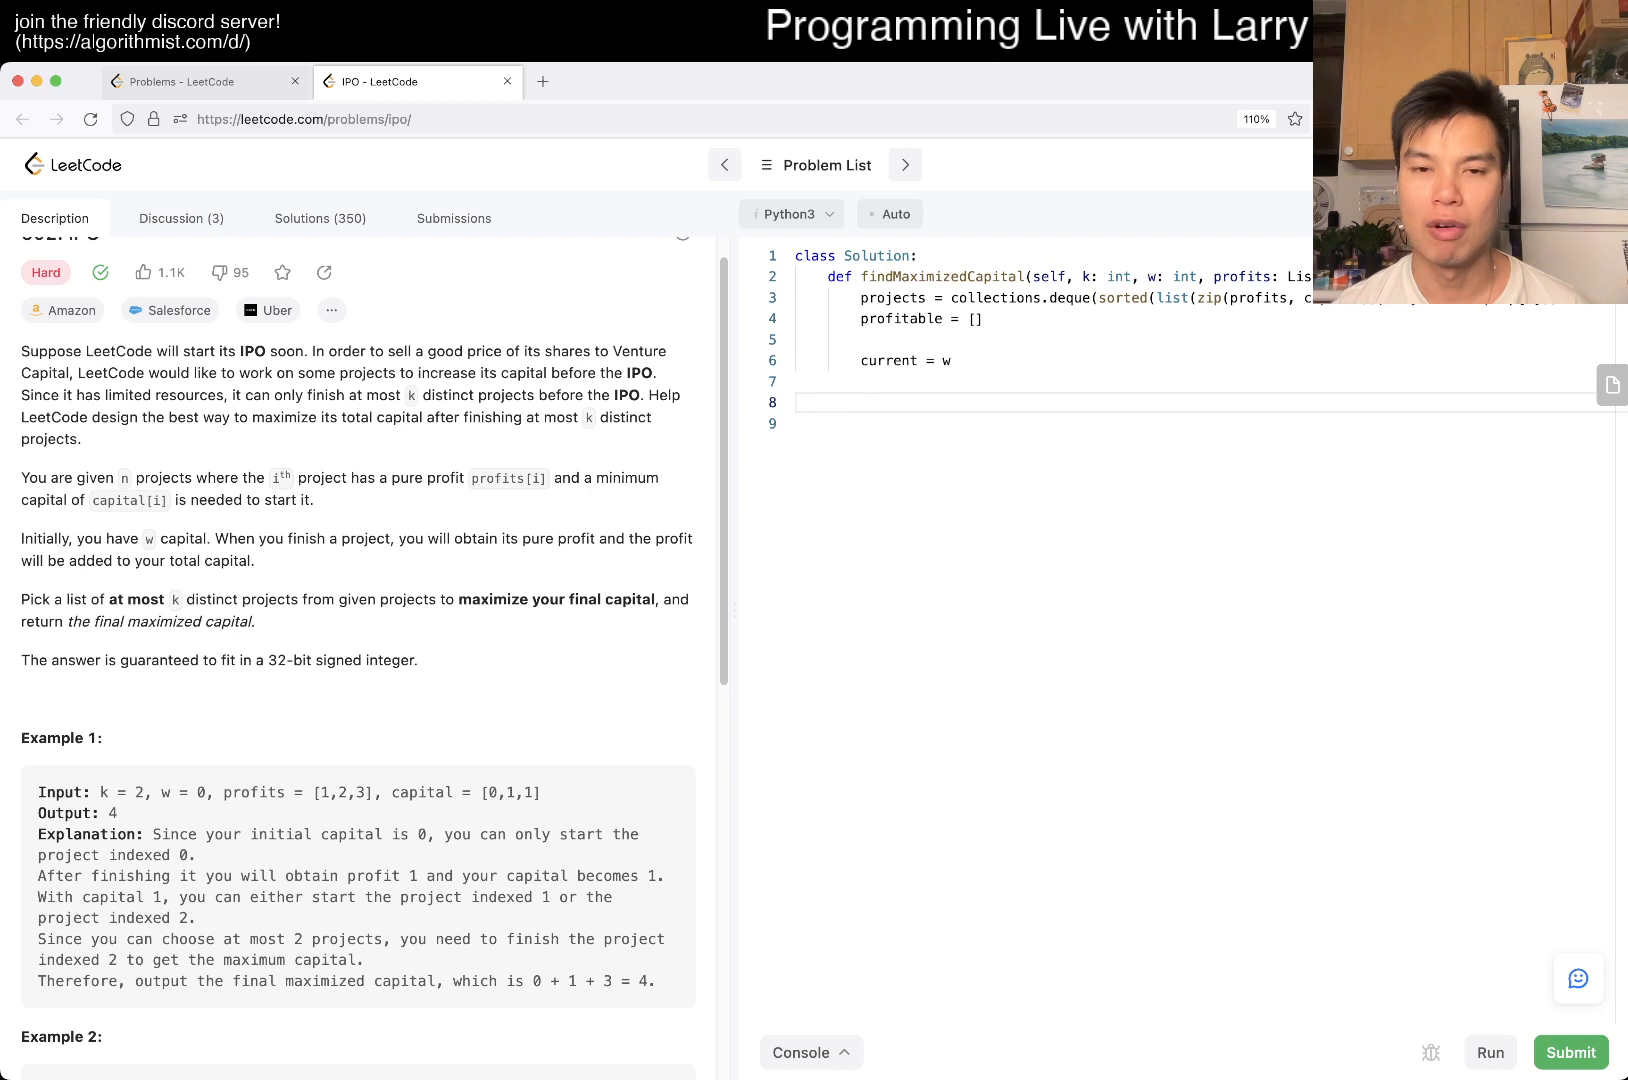
{"action": "type", "text": "while"}
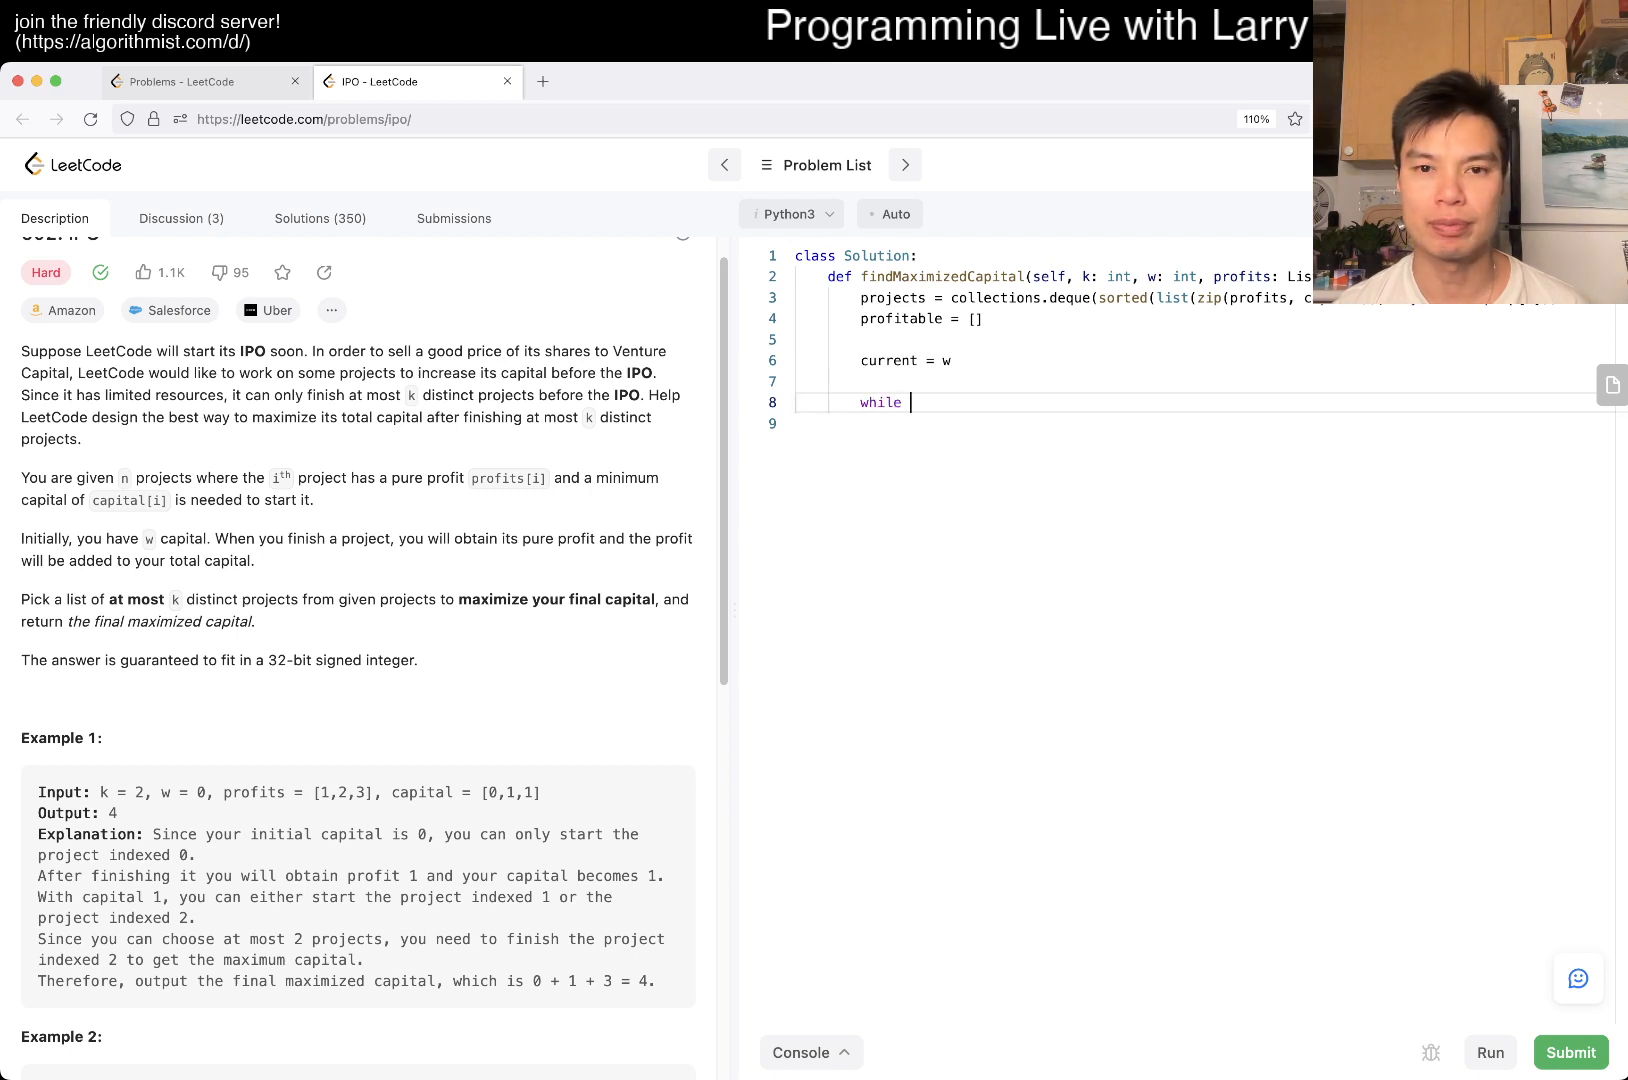
{"action": "key", "text": "Backspace"}
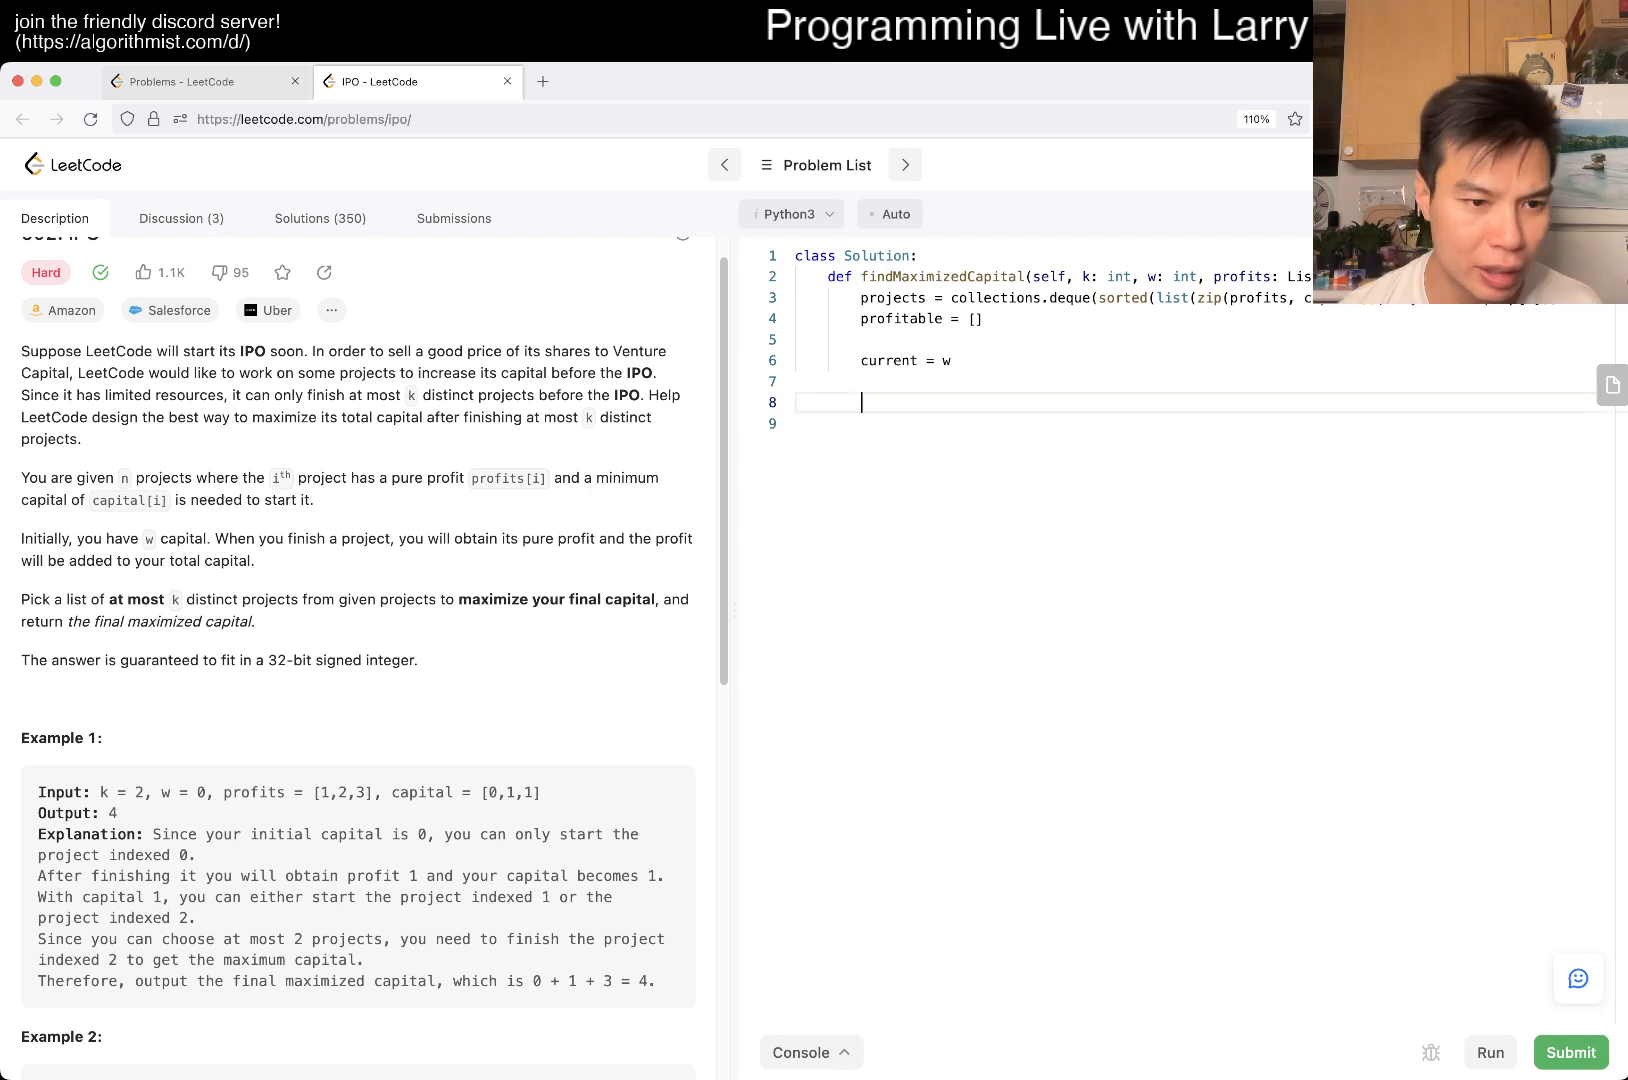
{"action": "scroll", "scroll_direction": "down", "scroll_amount": 3}
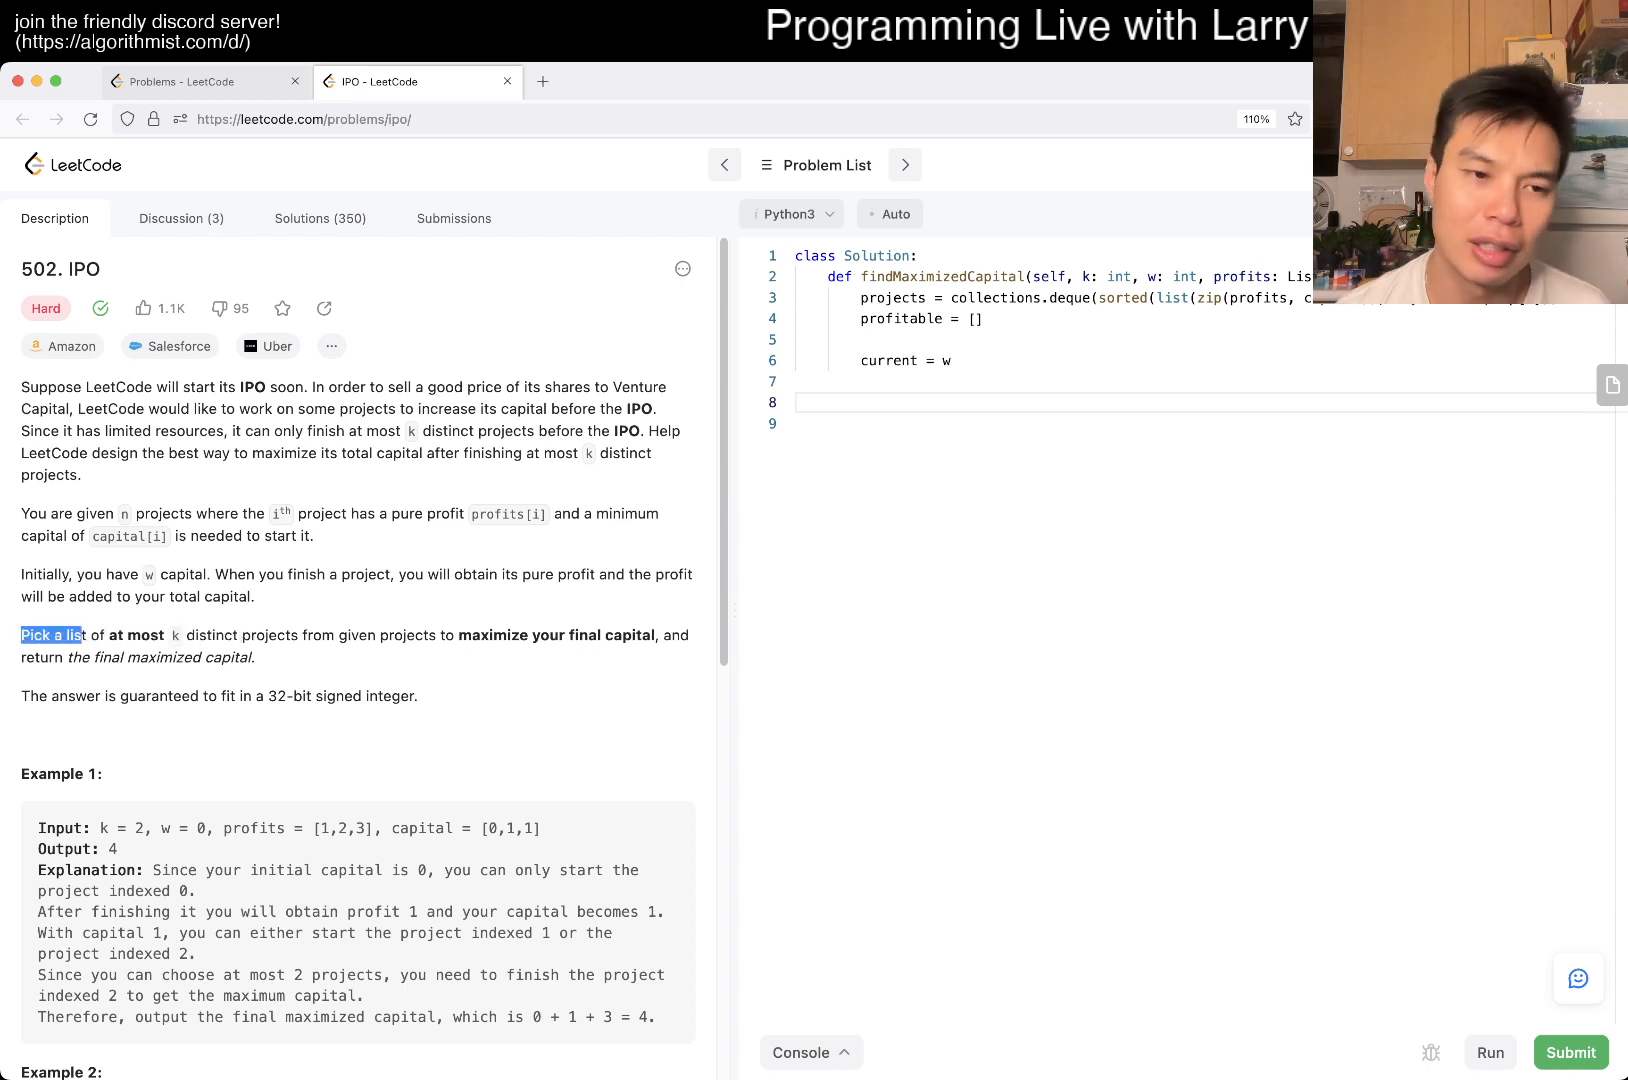
Check the constraints and begin a k = min(k, len(...)) line above current = w
{"action": "scroll", "scroll_direction": "down", "scroll_amount": 3}
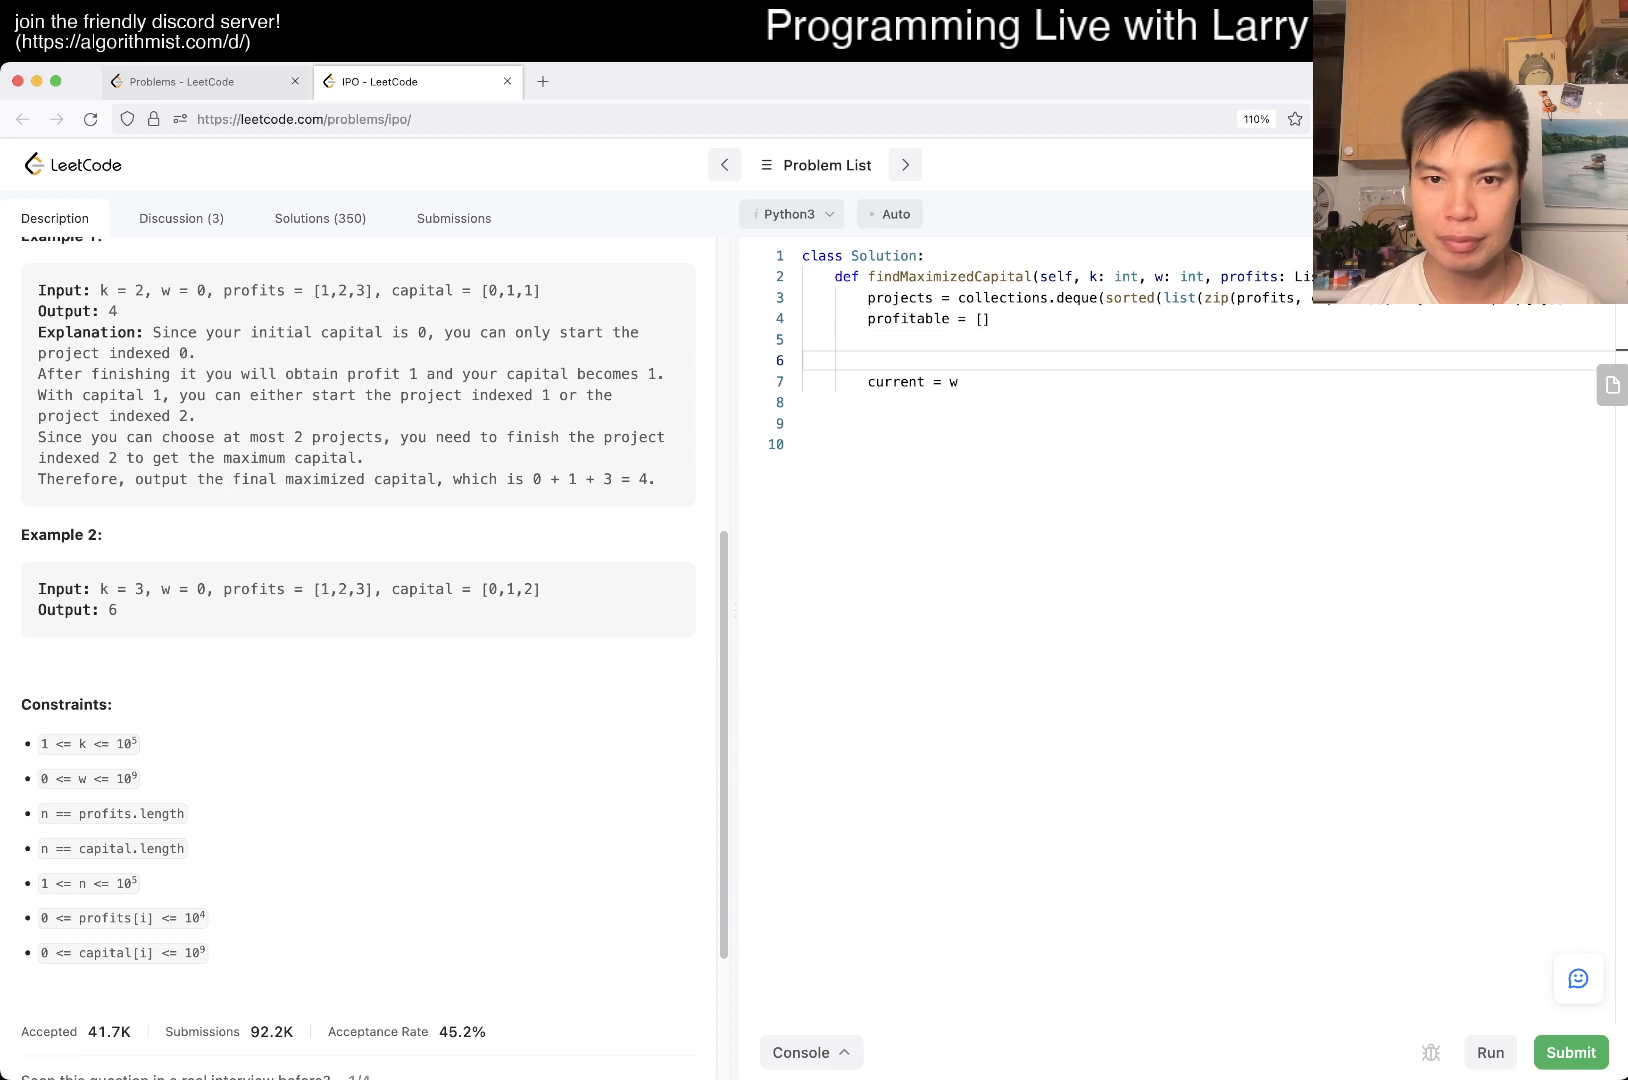
{"action": "type", "text": "k = min(k,"}
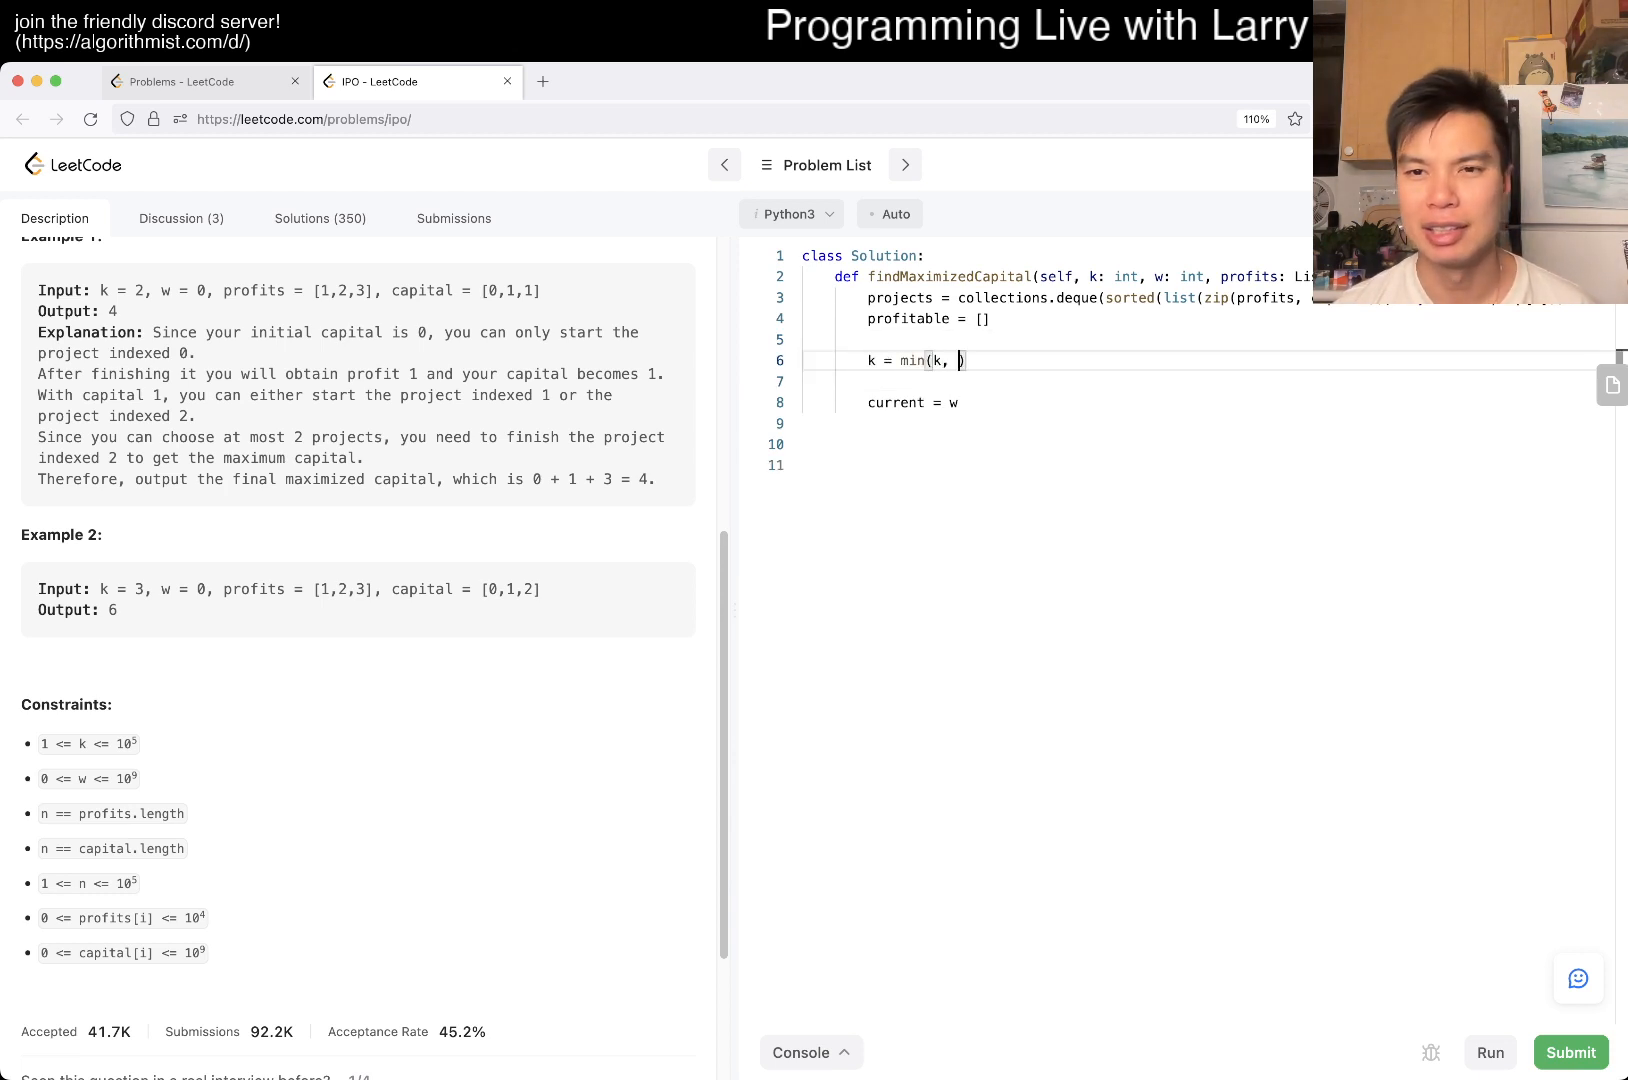
{"action": "type", "text": "len(projects"}
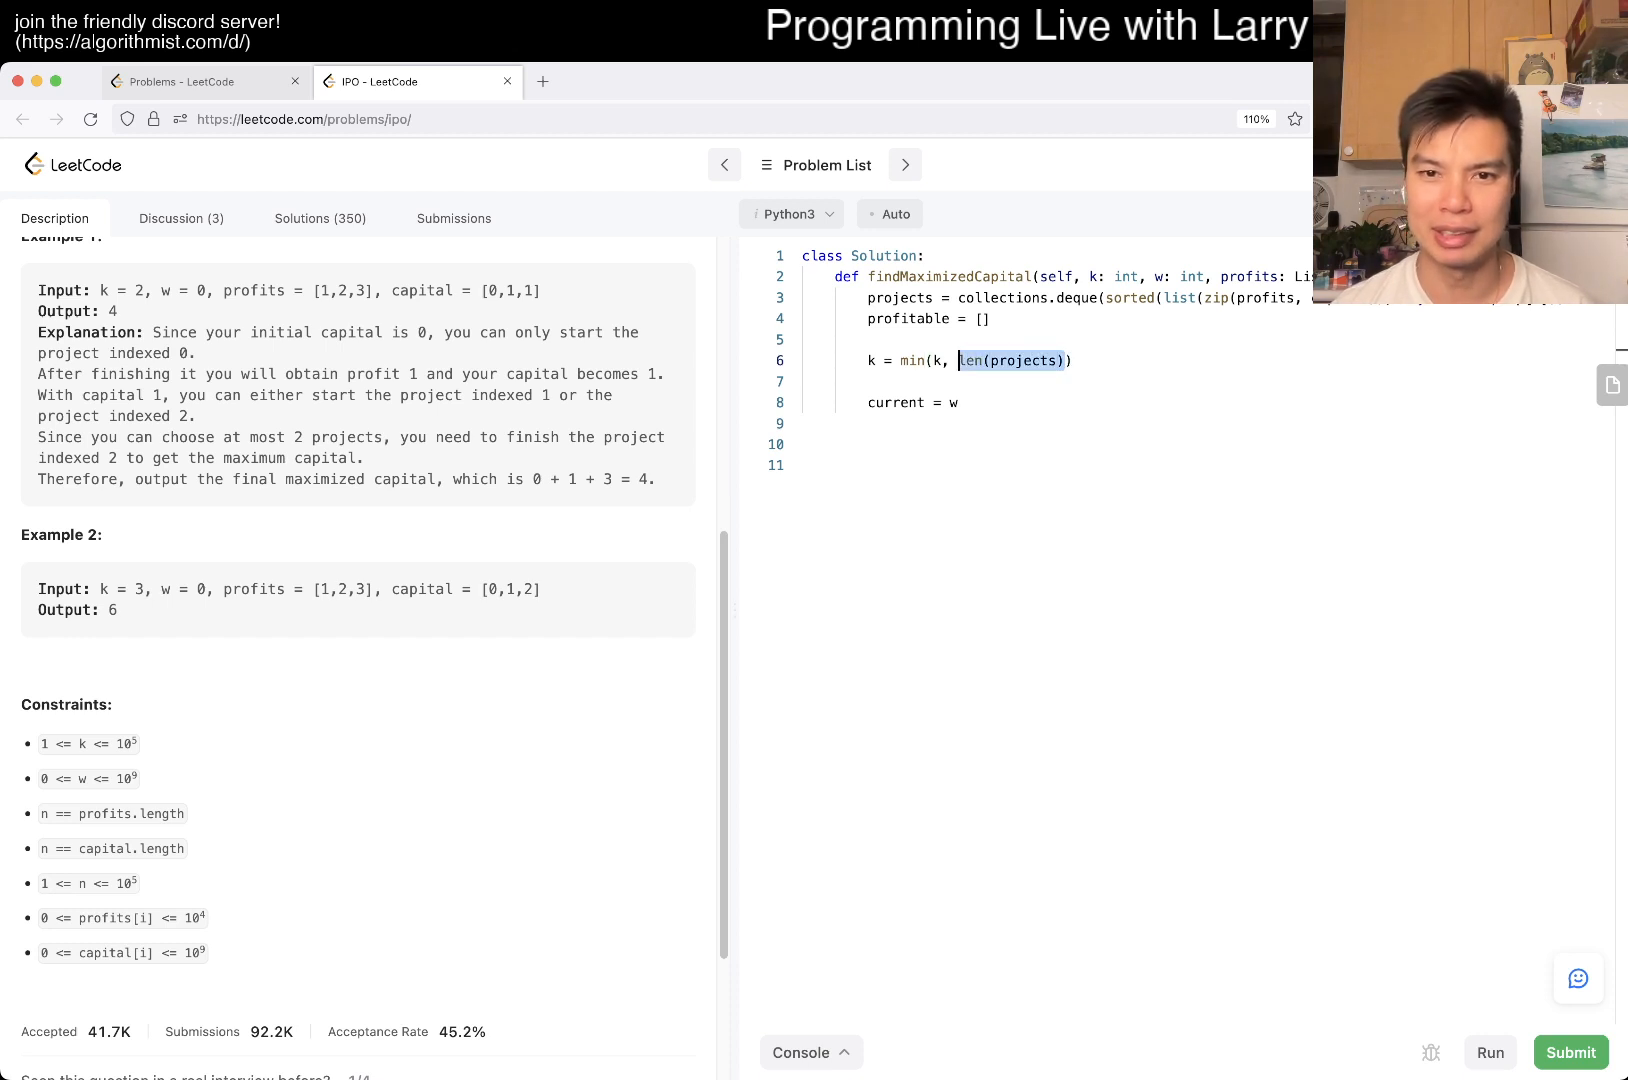
Store N = len(projects), cap k with min(k, N), rename to selectable and open for _ in range(k):
{"action": "type", "text": "N)"}
{"action": "left_click", "coordinate": [1056, 444]}
{"action": "type", "text": "for _ in range(k):"}
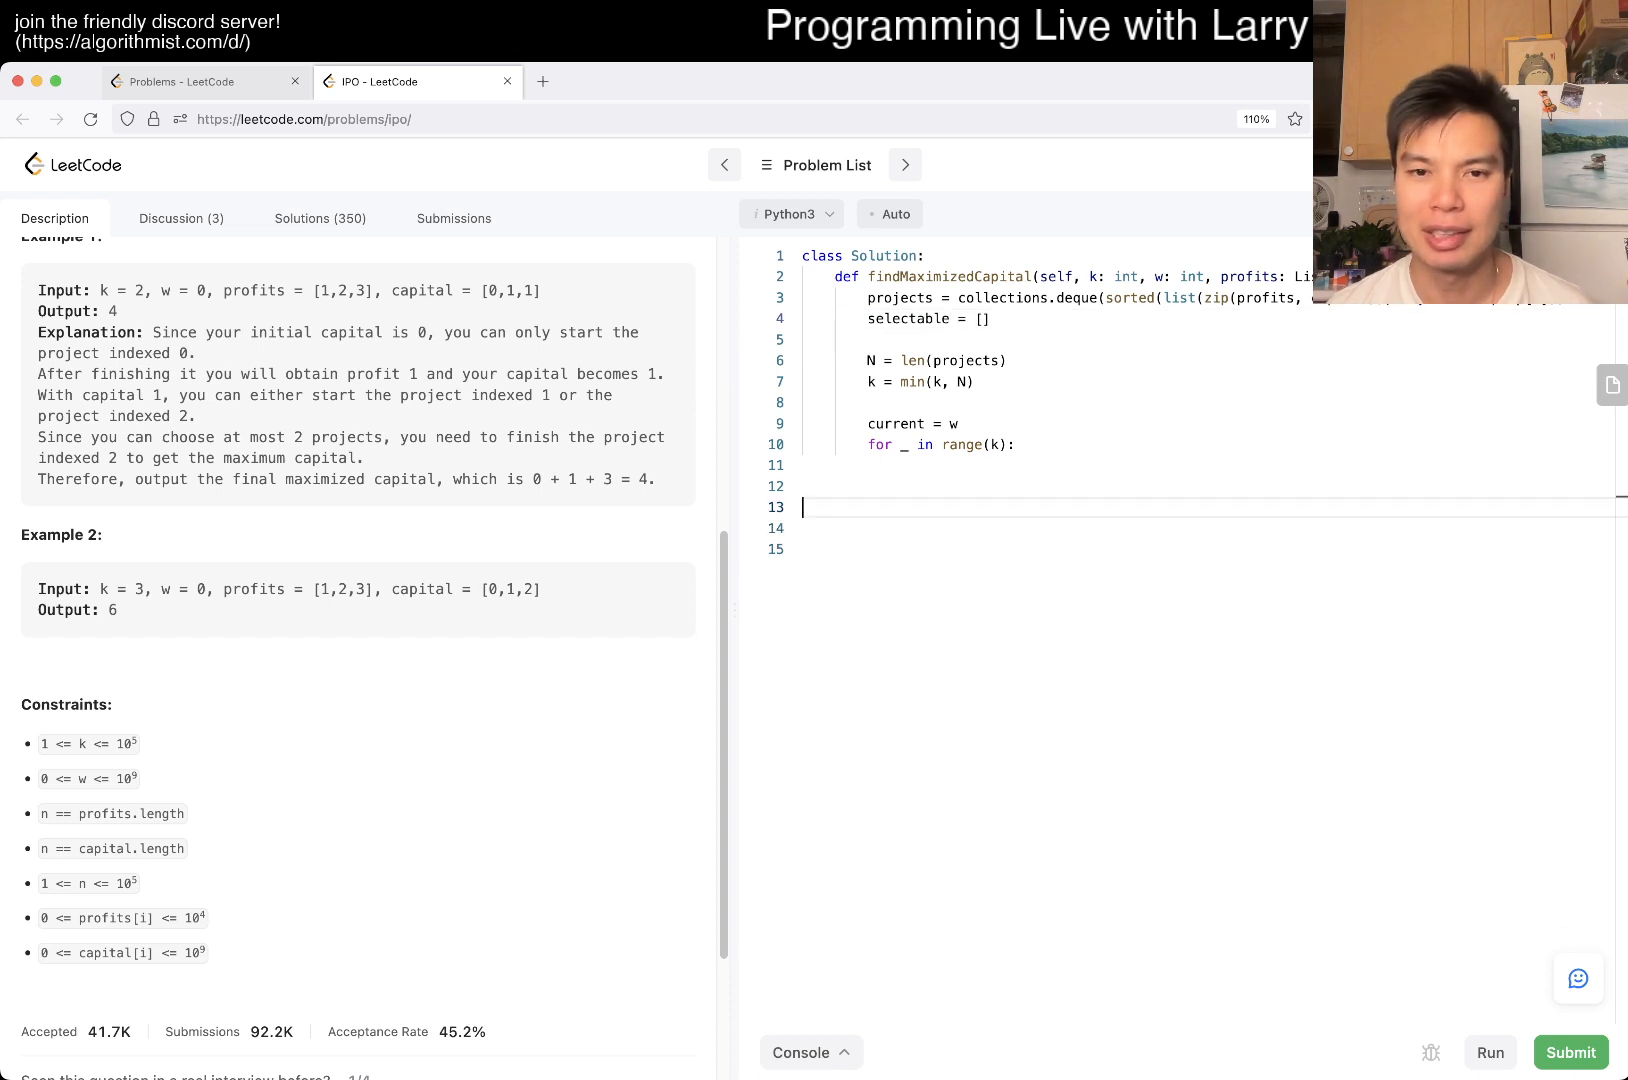
Write while len(projects) > 0 and projects[0][1] <= current: inside the for loop
{"action": "type", "text": "while"}
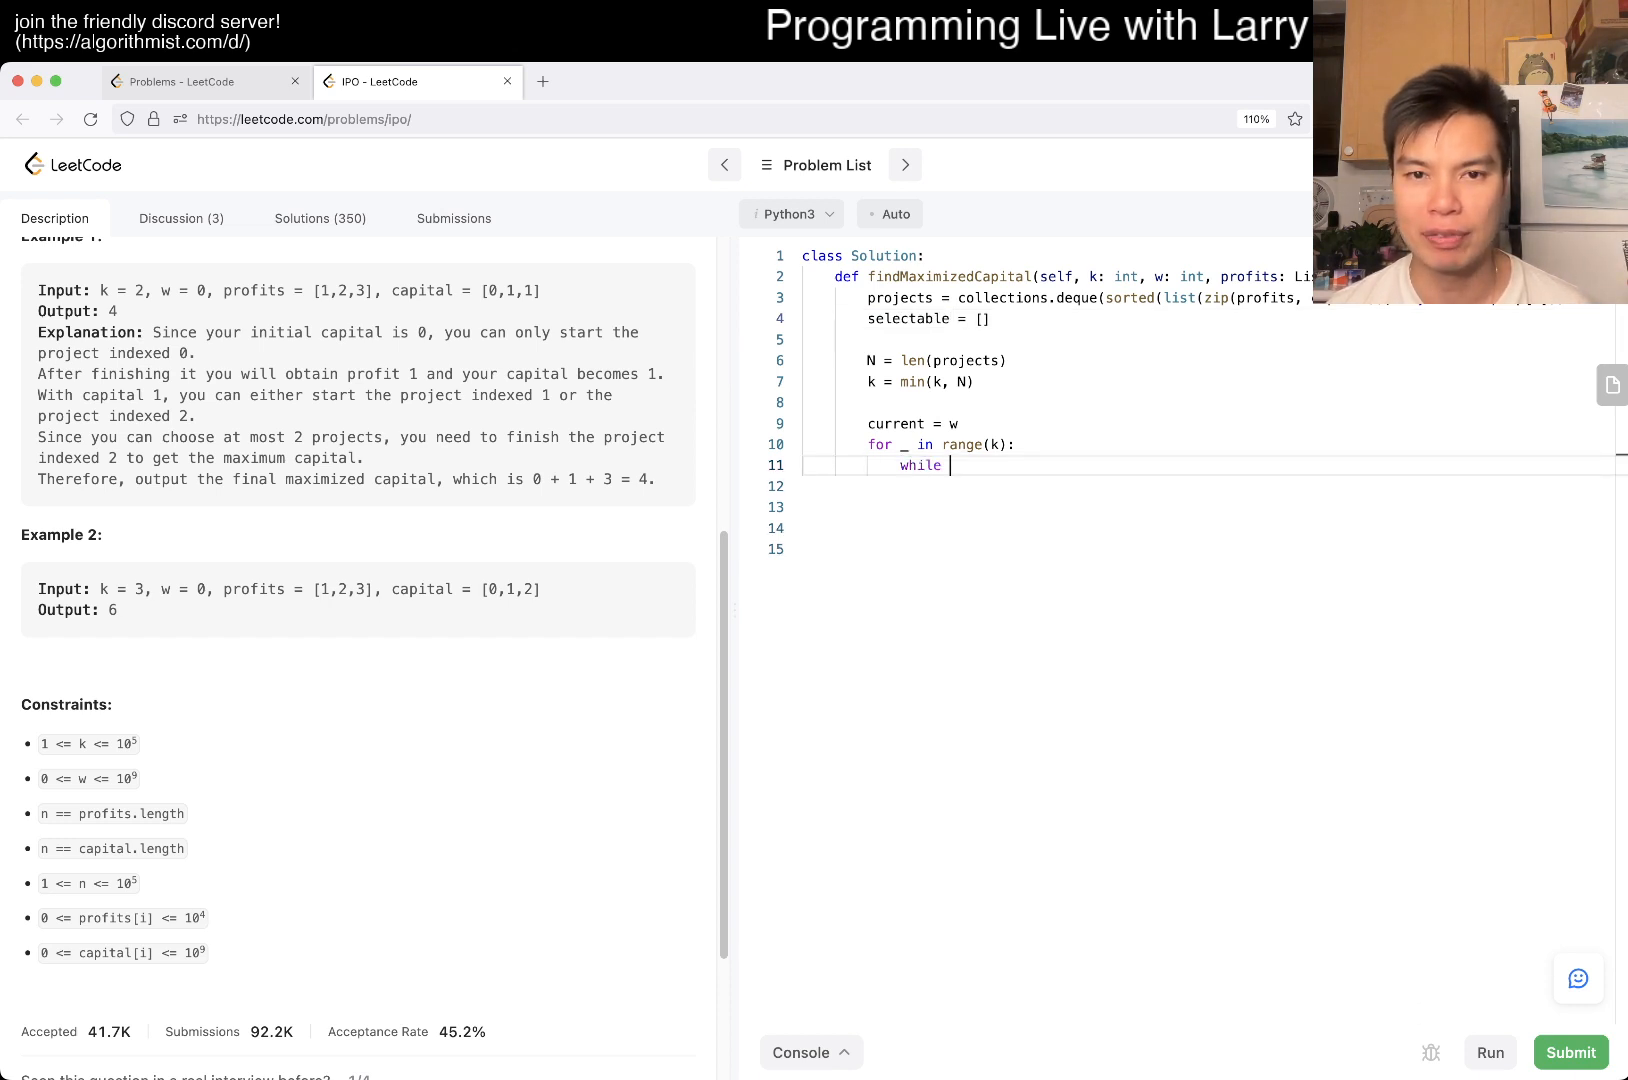
{"action": "type", "text": "len(projects)"}
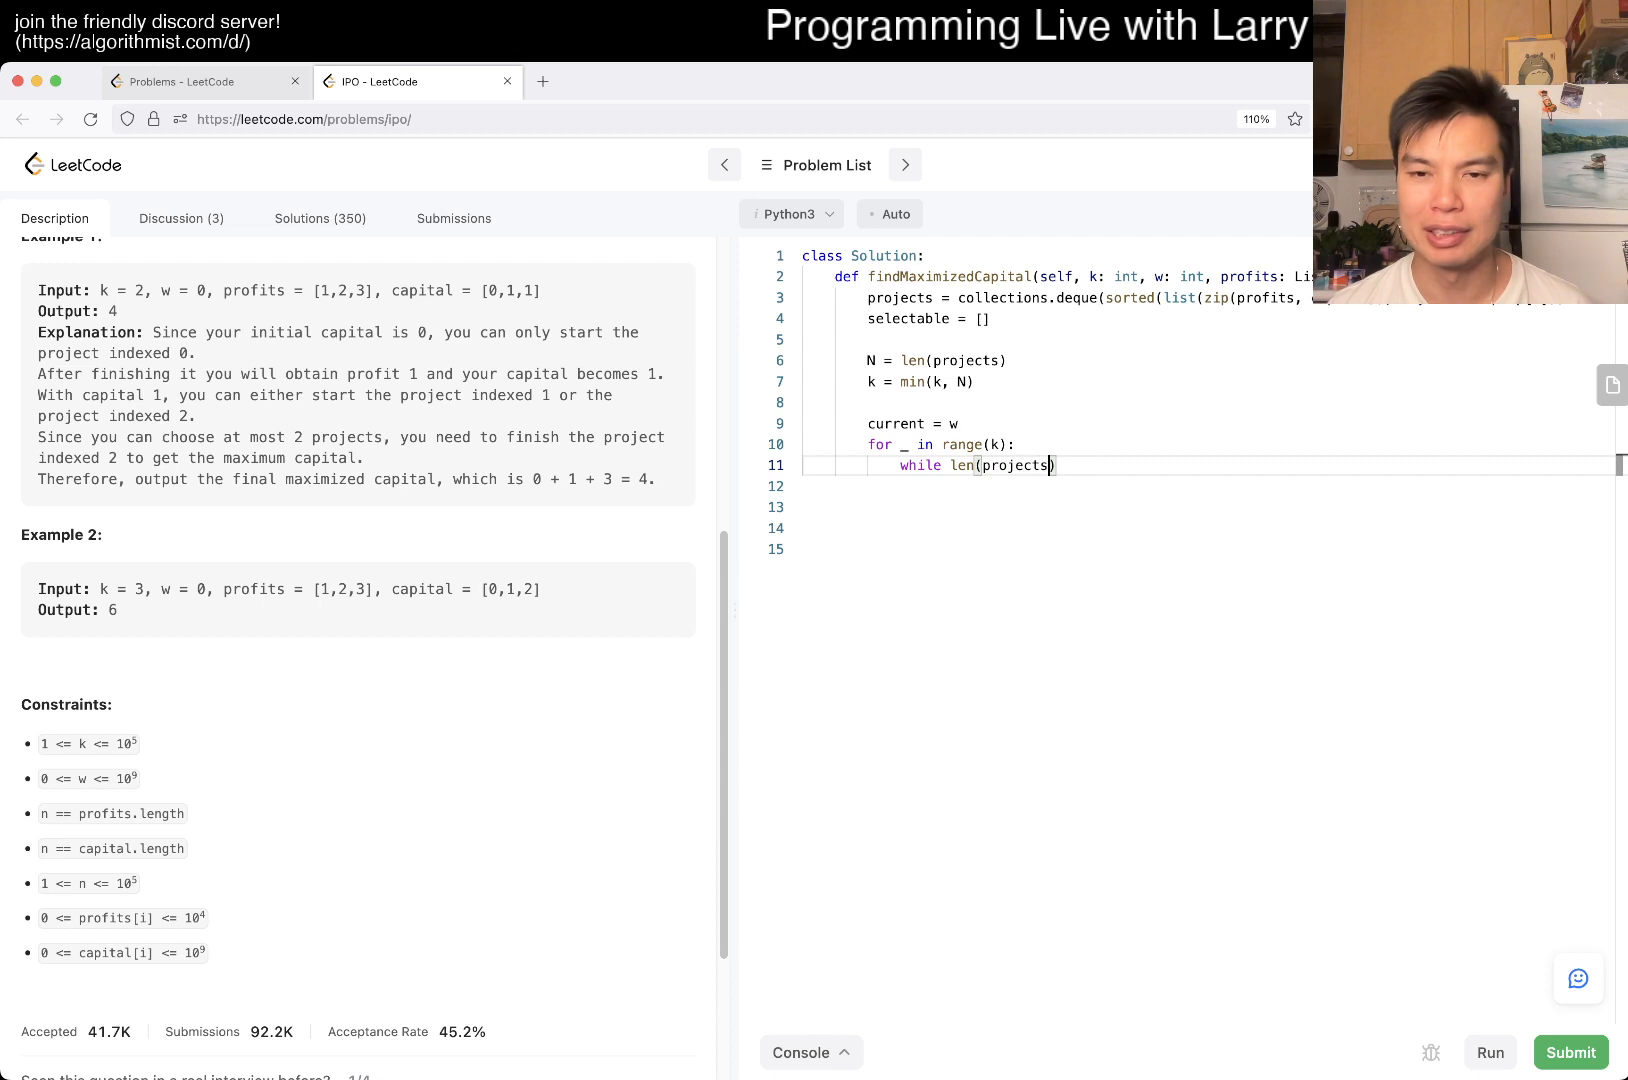
{"action": "type", "text": "> 0 and projects[0]"}
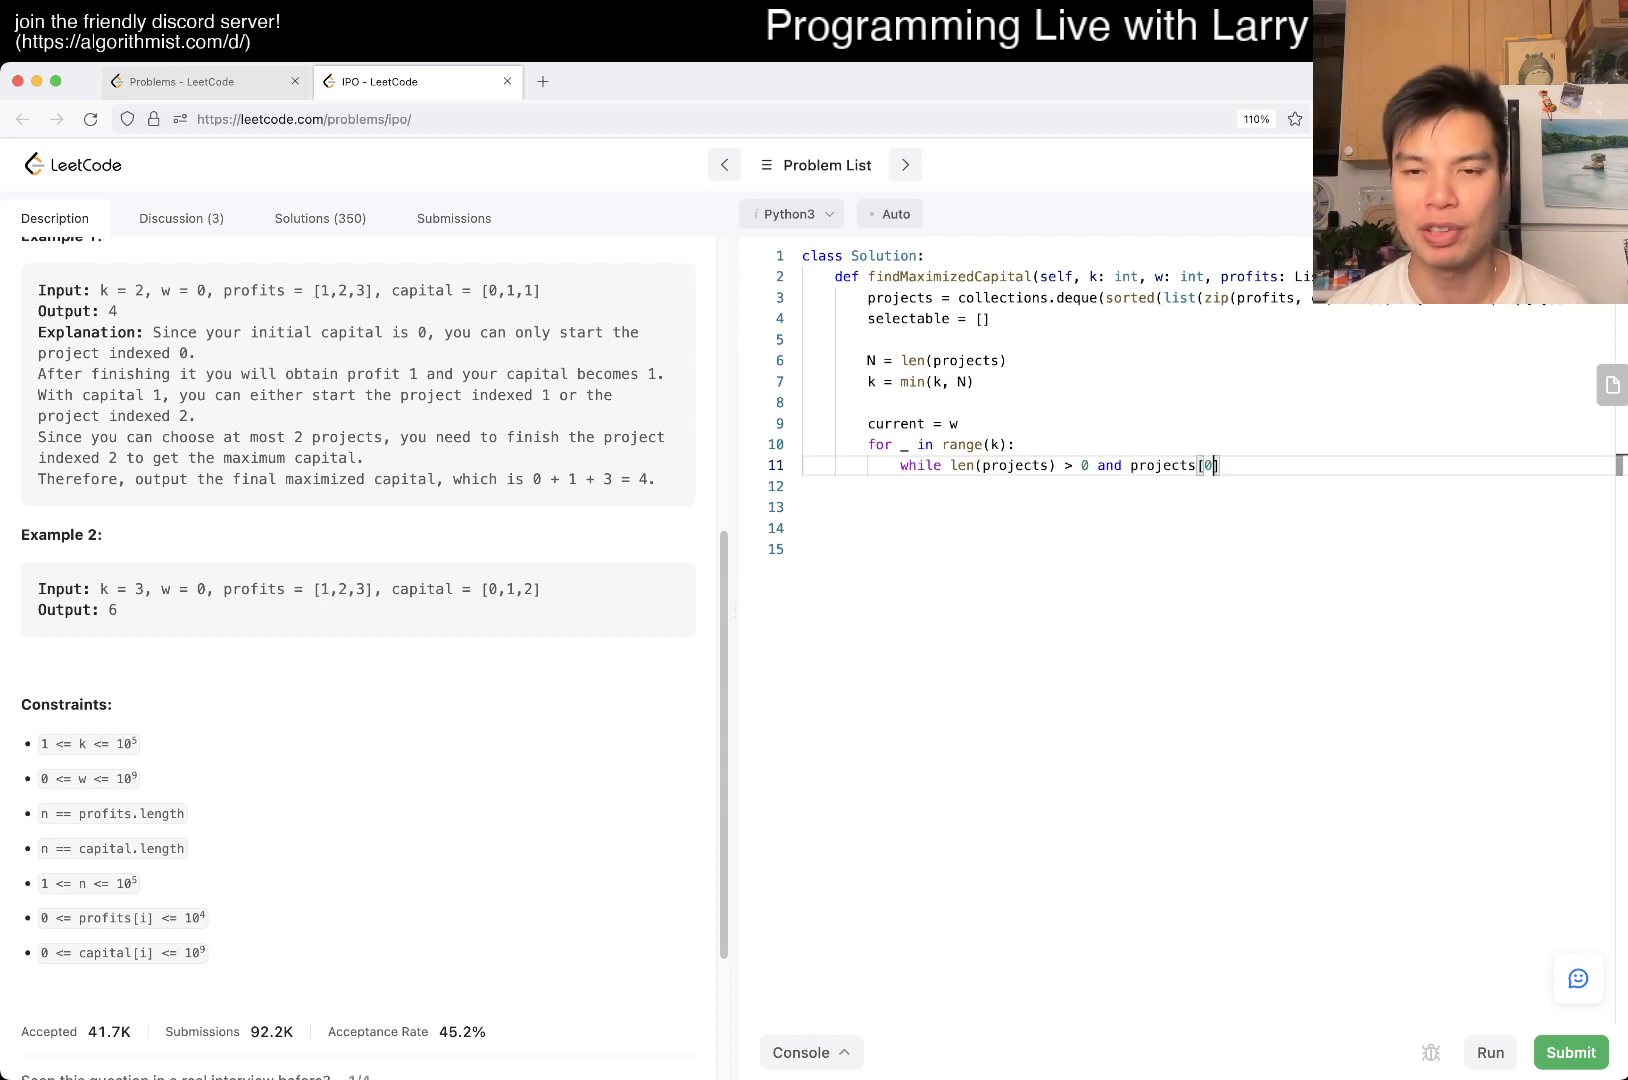
{"action": "type", "text": "]"}
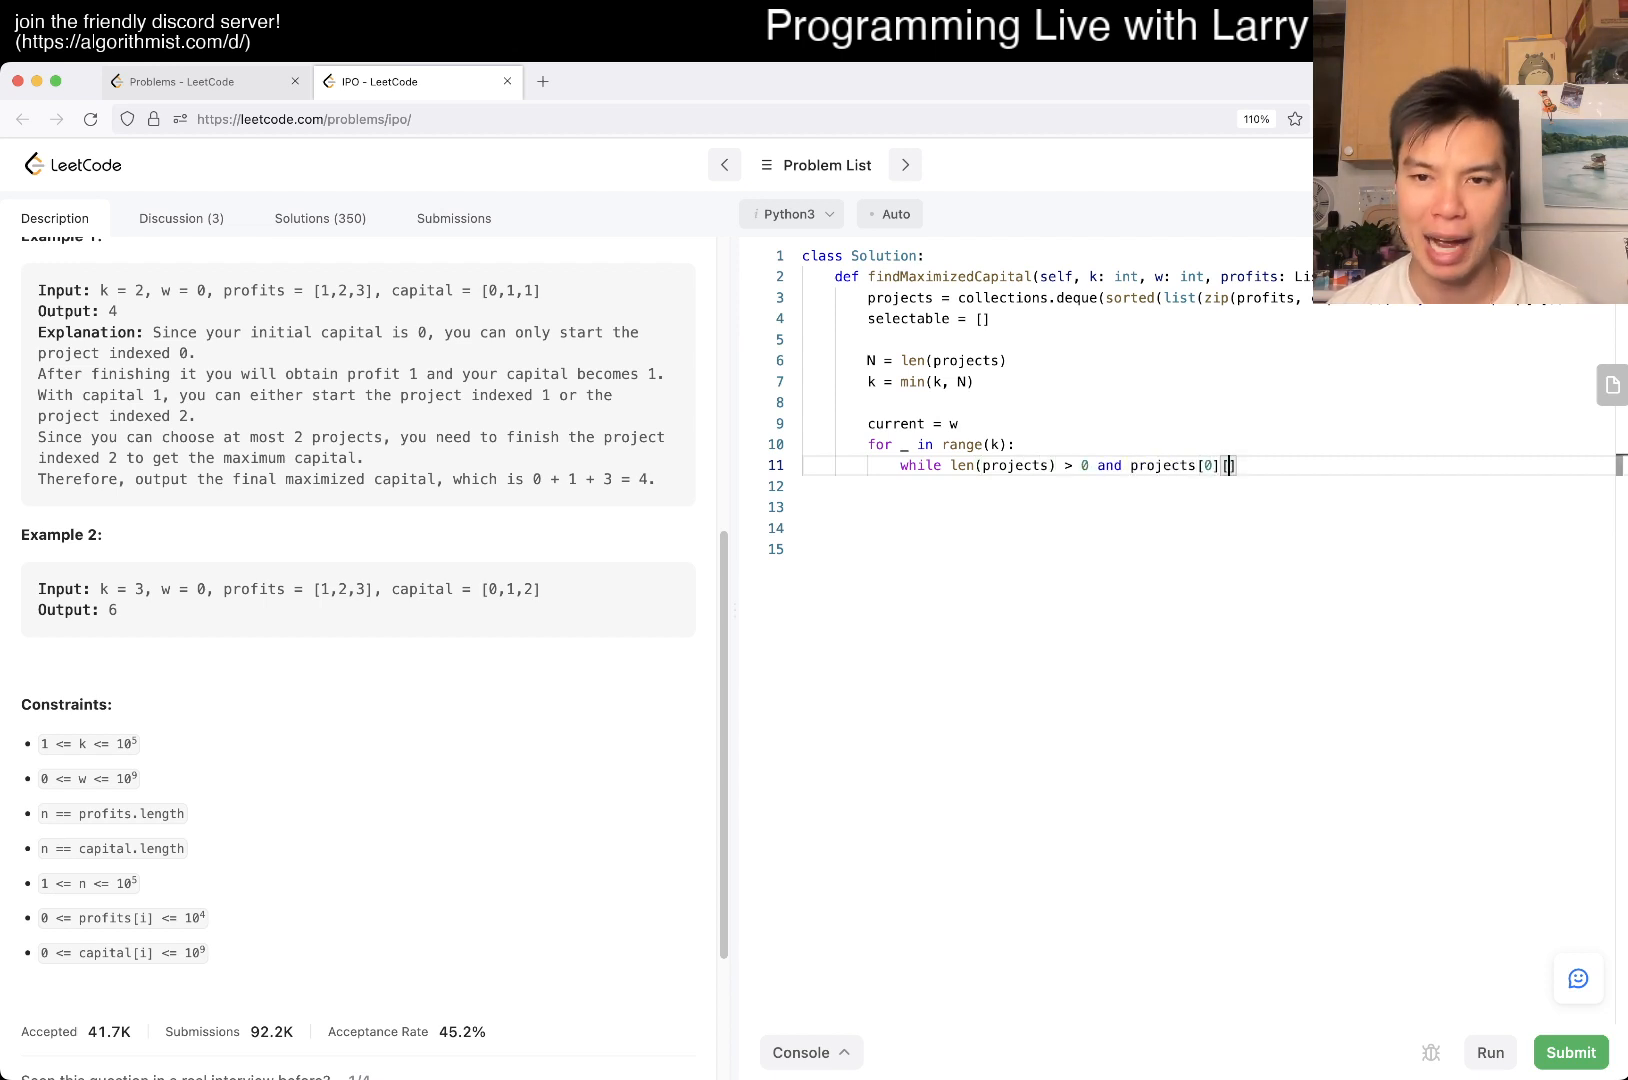
{"action": "type", "text": "[1]"}
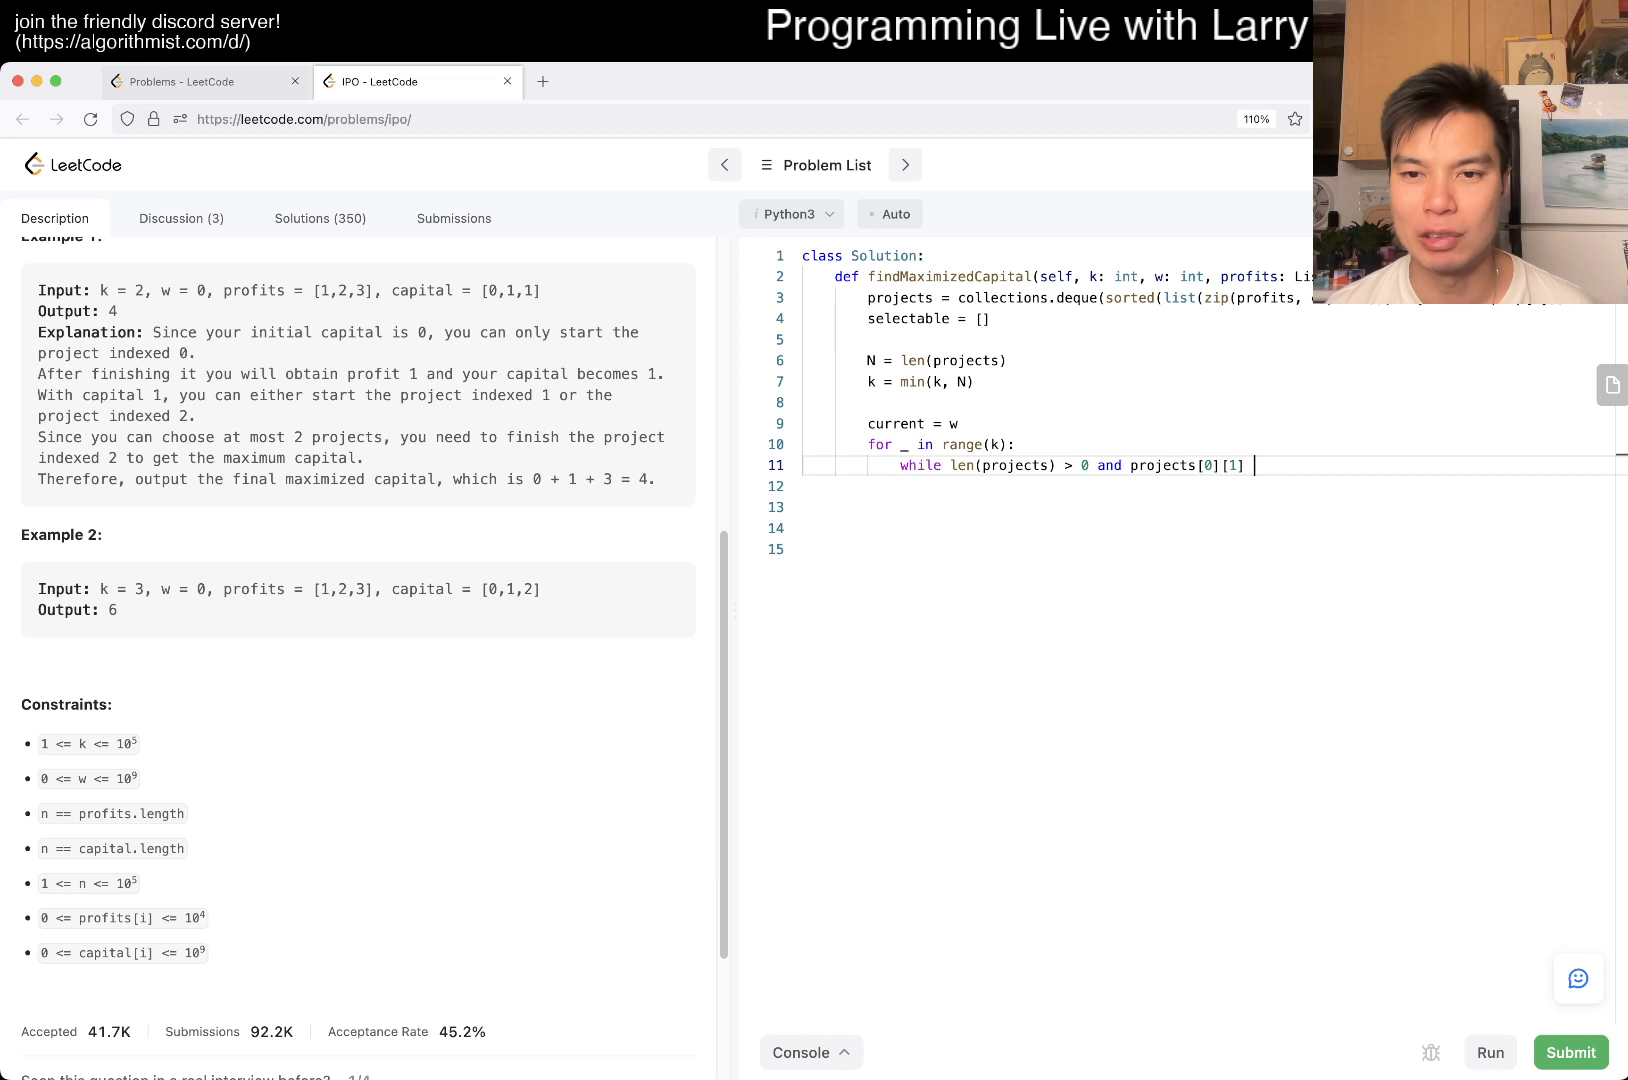
{"action": "type", "text": "<="}
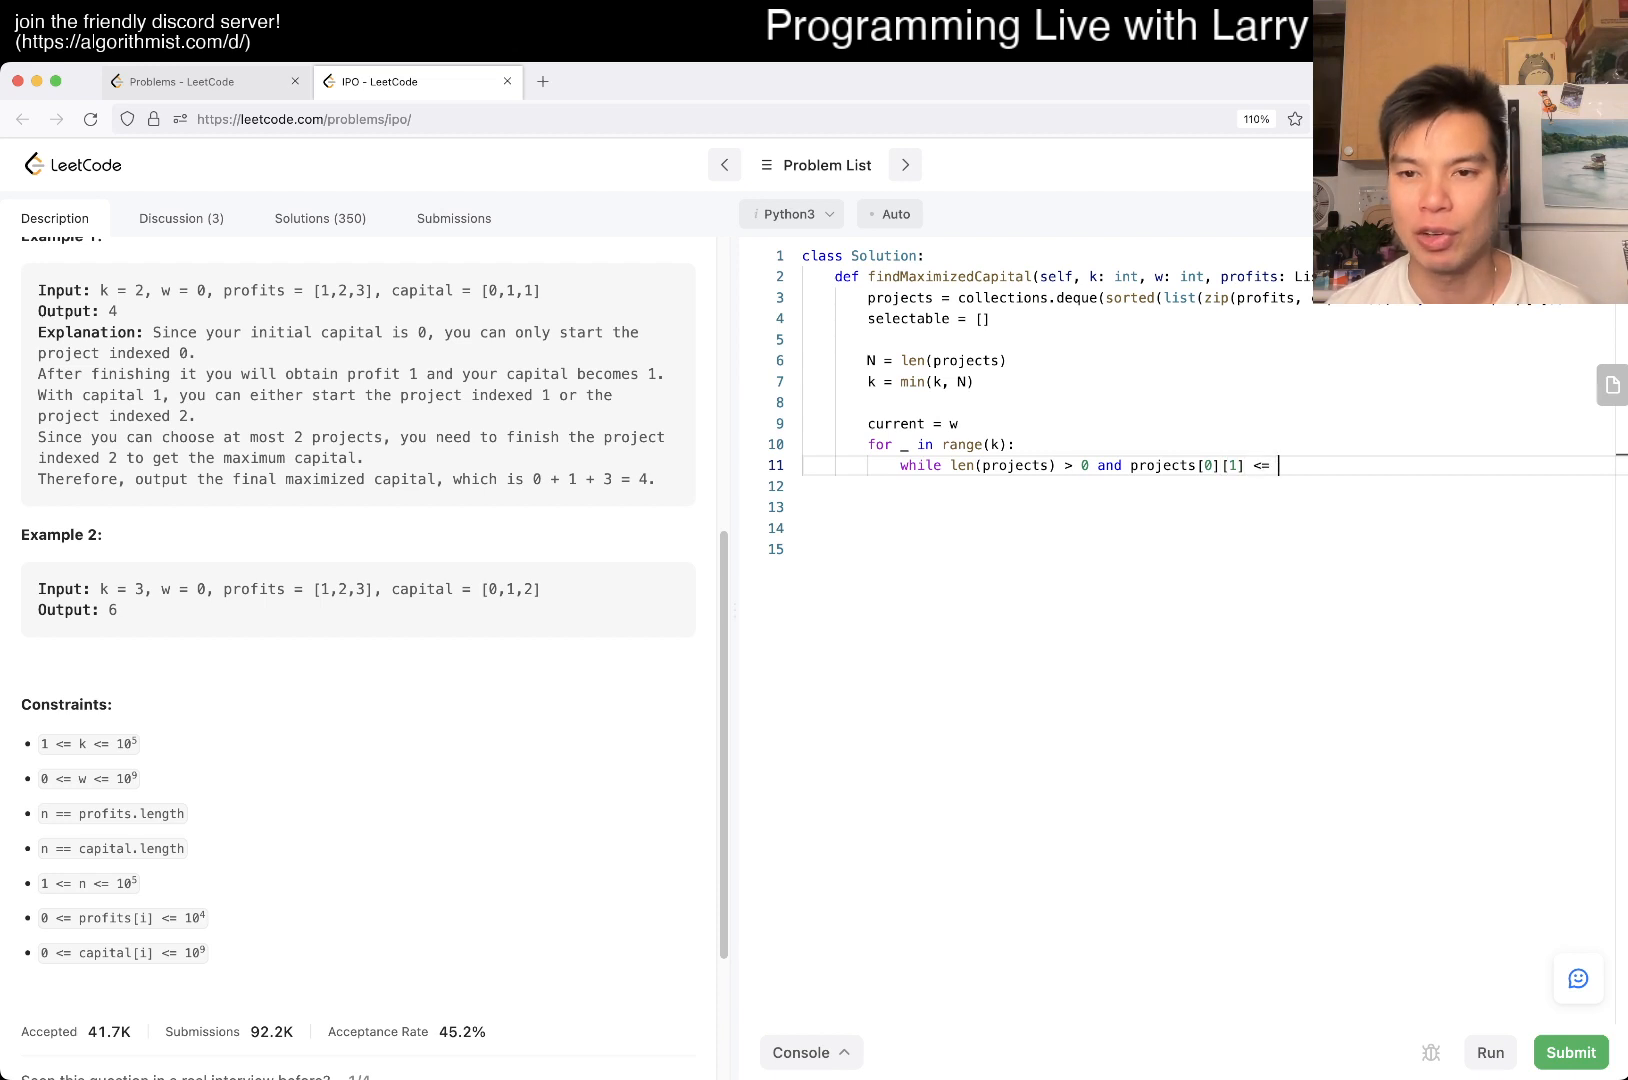
{"action": "type", "text": "current"}
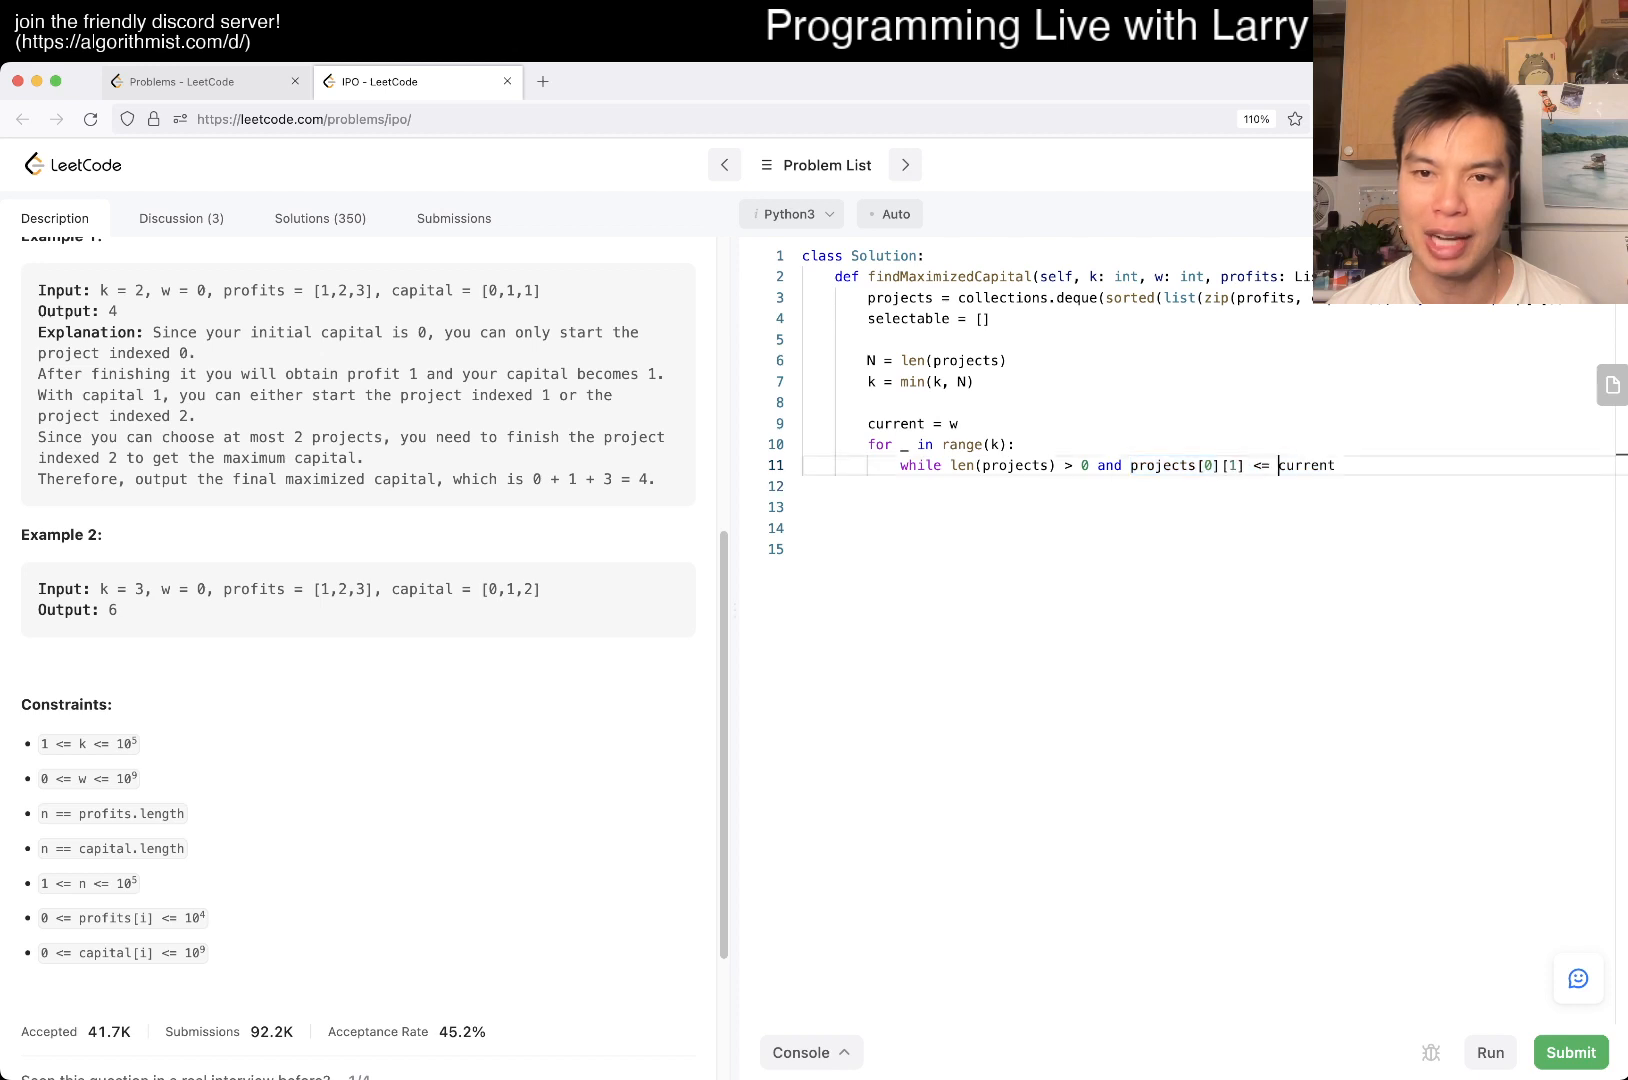
{"action": "type", "text": ":"}
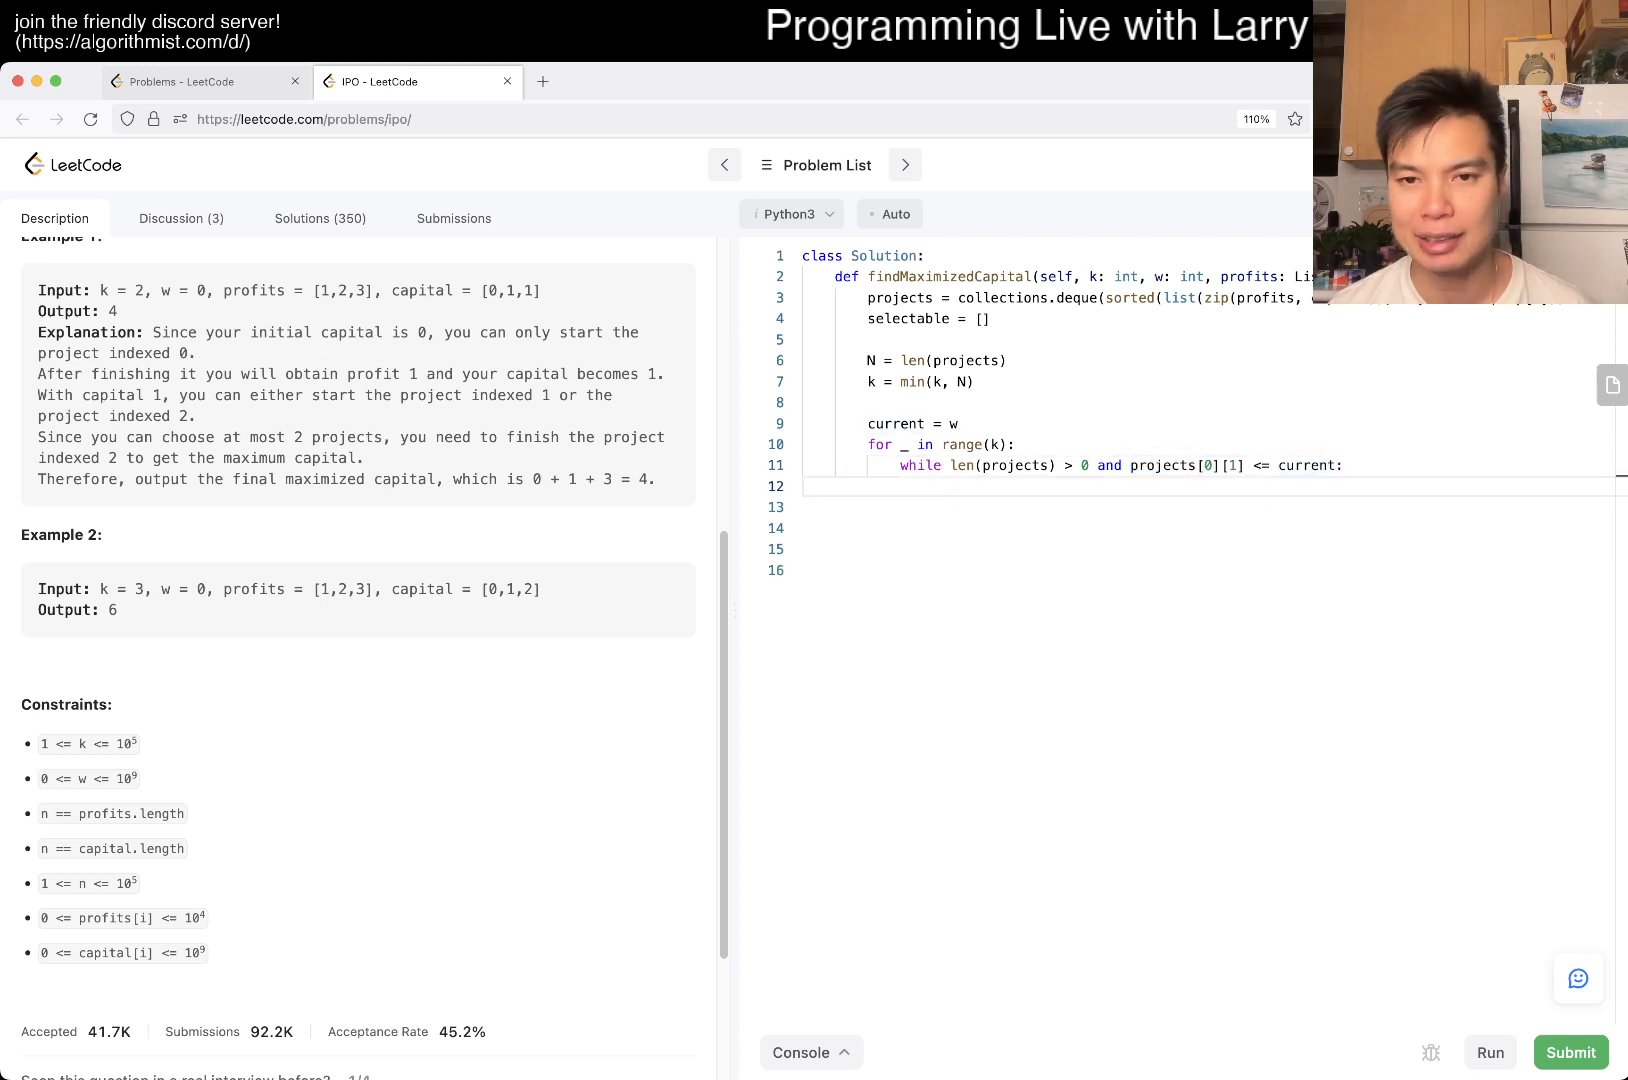
Begin the loop body with heapq.heappush(selectable, projects[0]..., still unfinished
{"action": "left_click", "coordinate": [932, 488]}
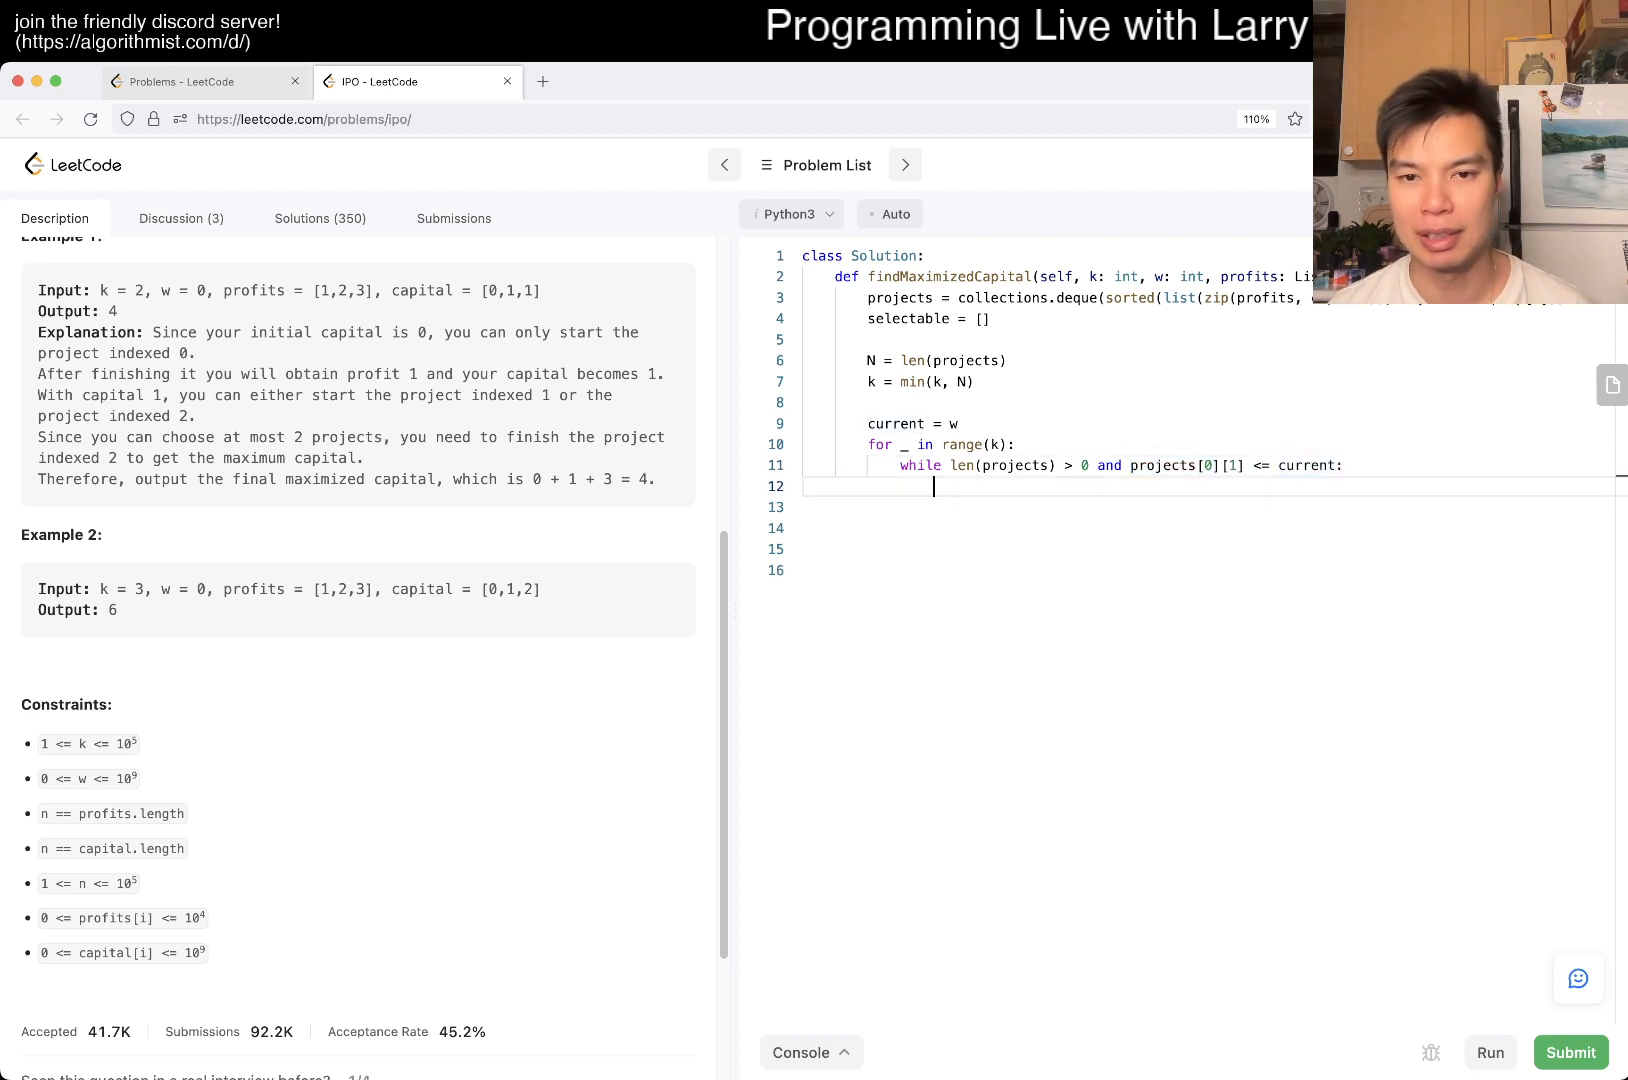
{"action": "type", "text": "selectable."}
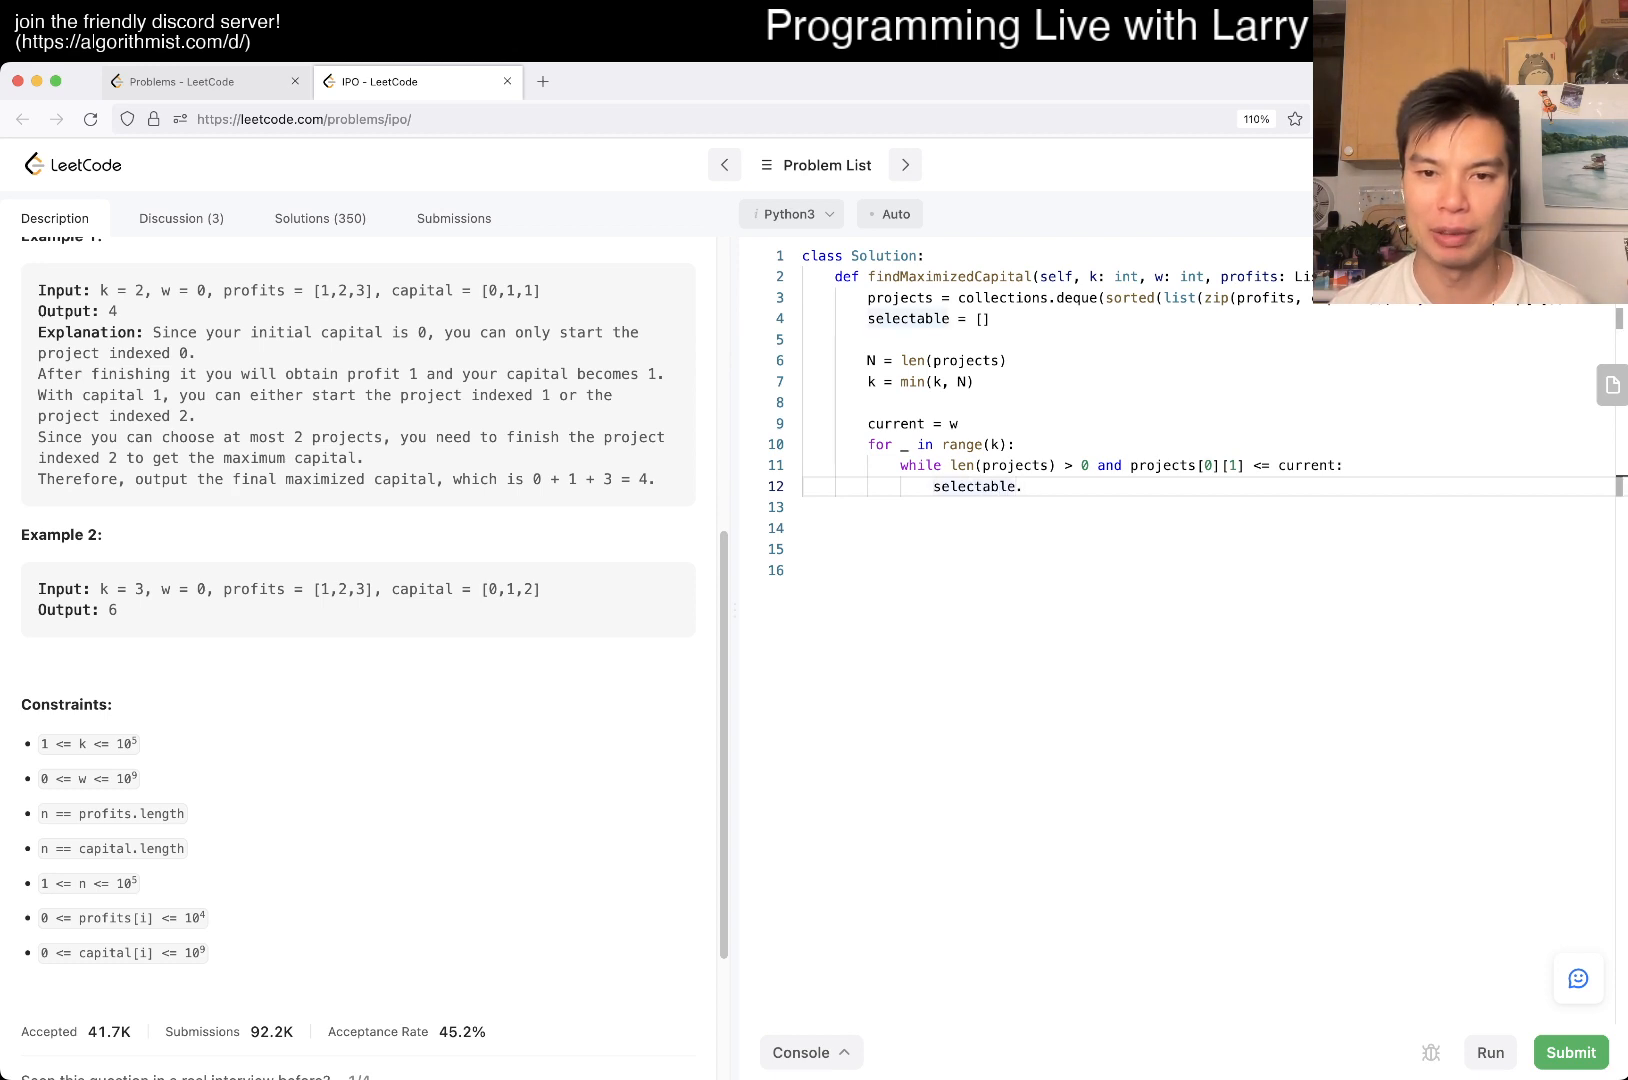
{"action": "type", "text": "heapq.heappush()"}
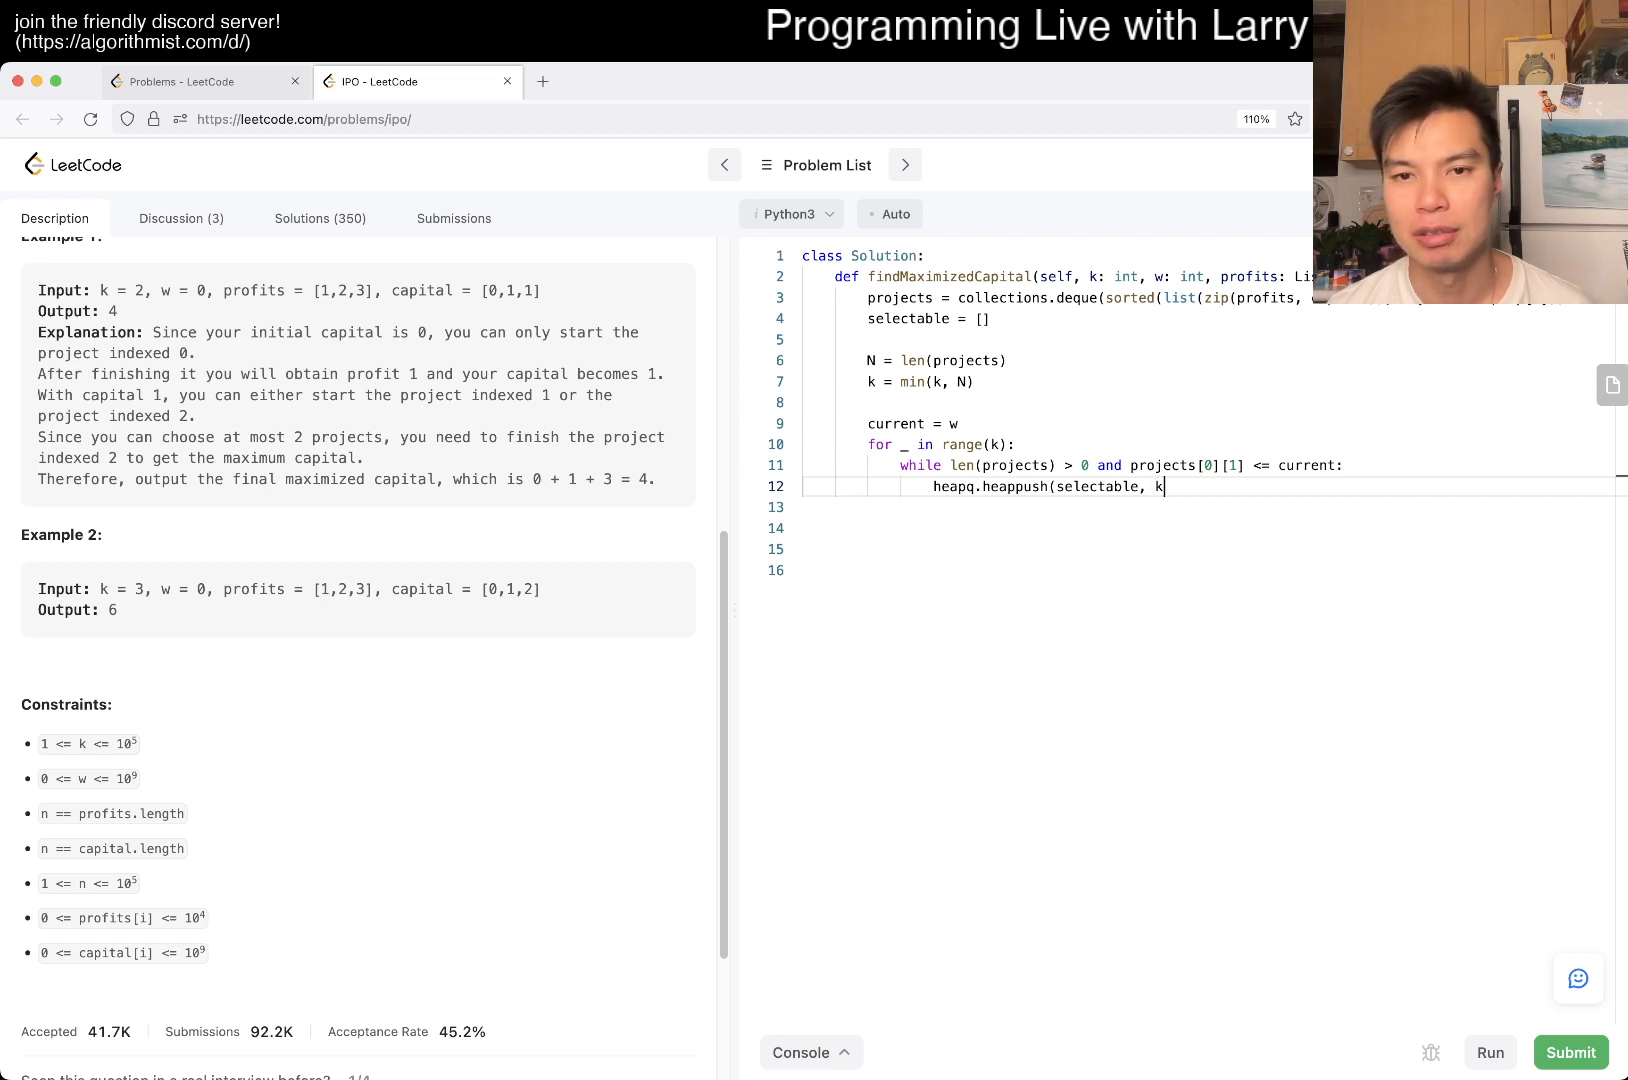
{"action": "key", "text": "Backspace"}
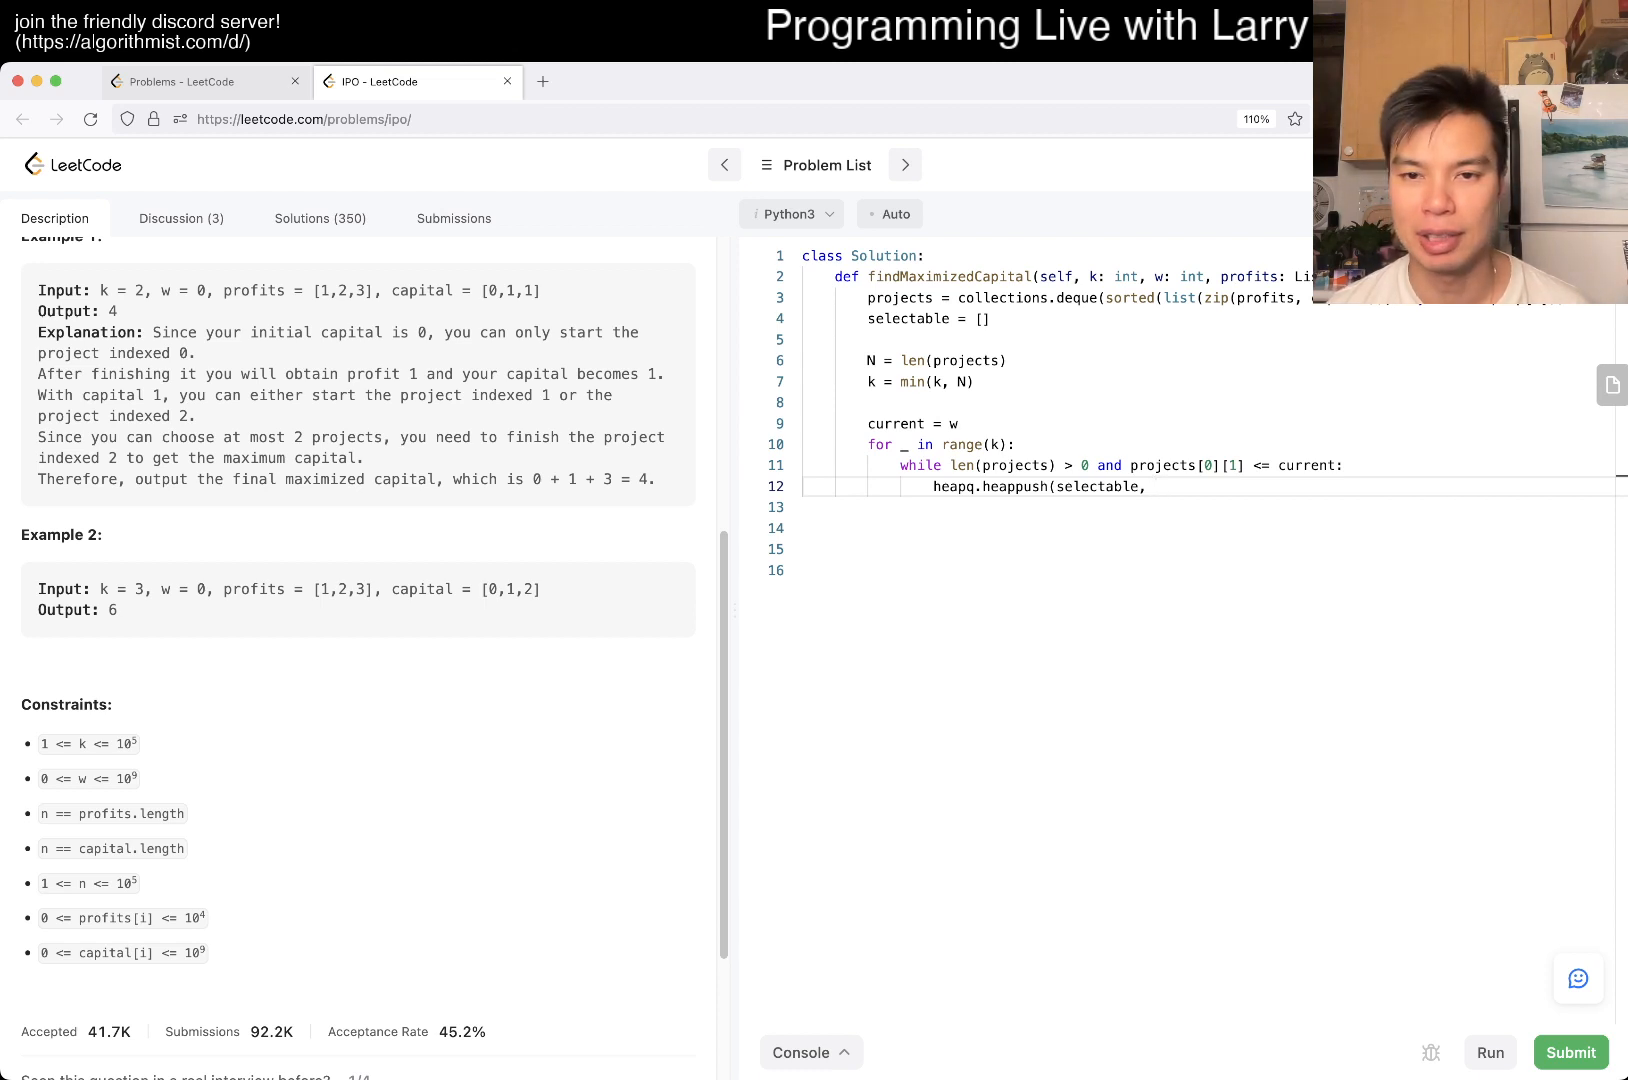
{"action": "type", "text": "projects"}
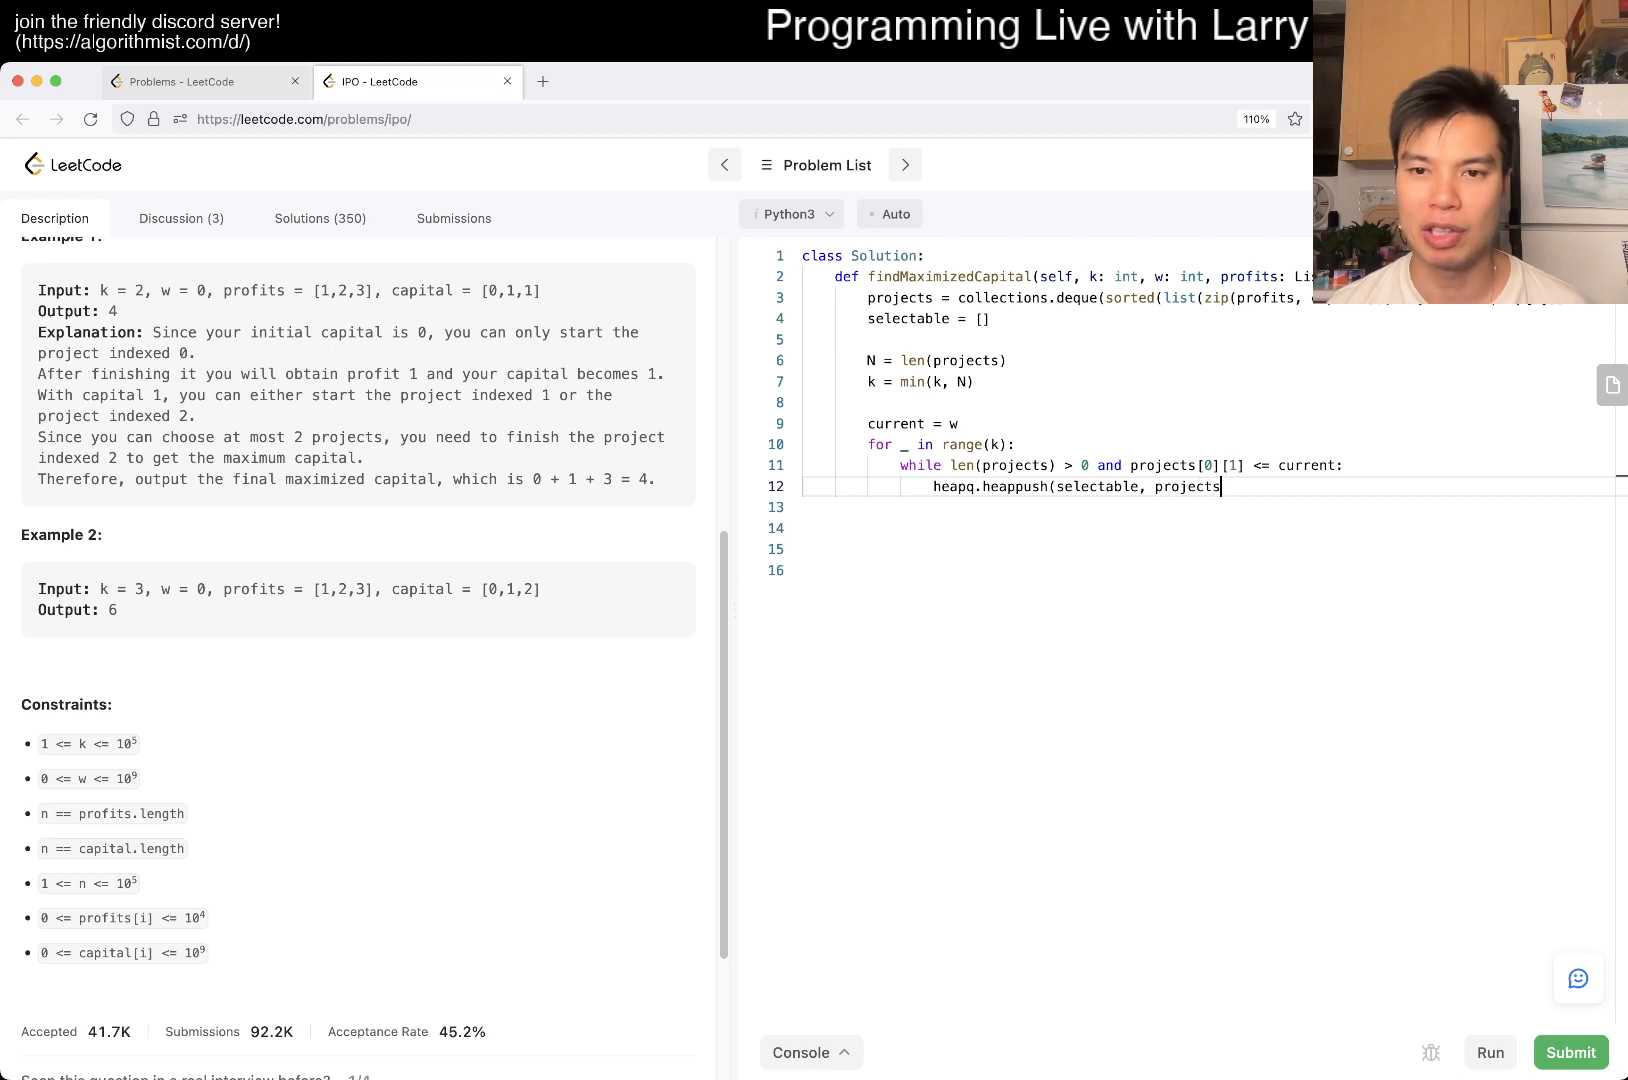
{"action": "type", "text": "[0]"}
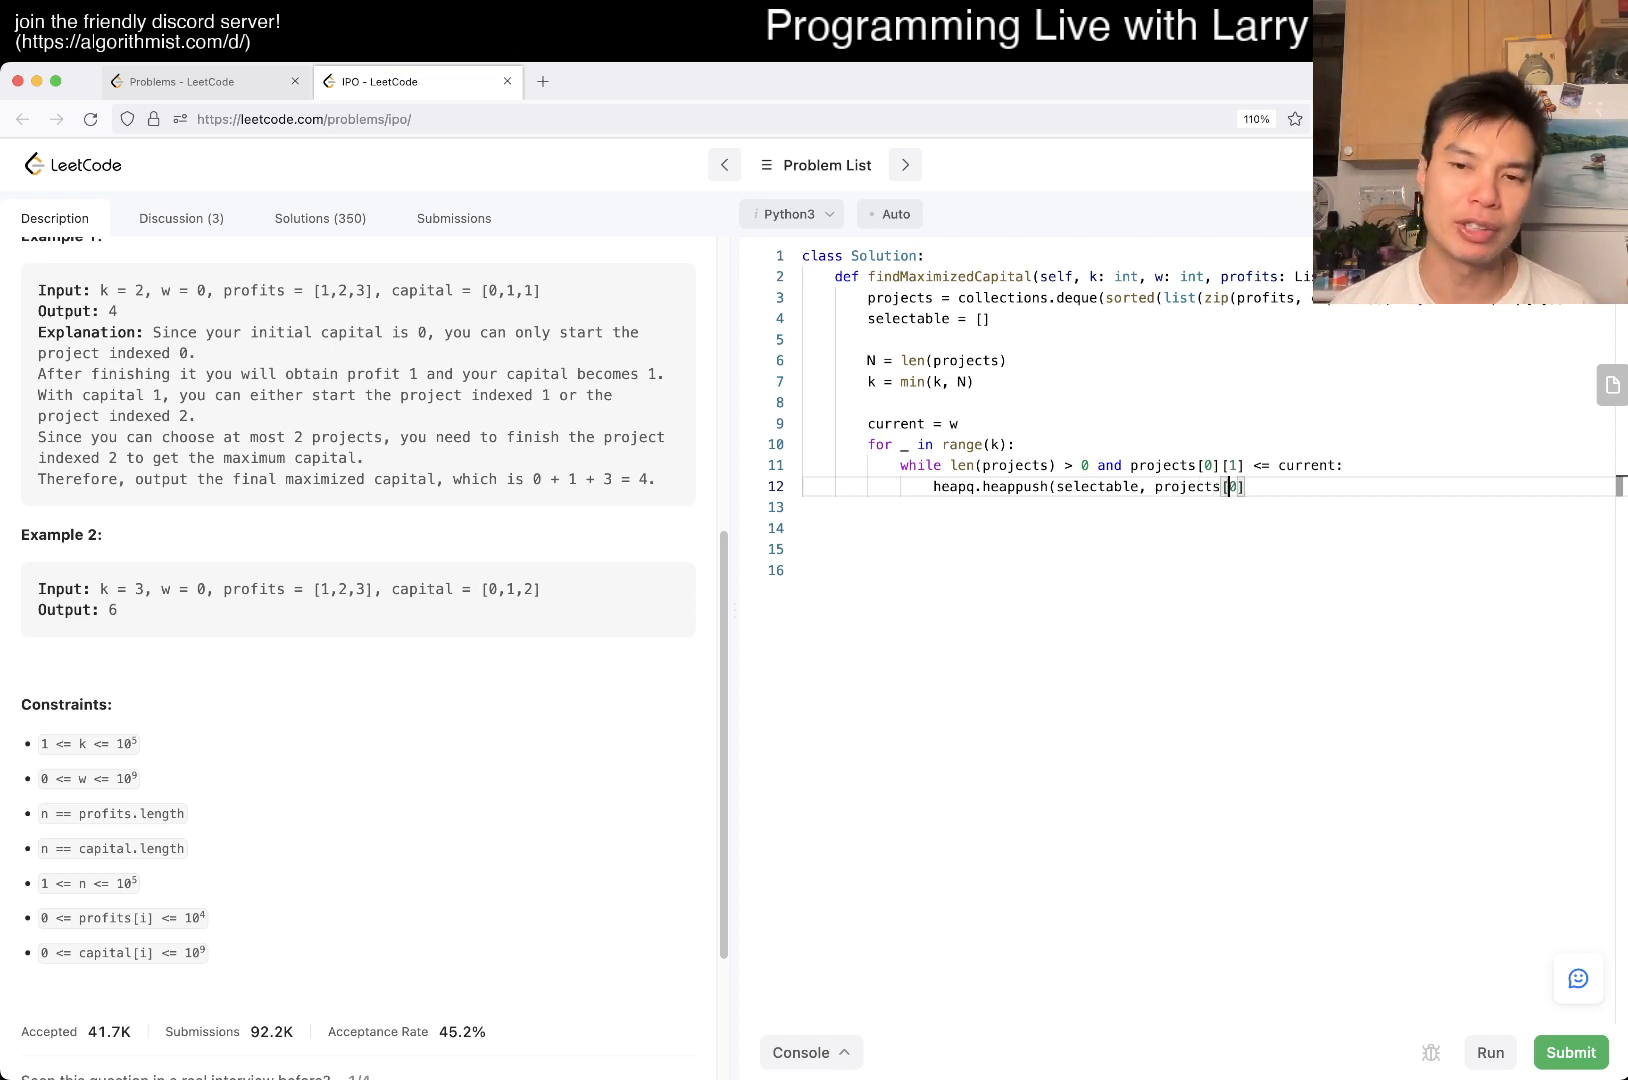
{"action": "type", "text": "("}
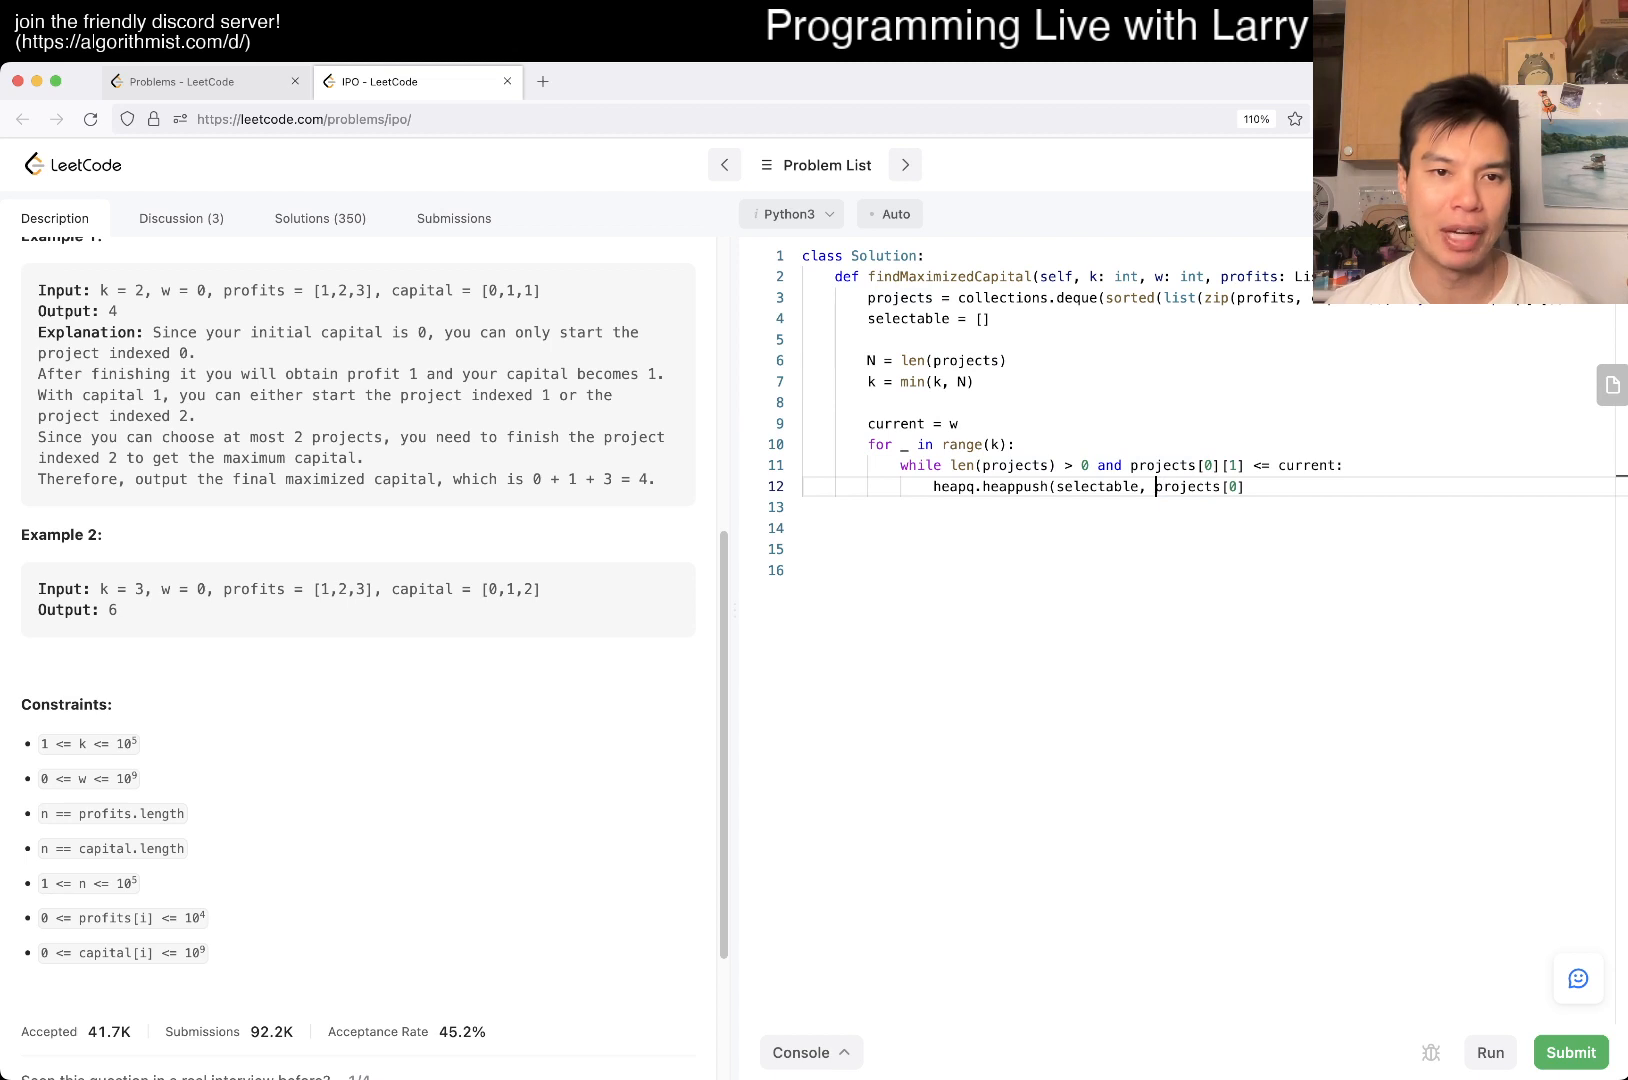
Change the pushed value to -projects[0][0] and start an if len(selectable) check
{"action": "double_click", "coordinate": [1098, 486]}
{"action": "type", "text": "if len(selectable"}
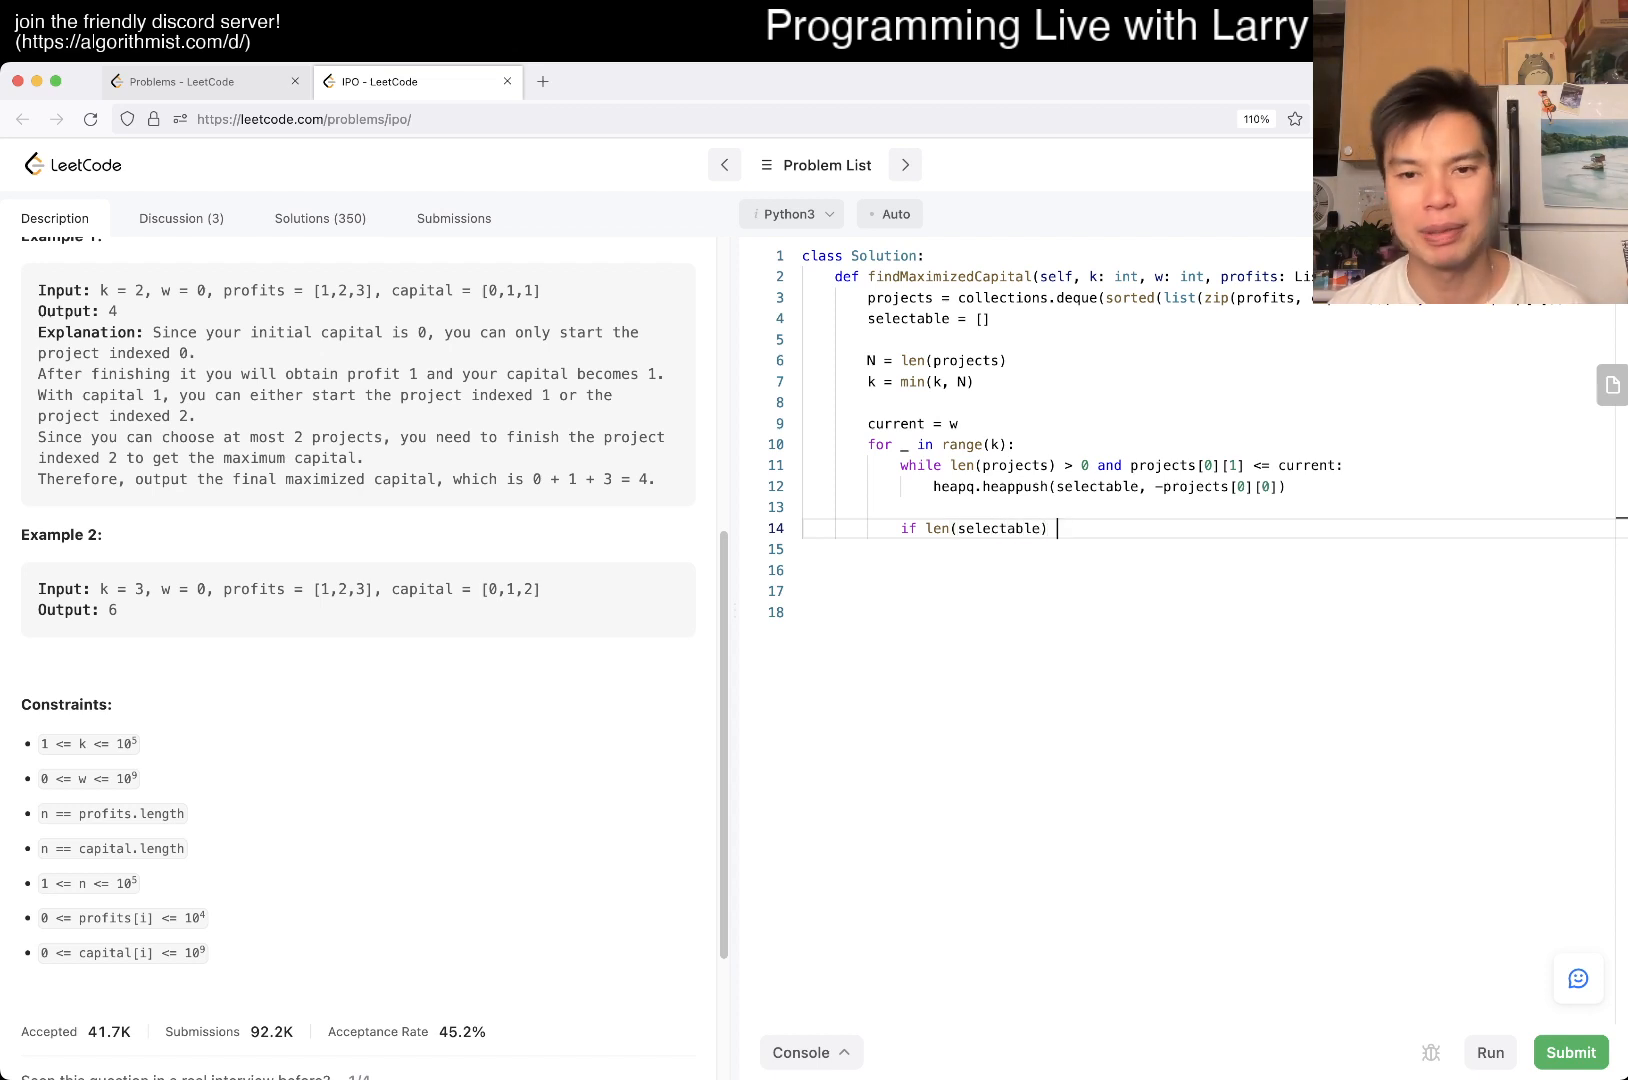
Finish if len(selectable) > 0: current += -heapq.heappop(selectable), return current, and submit
{"action": "type", "text": "> 0:"}
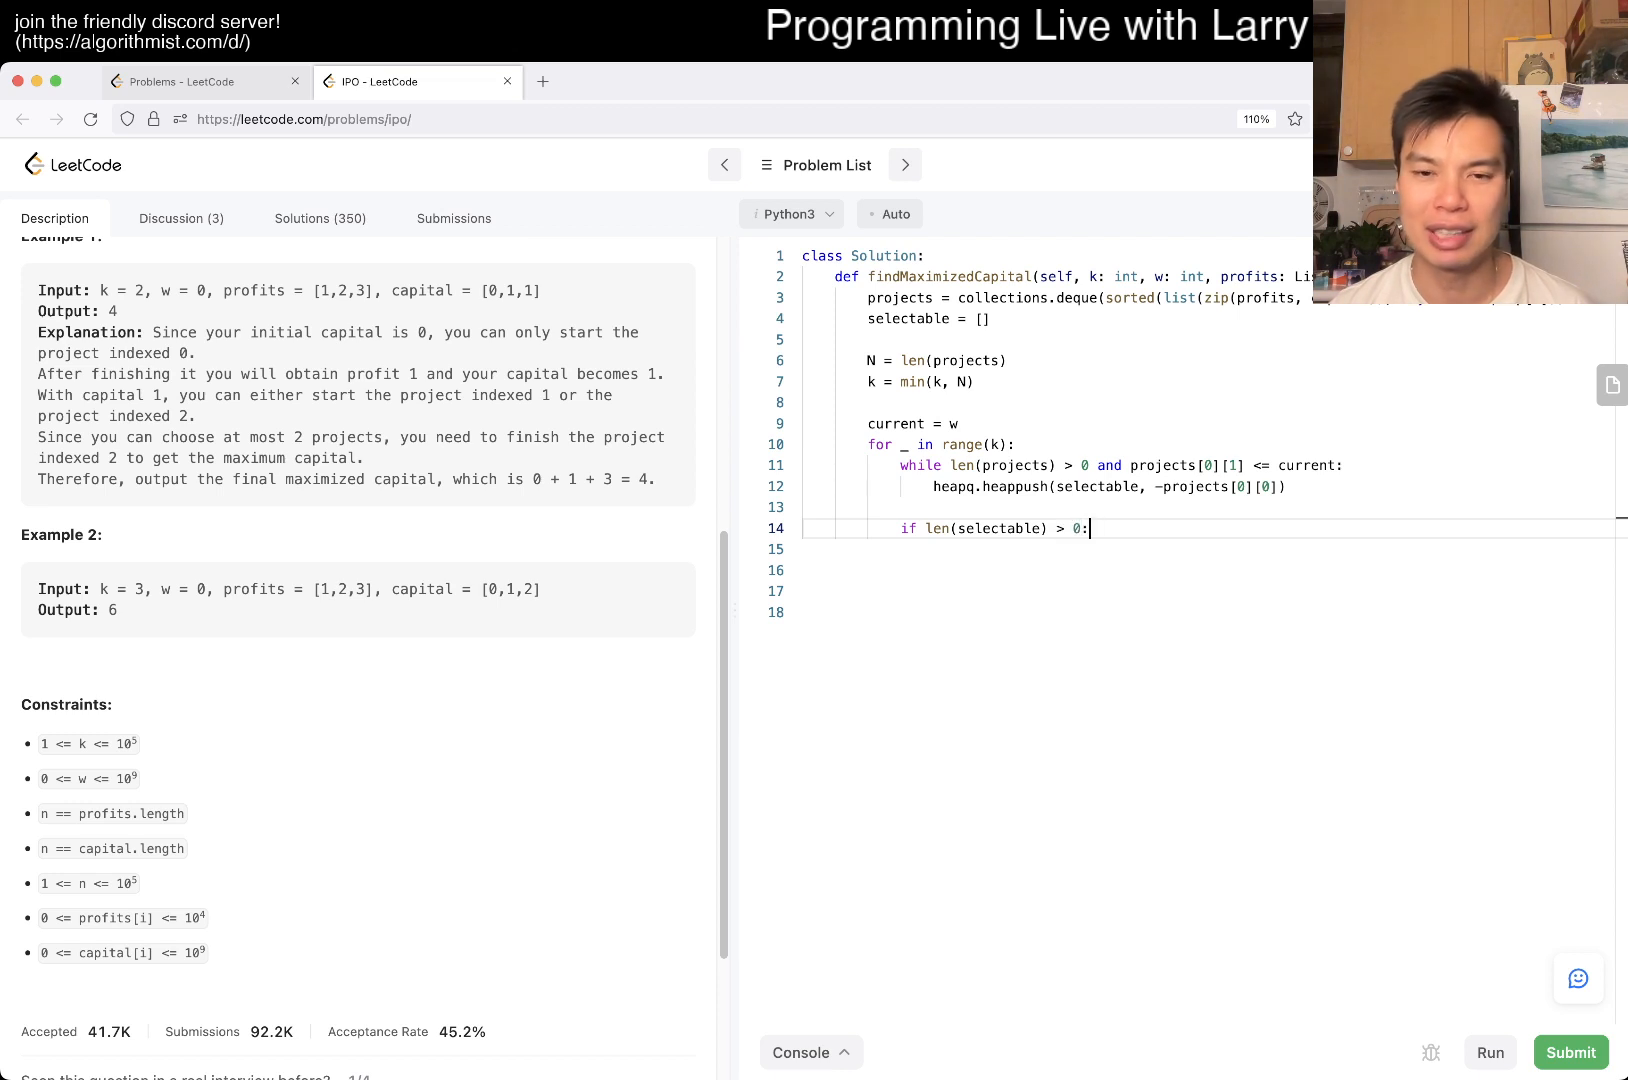
{"action": "key", "text": "Enter"}
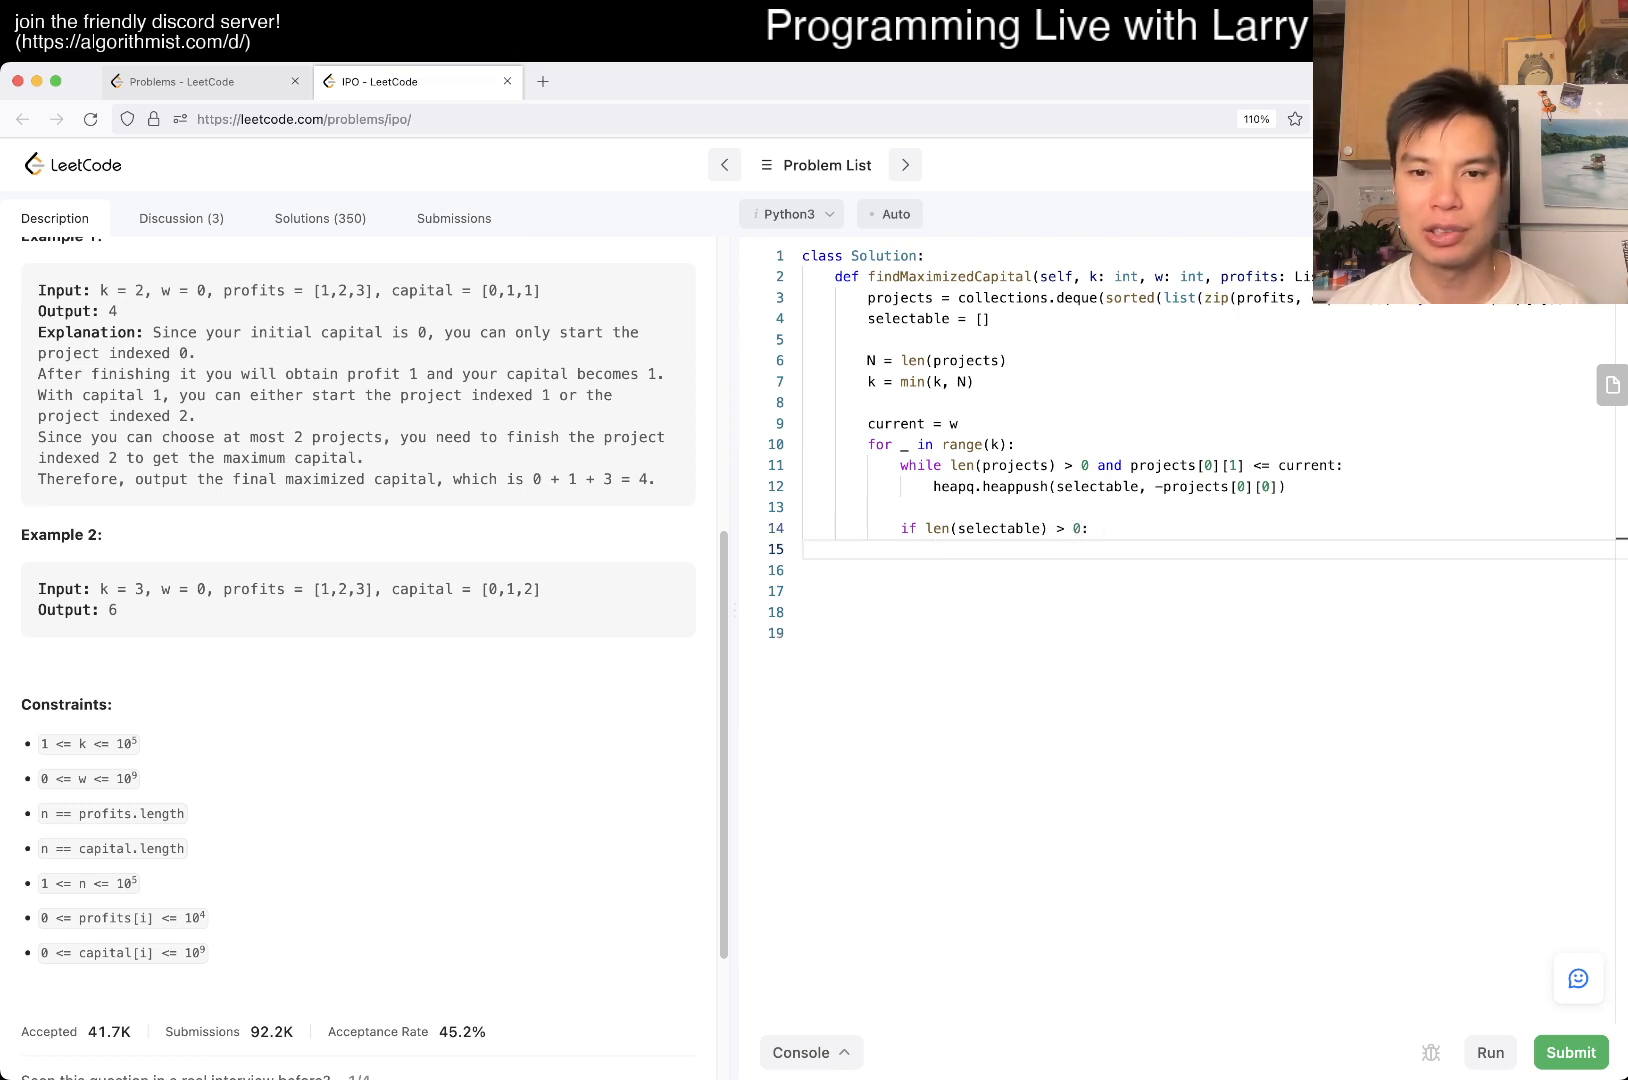
{"action": "type", "text": "current += hea"}
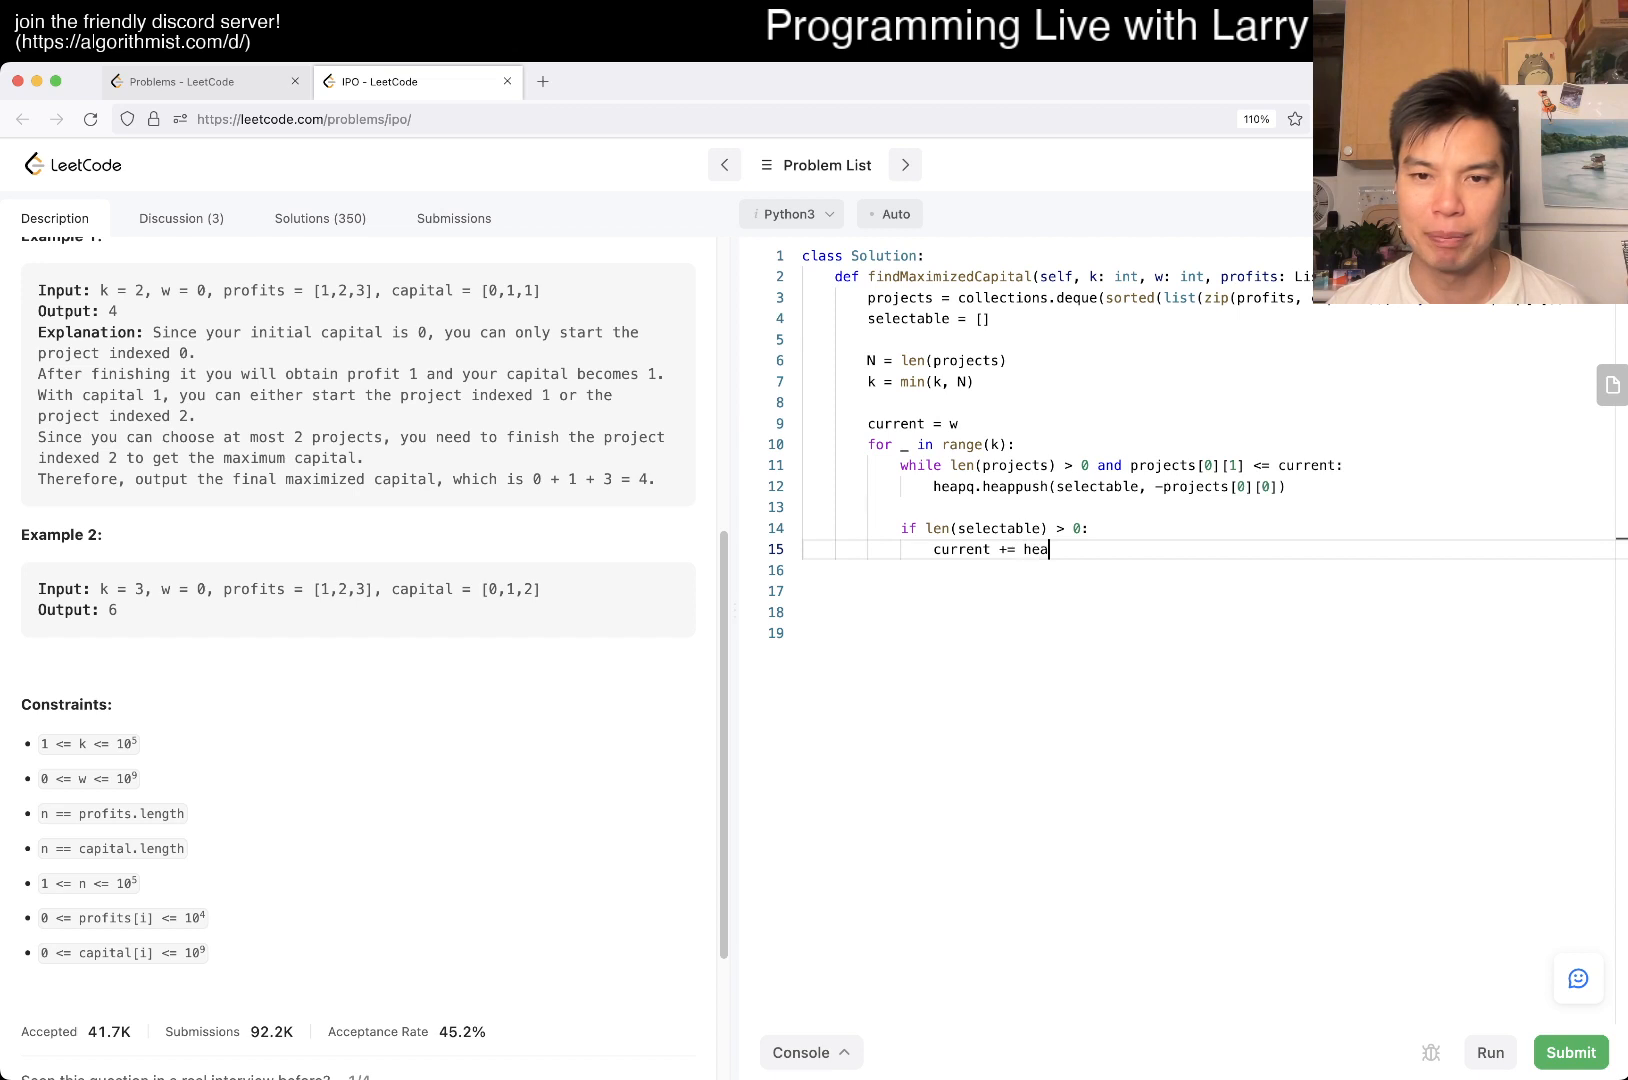
{"action": "type", "text": "pq.heapp"}
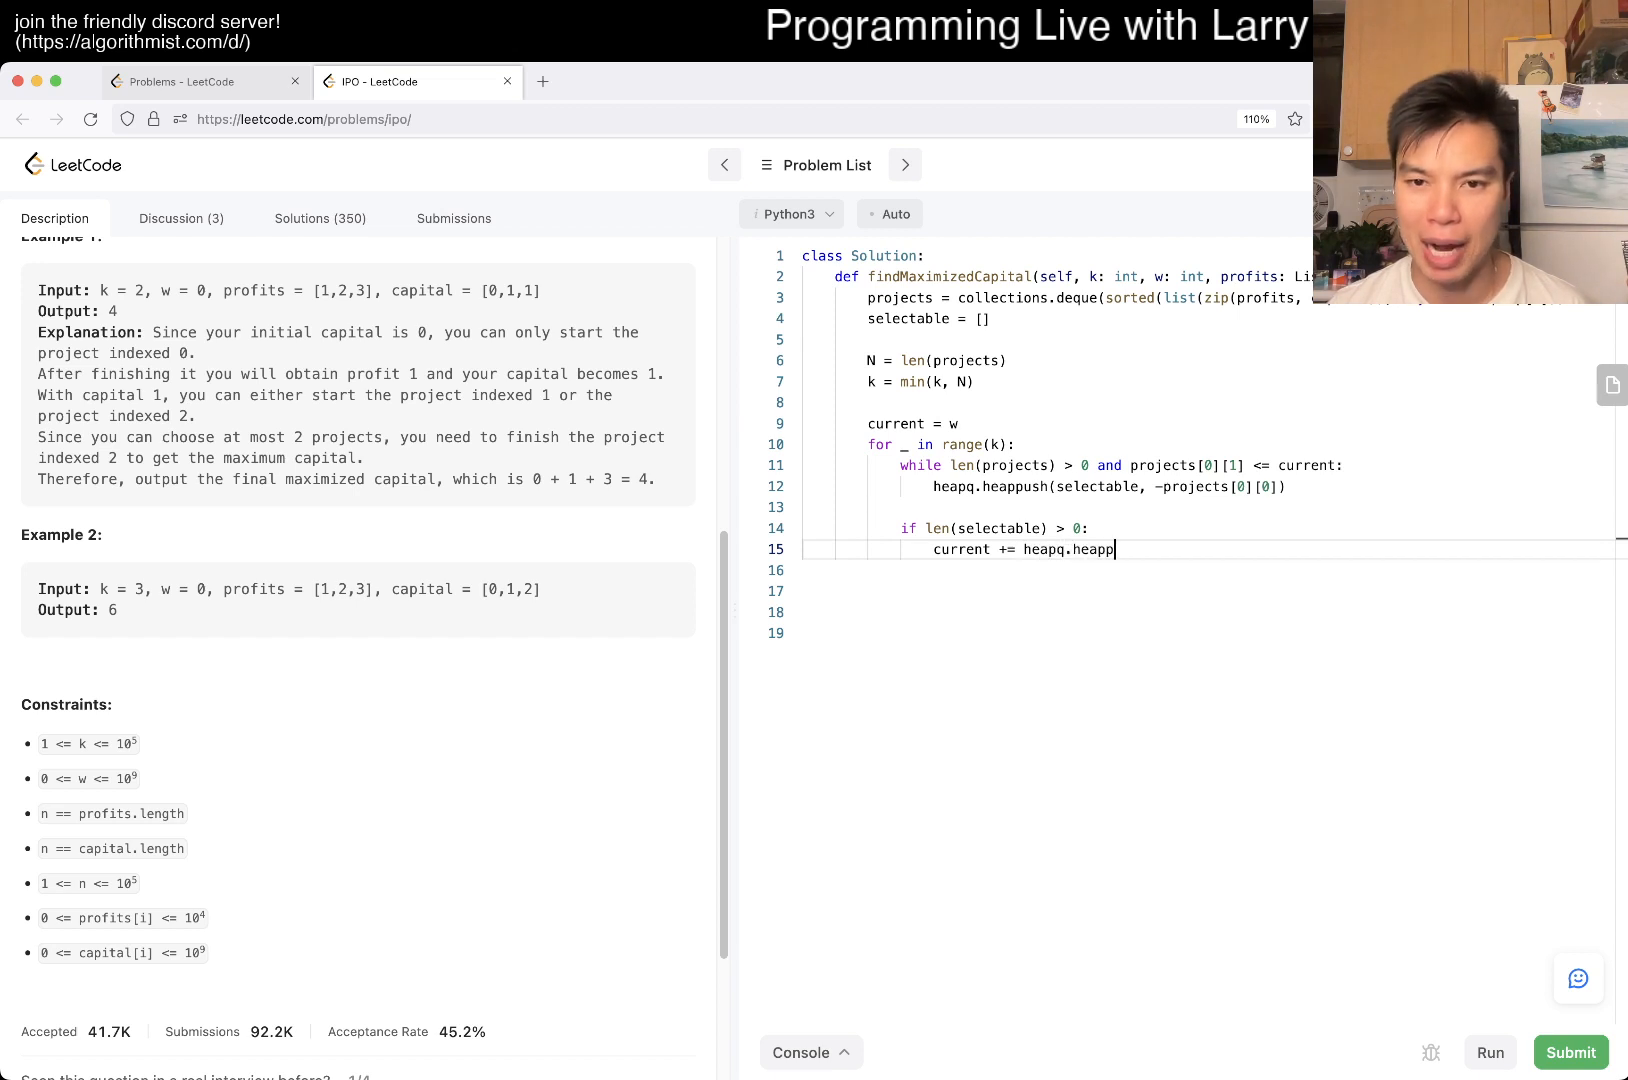
{"action": "type", "text": "op(selectable)"}
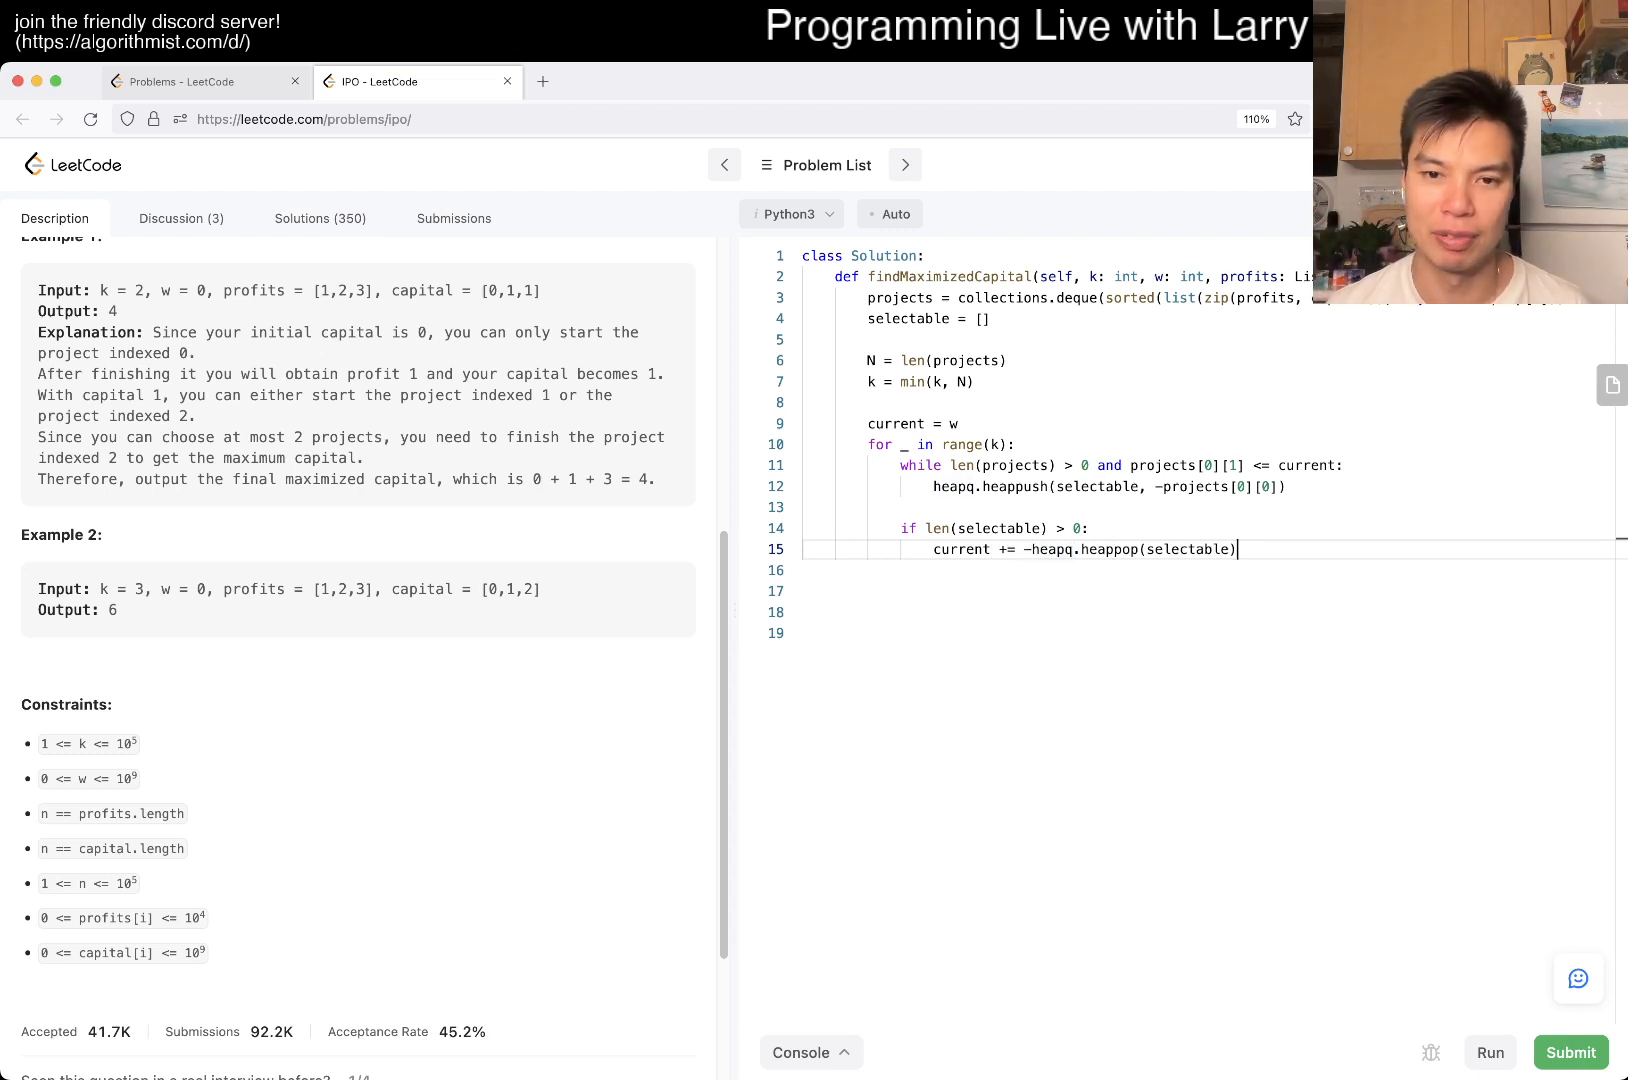
{"action": "type", "text": "return curr"}
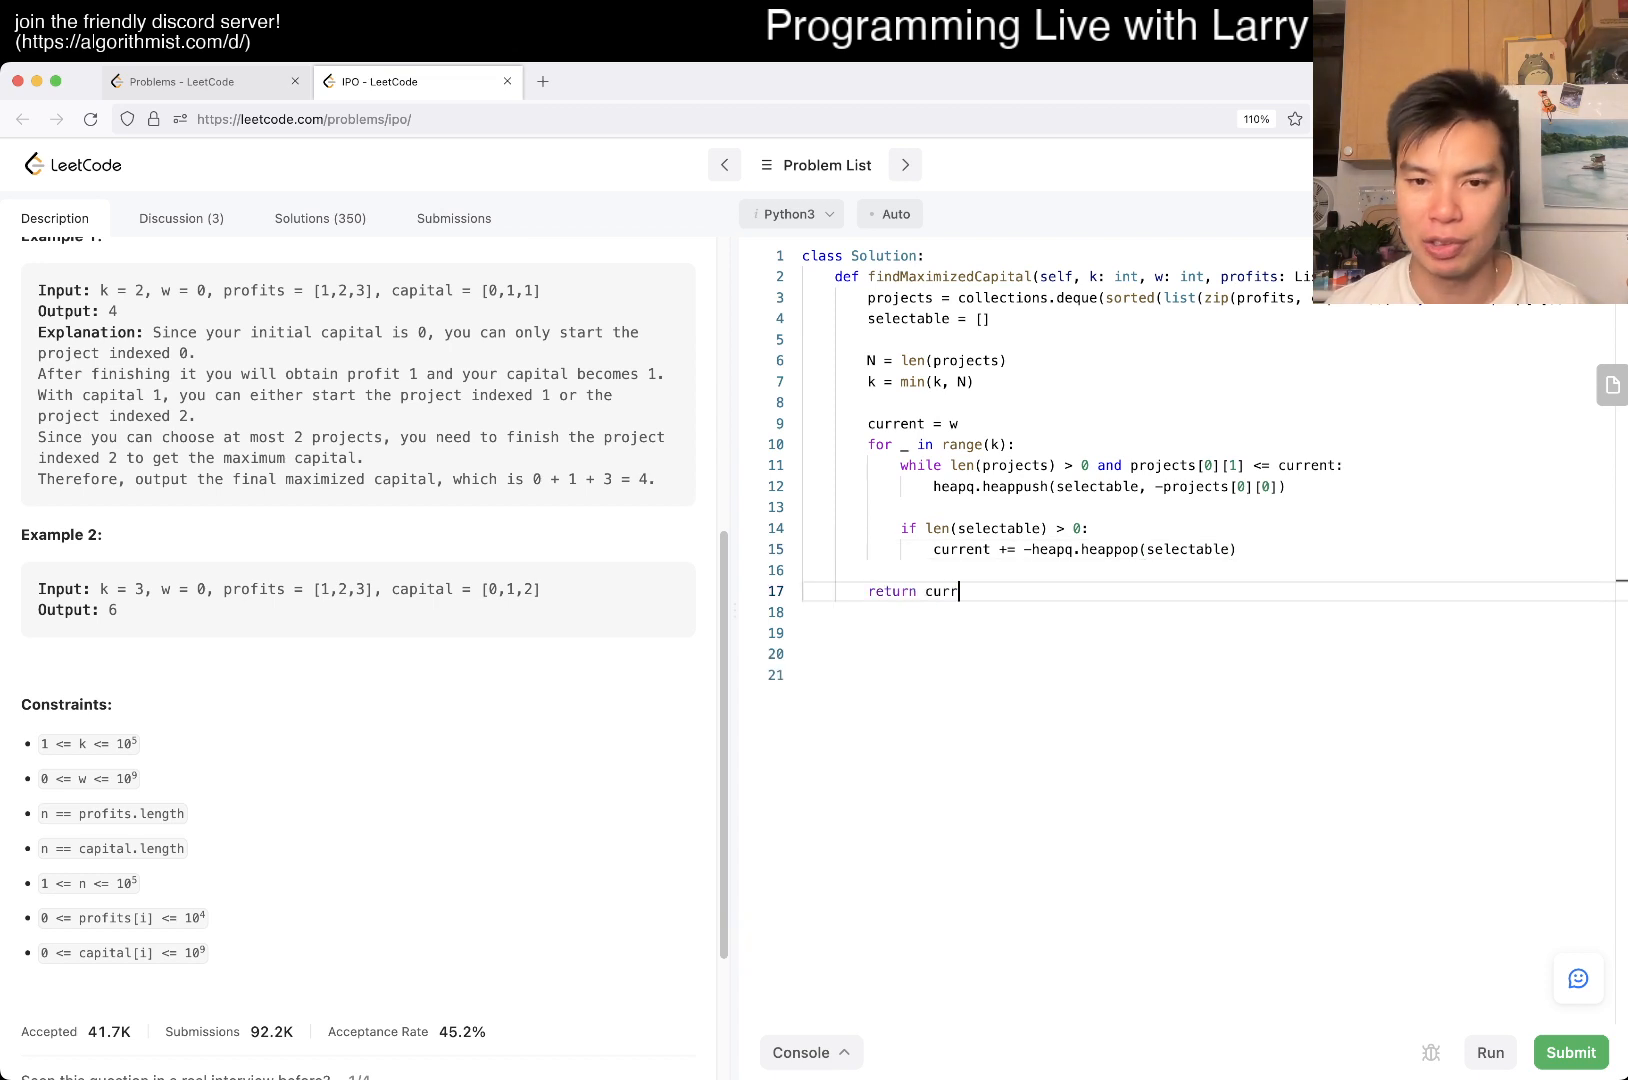
{"action": "type", "text": "ent"}
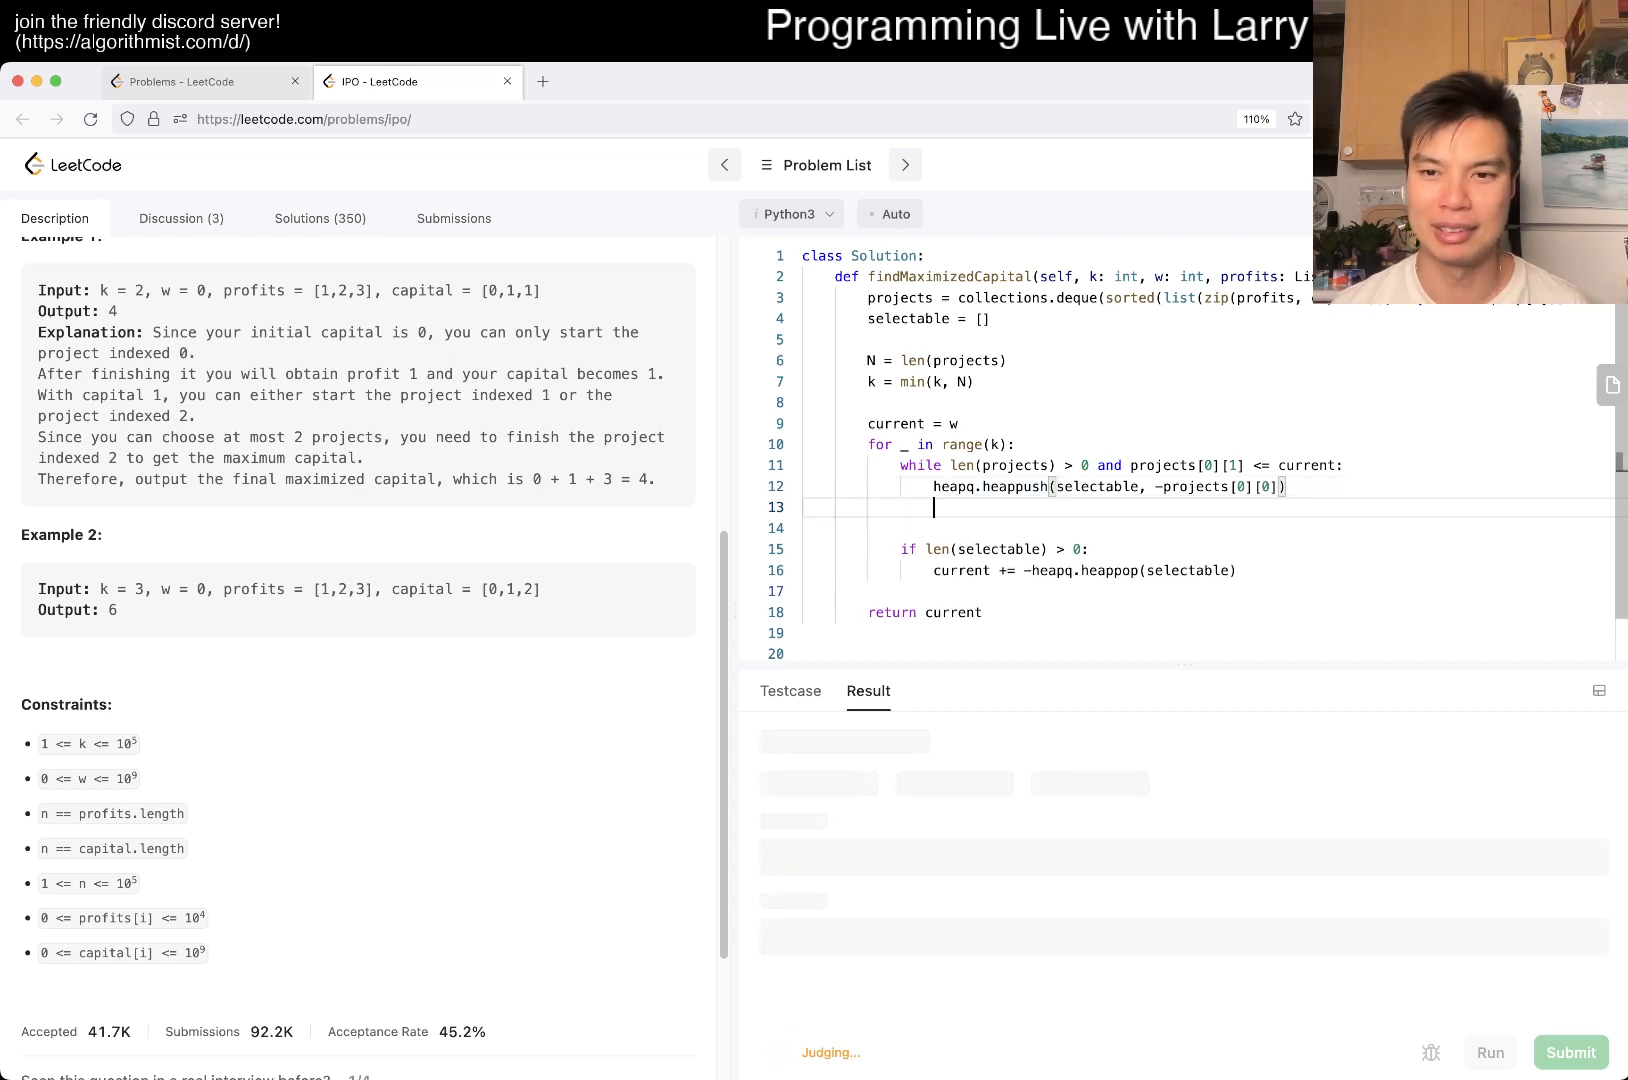
Add projects.popleft() in the while loop and resubmit for an Accepted result
{"action": "type", "text": "projects.popleft("}
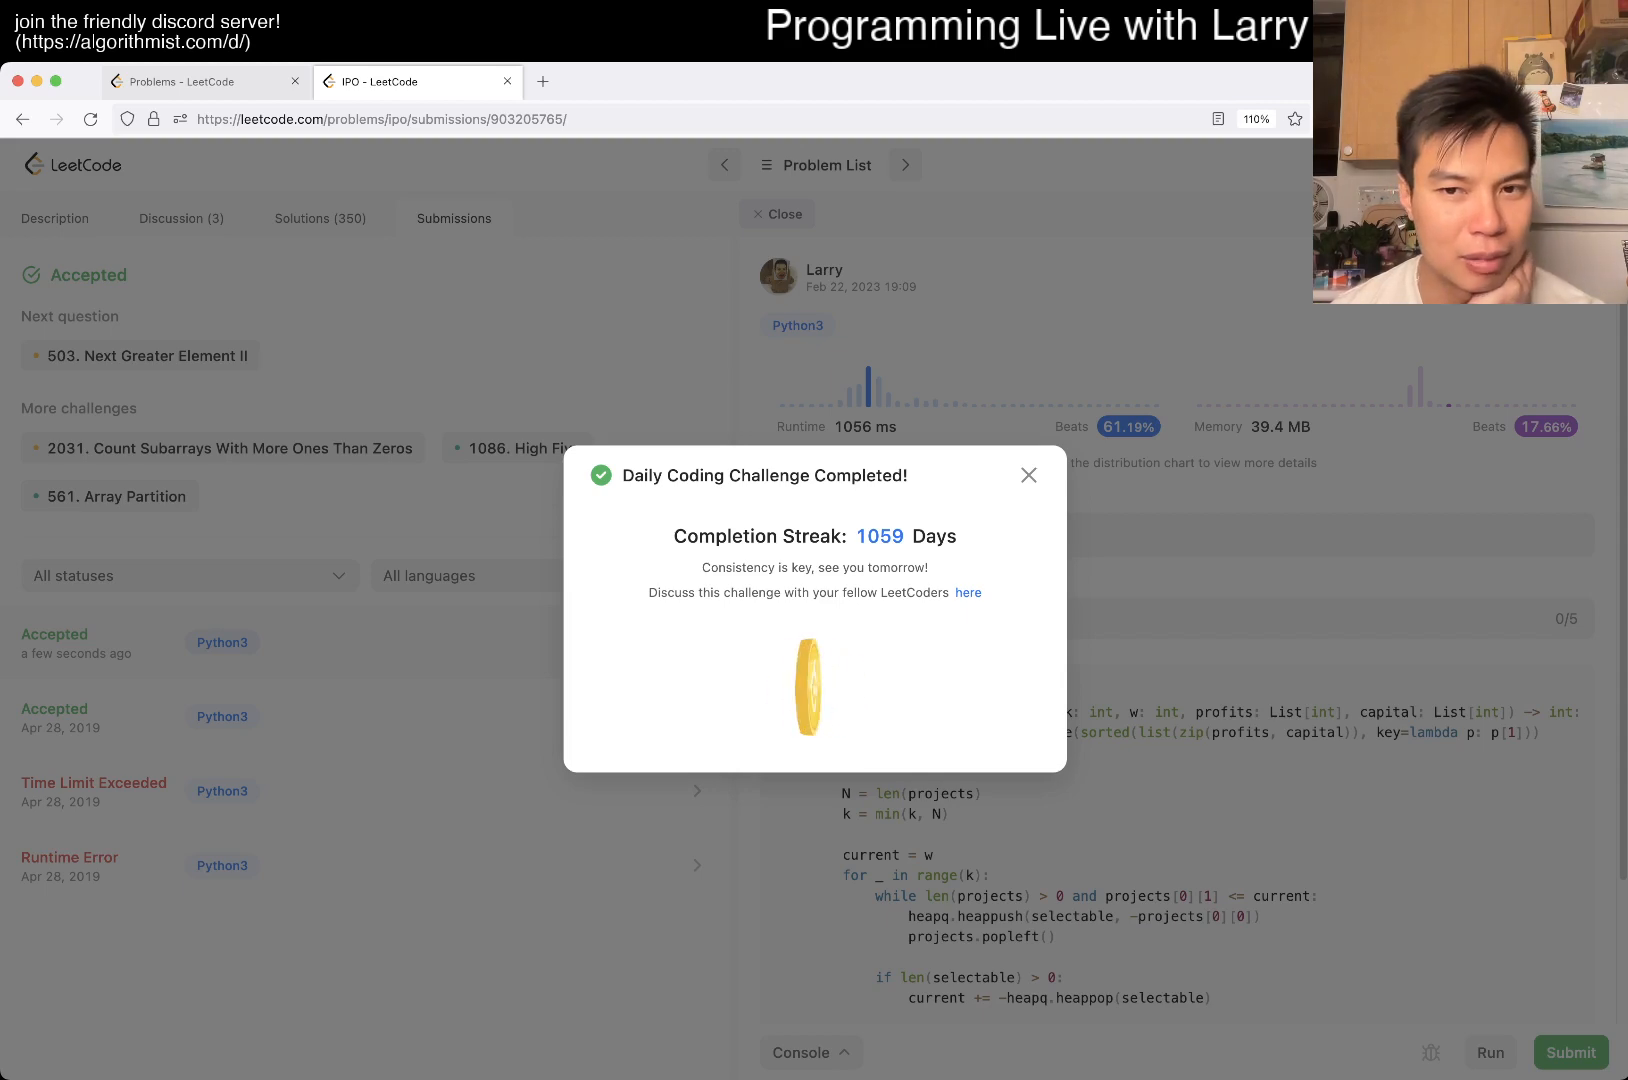
Dismiss the daily streak completion notice
{"action": "left_click", "coordinate": [1028, 474]}
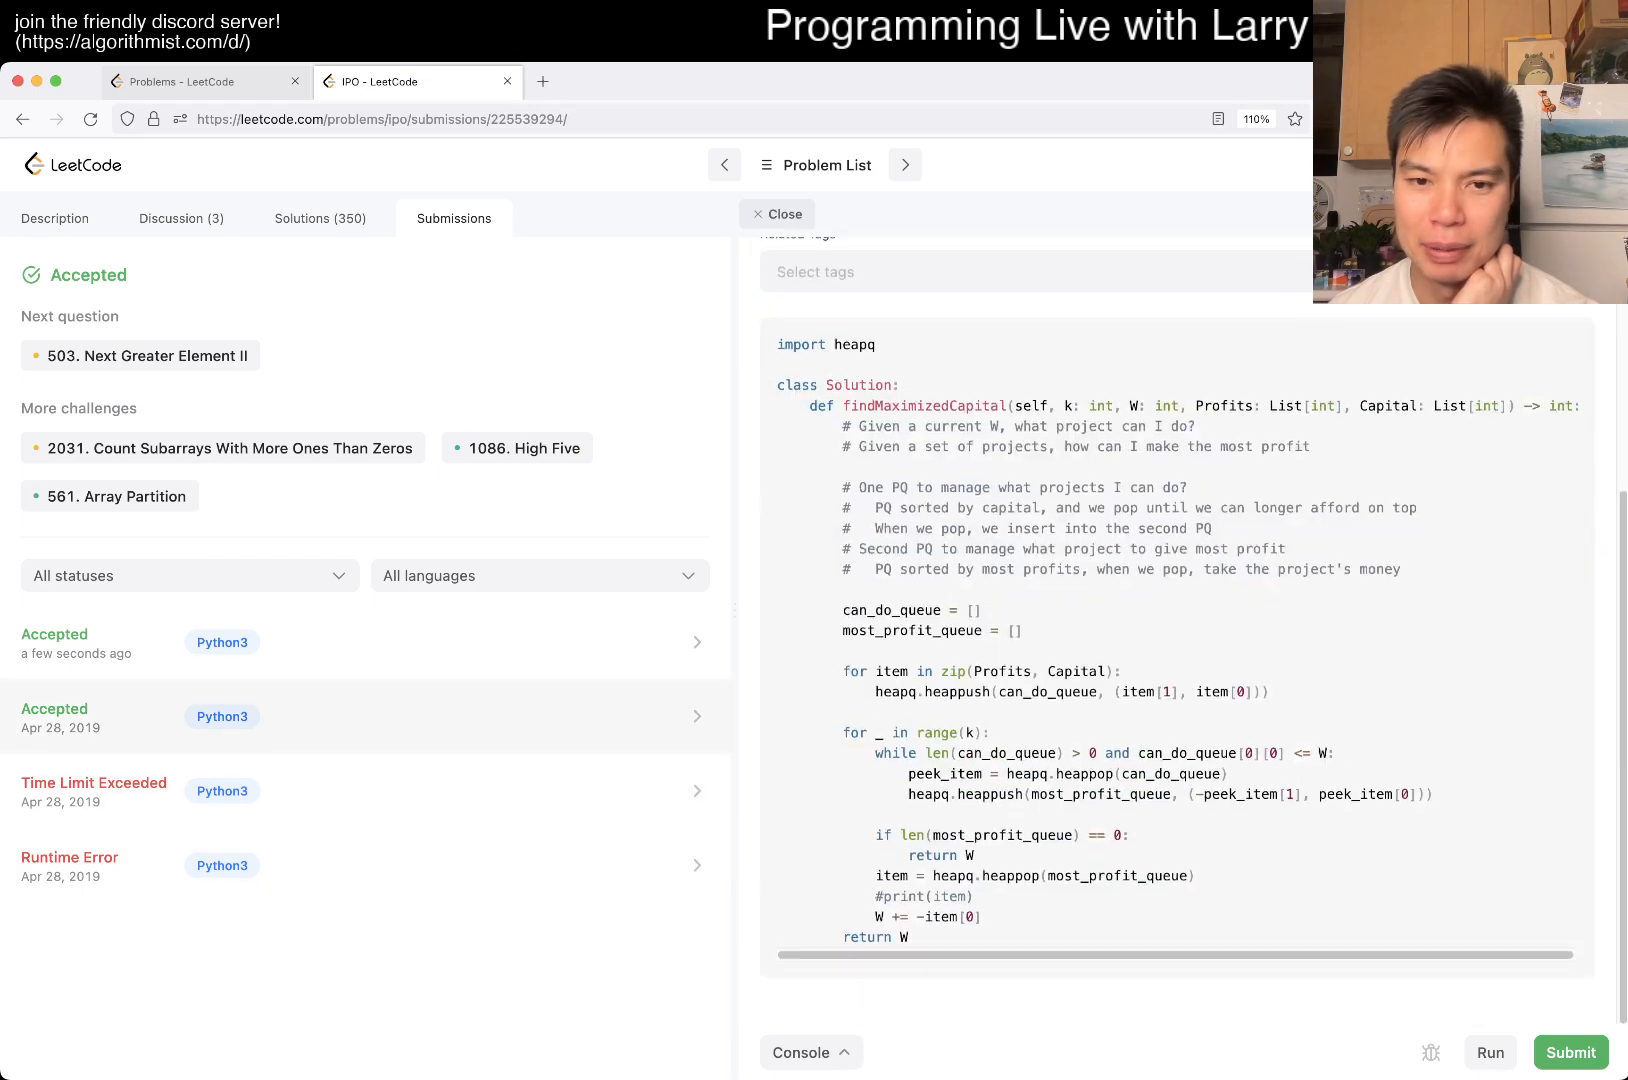
Review the newest accepted submission's code, then return to the problem description
{"action": "left_click", "coordinate": [364, 642]}
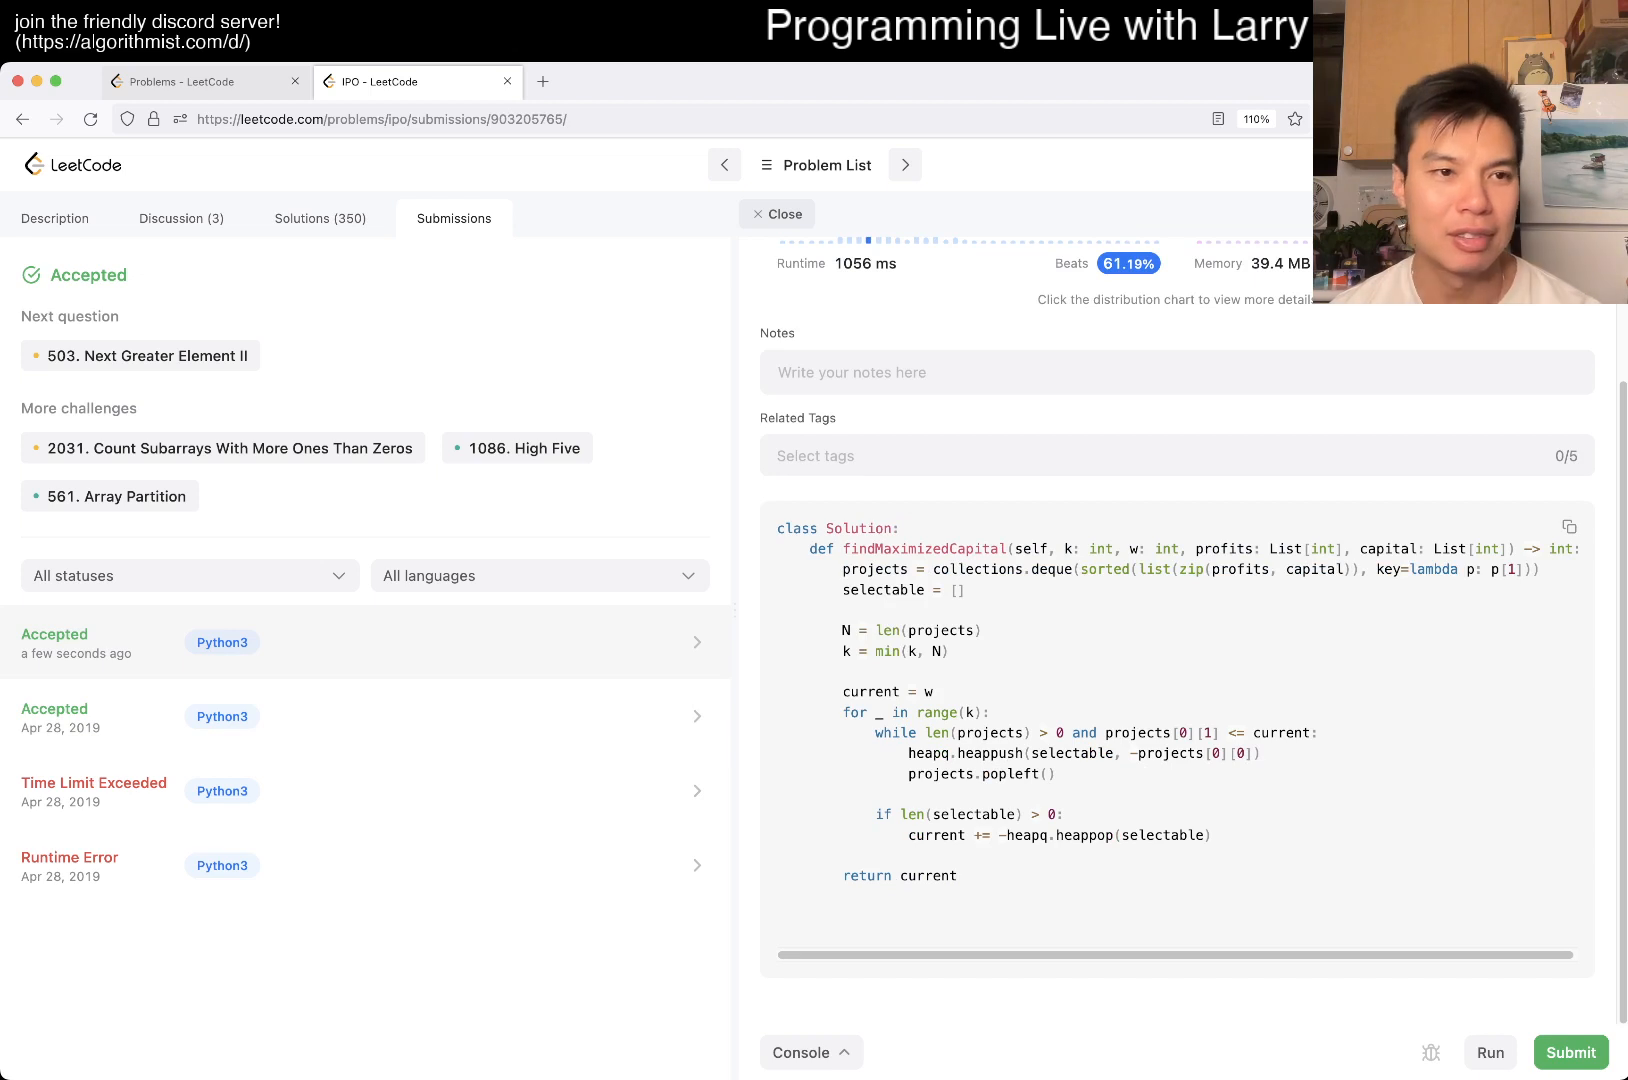
{"action": "left_click", "coordinate": [52, 218]}
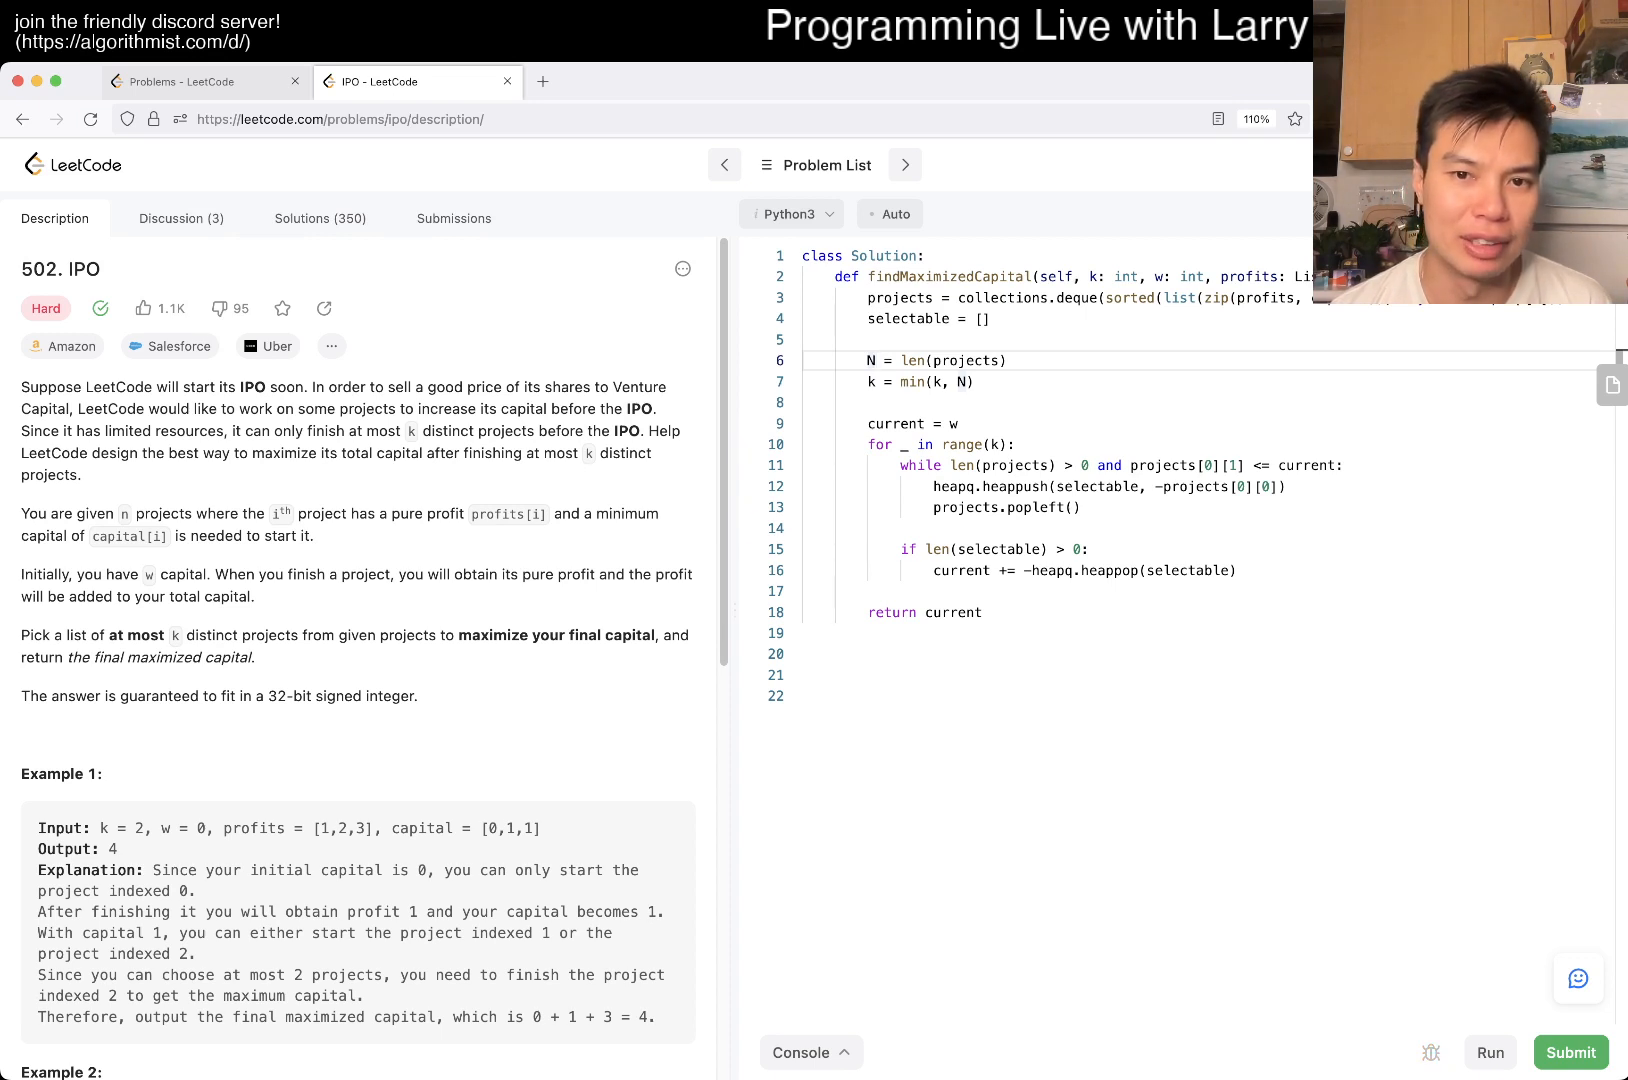
Reopen the April 2019 submission and highlight its loop pushing every project onto the heap
{"action": "left_click", "coordinate": [452, 218]}
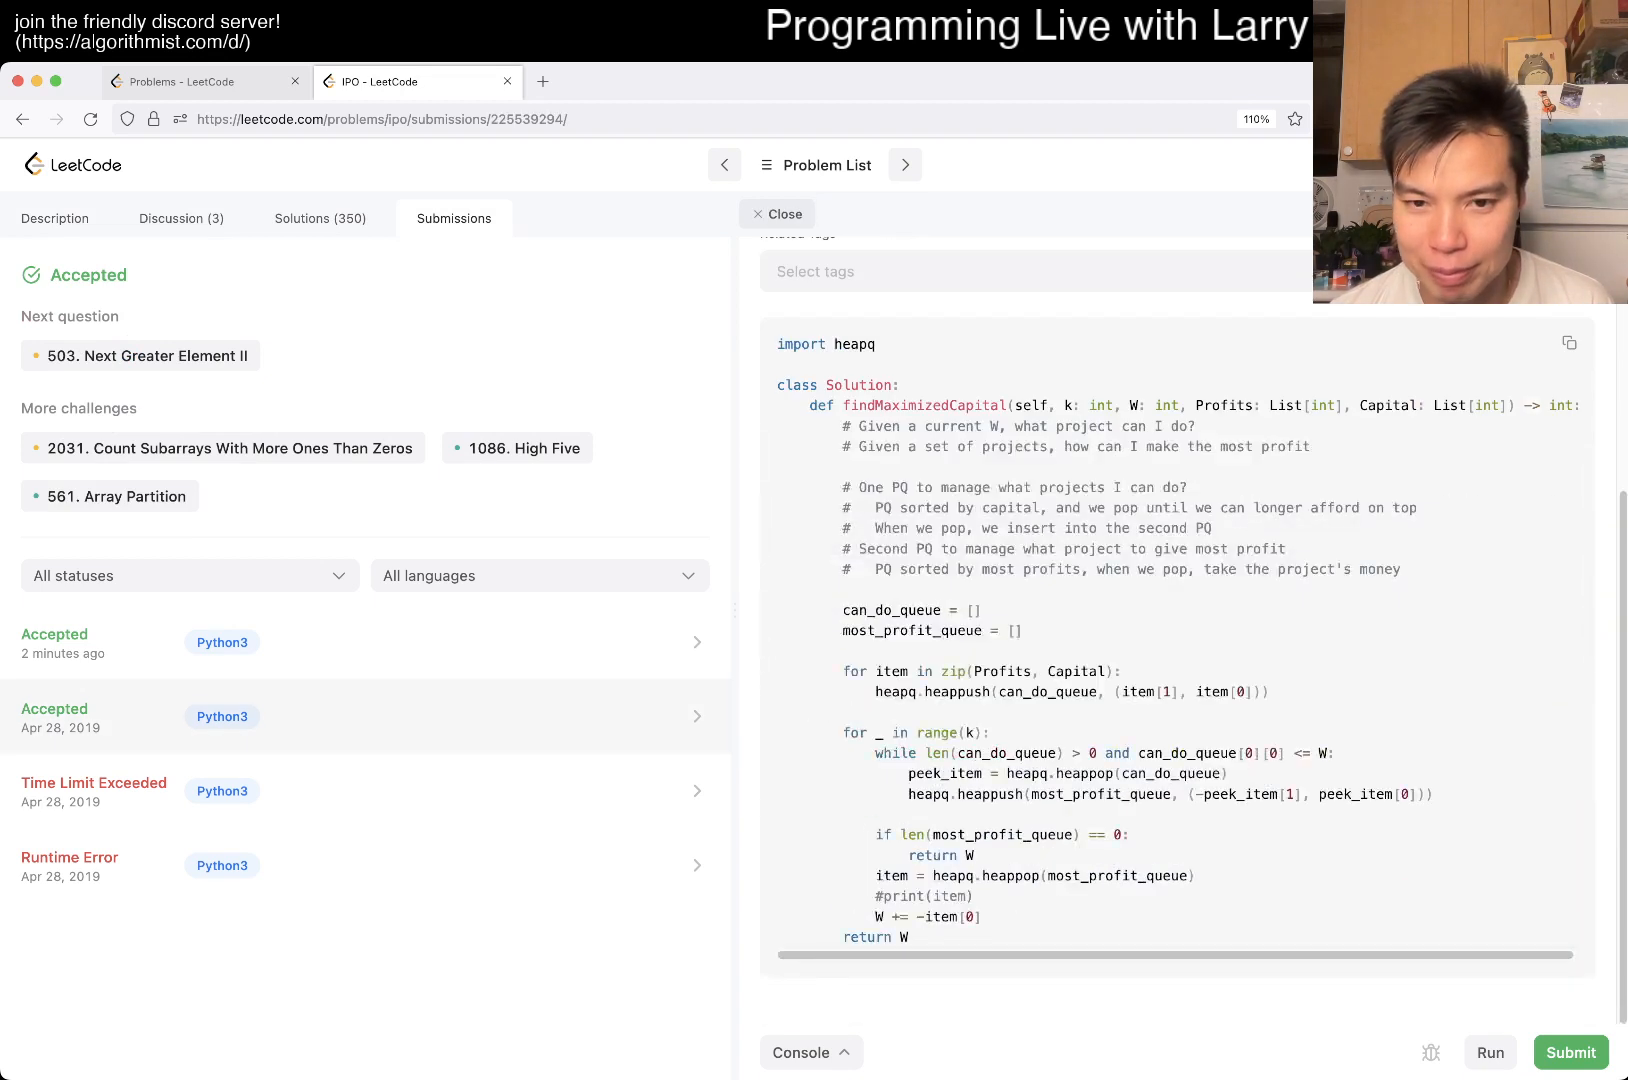
{"action": "left_click_drag", "start_coordinate": [842, 670], "coordinate": [1270, 692]}
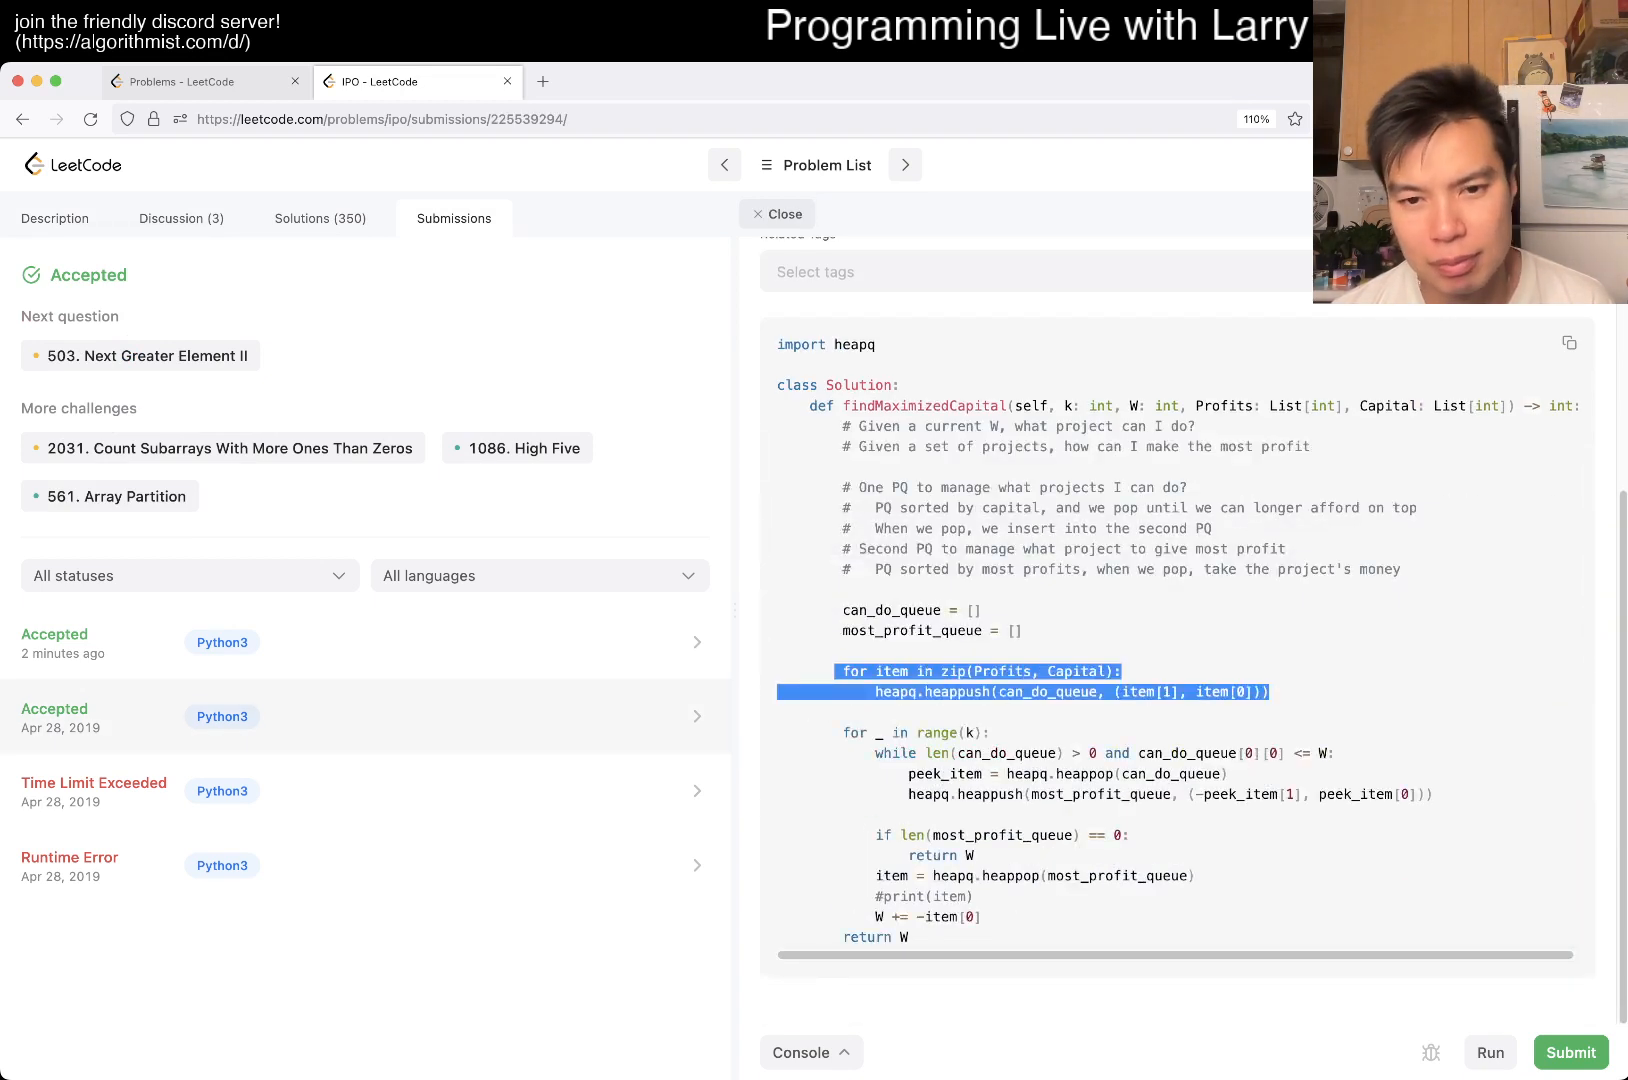